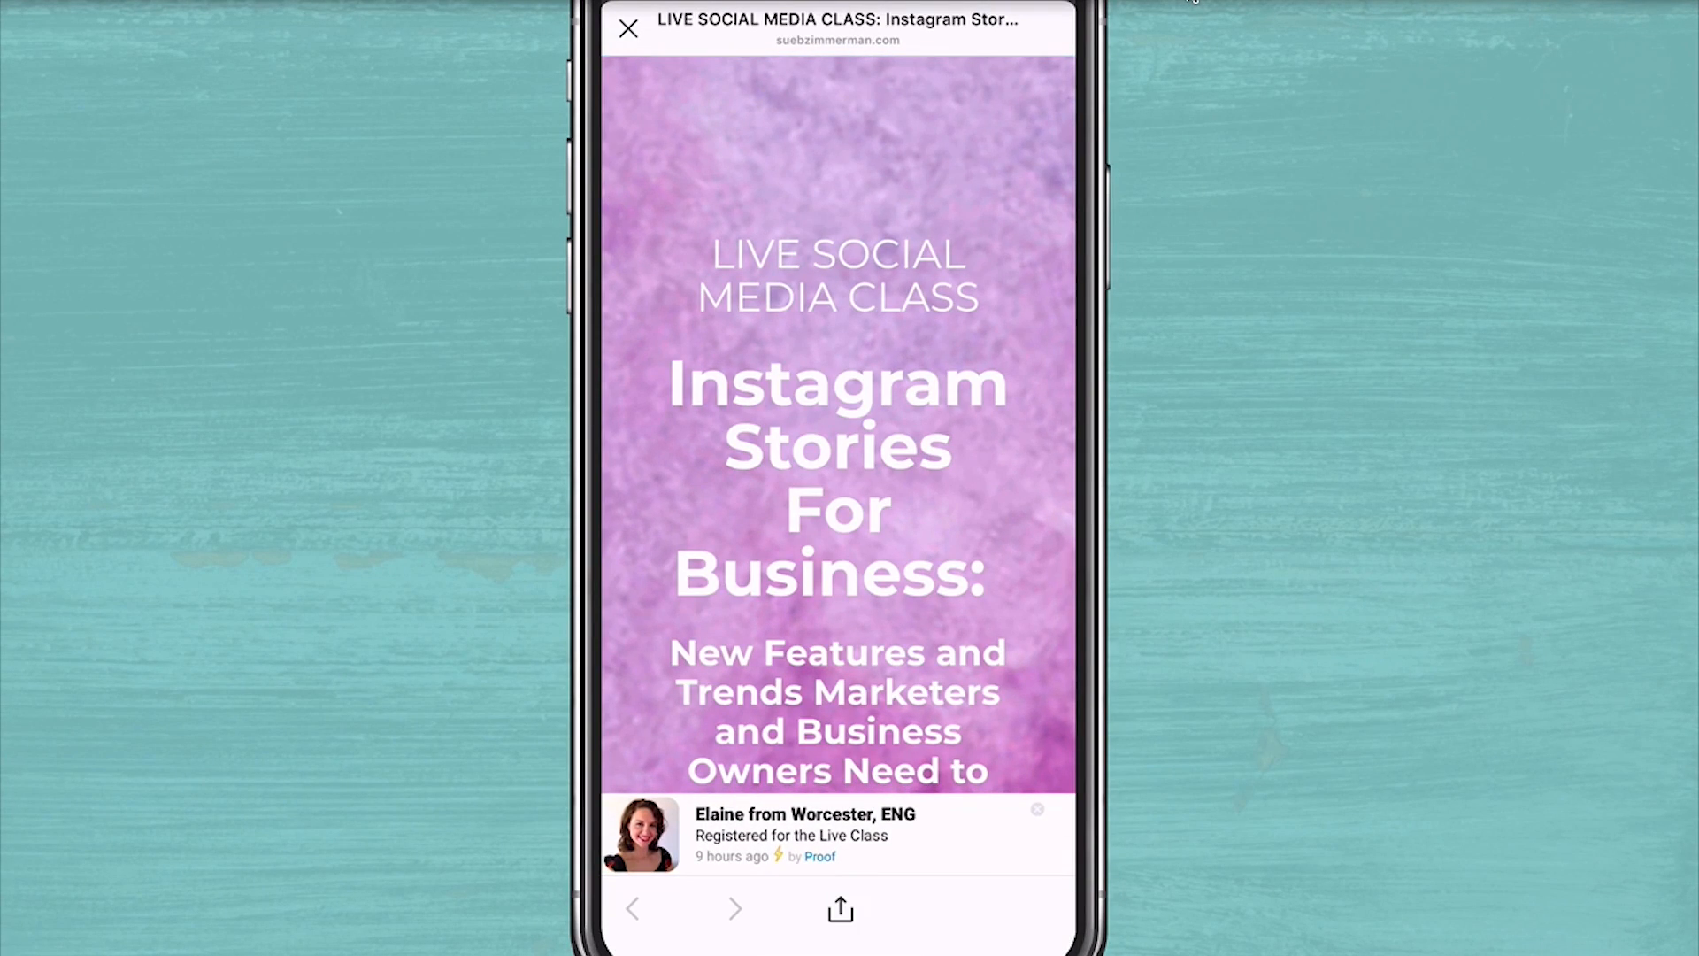
# Close the class page and browse the sftebakery profile from the home feed.
pyautogui.click(627, 28)
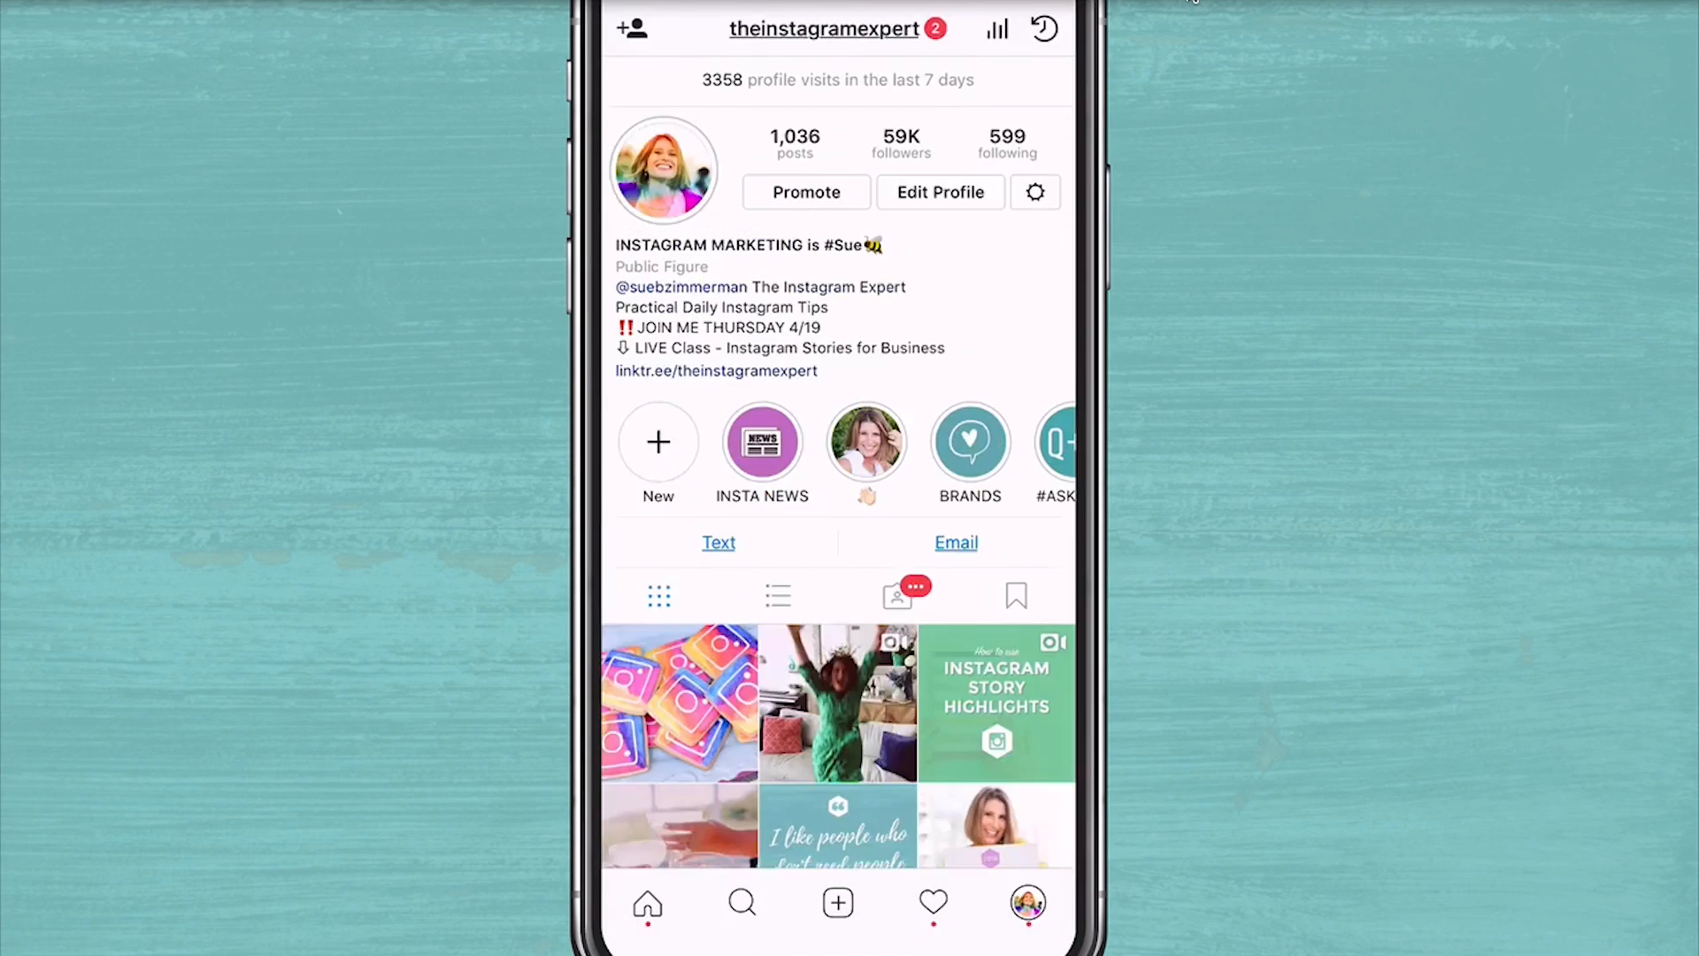
pyautogui.click(648, 902)
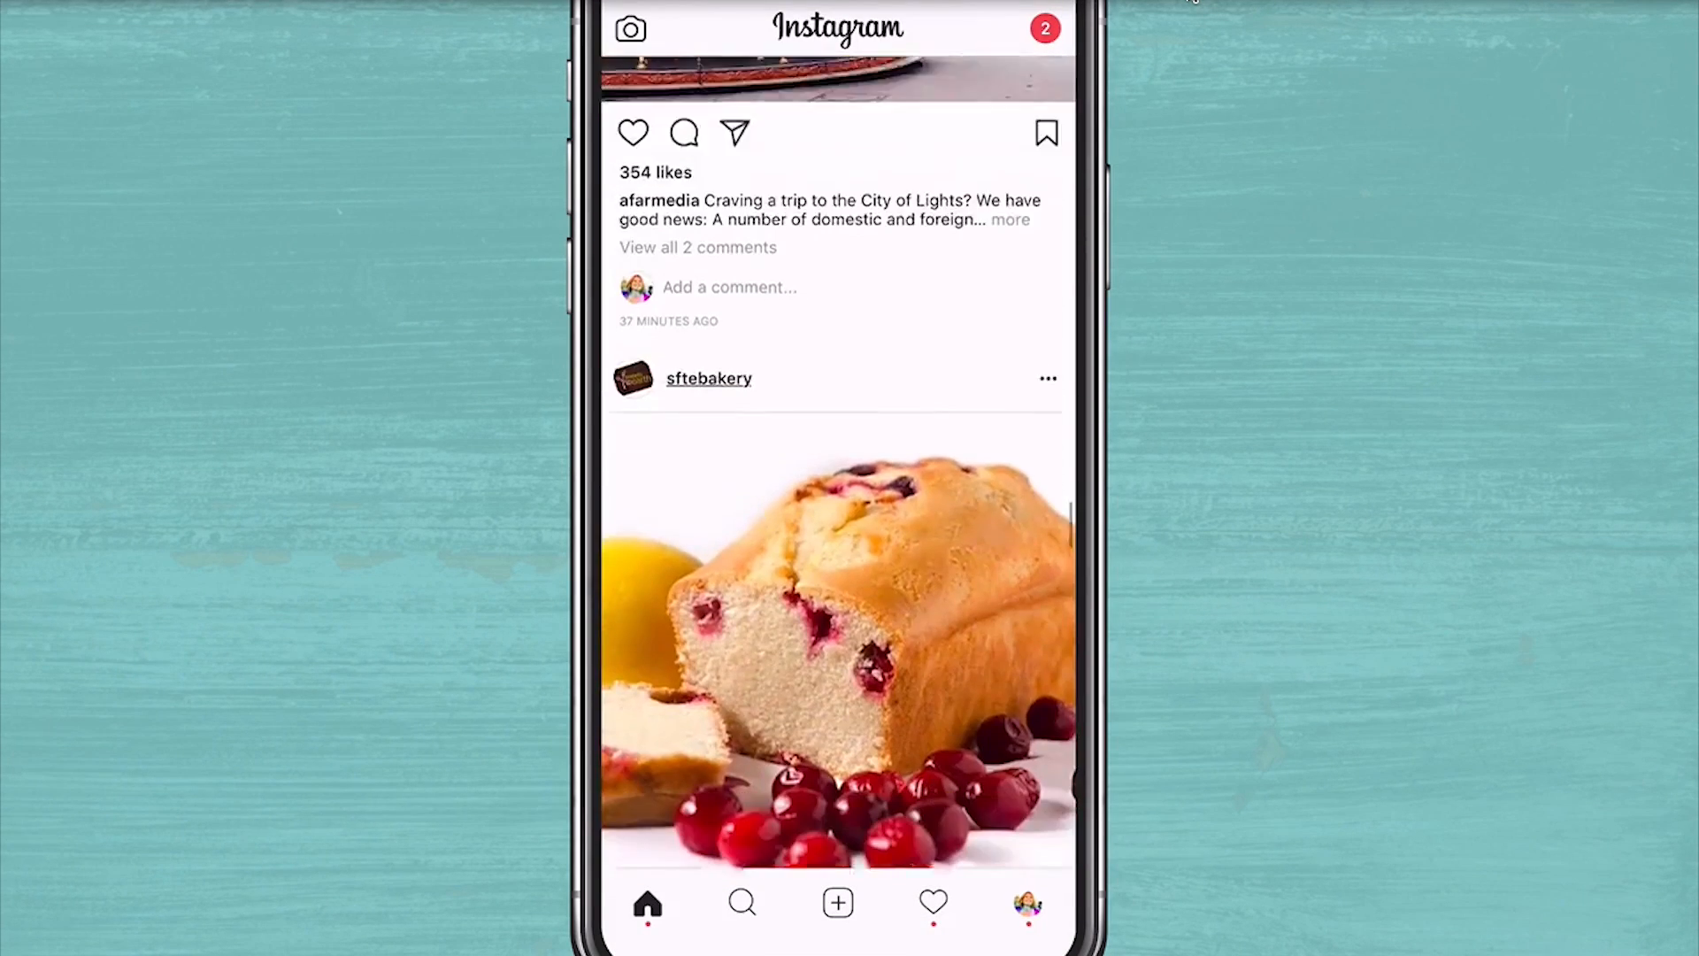
pyautogui.click(708, 379)
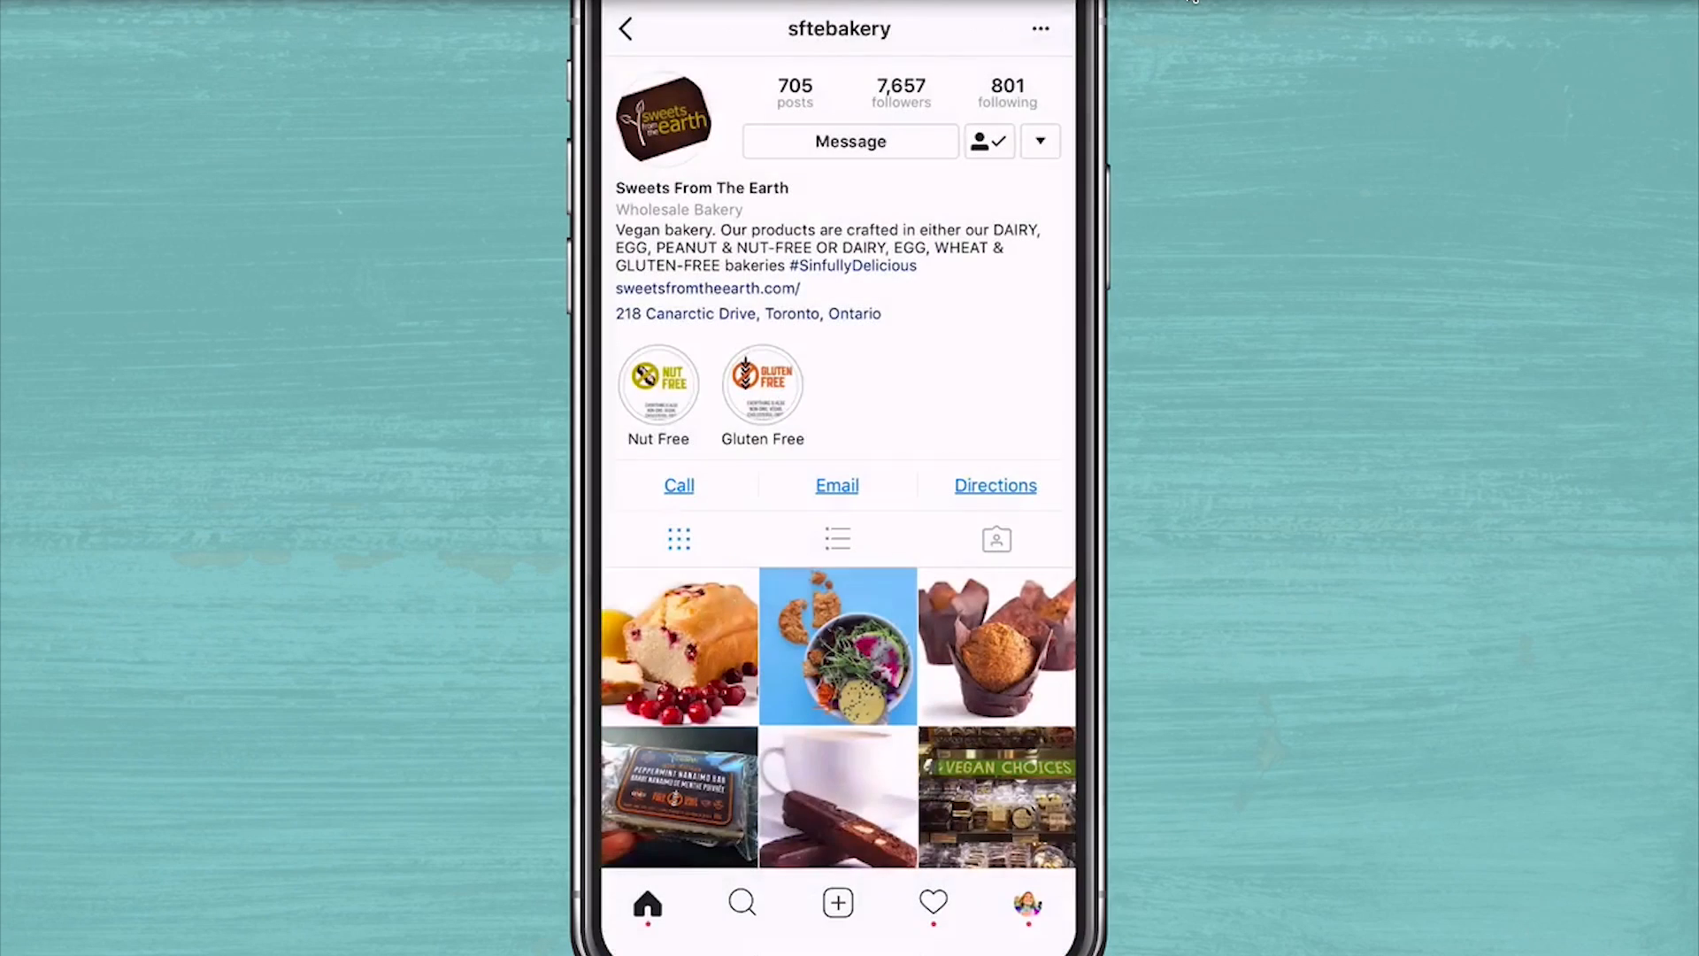
pyautogui.click(679, 647)
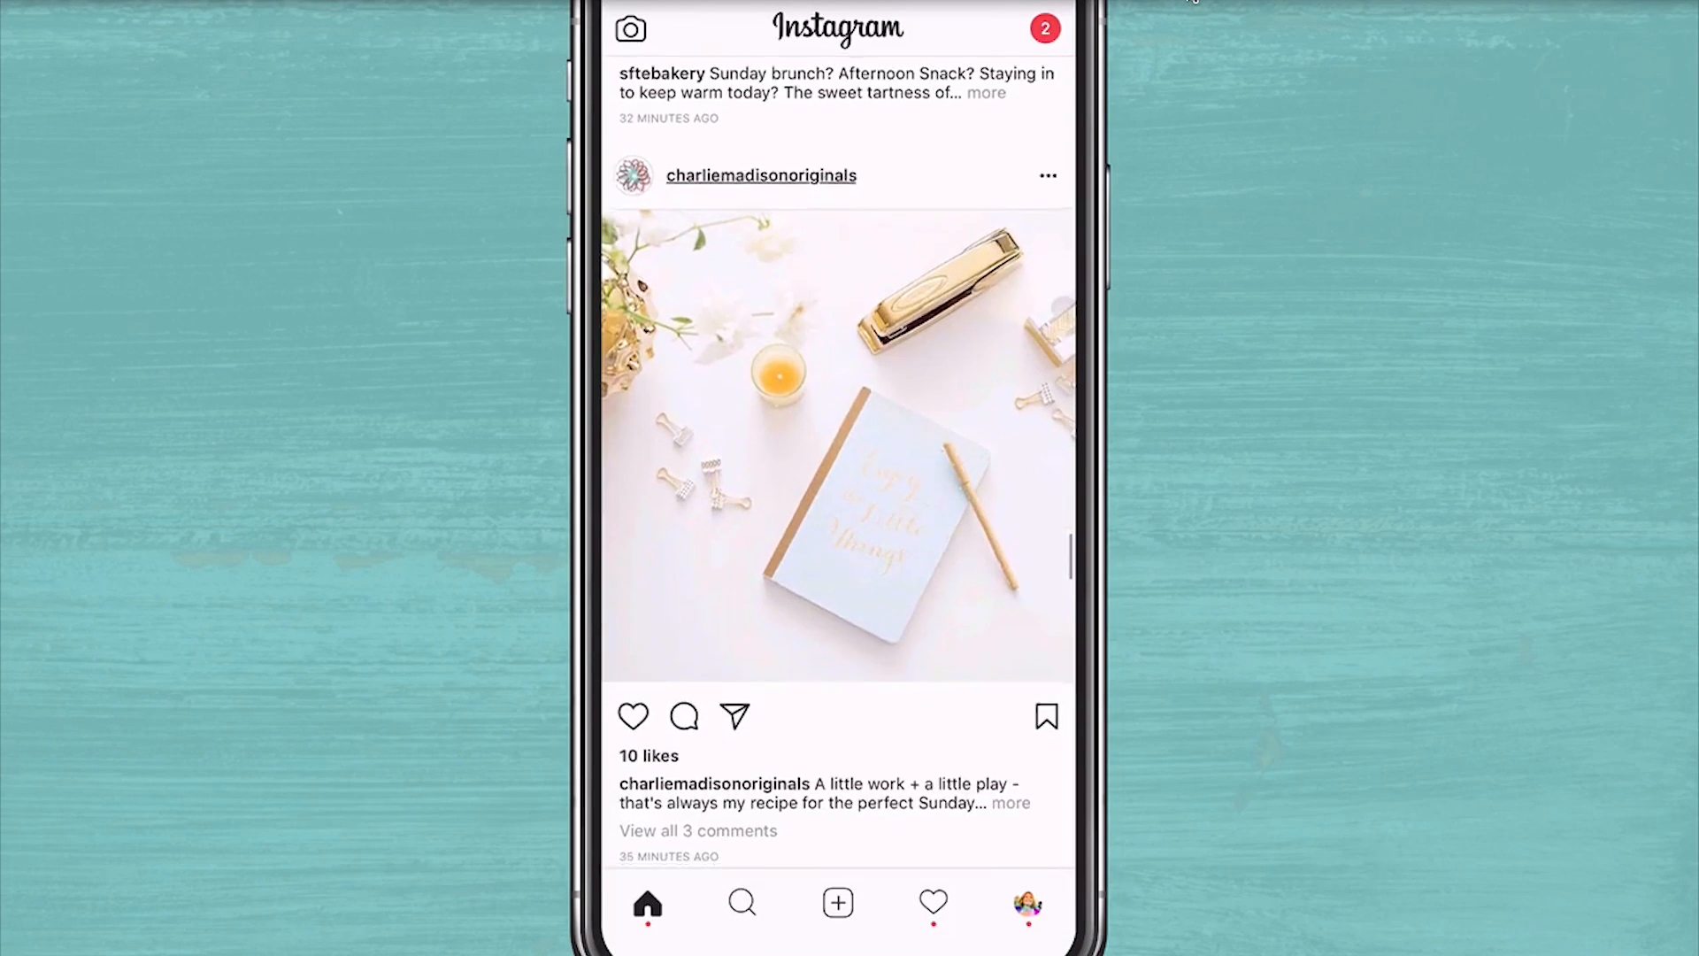
pyautogui.scroll(-3)
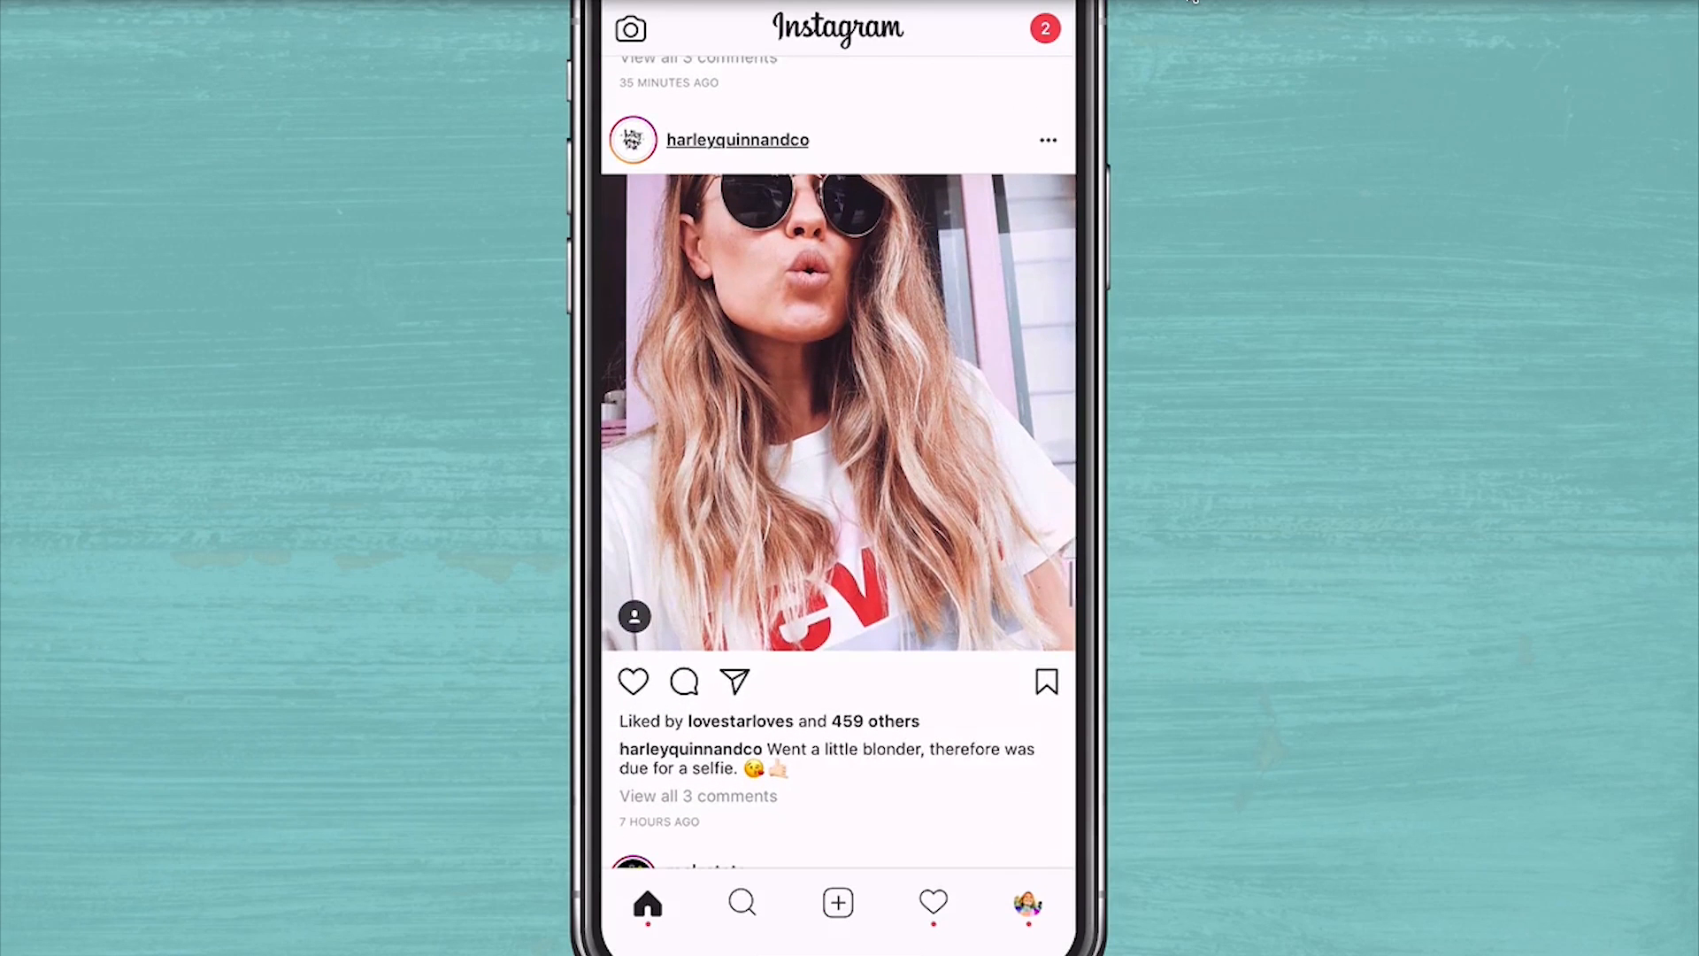
# Visit harleyquinnandco's profile and its bio blog link, then return to theinstagramexpert profile.
pyautogui.click(736, 138)
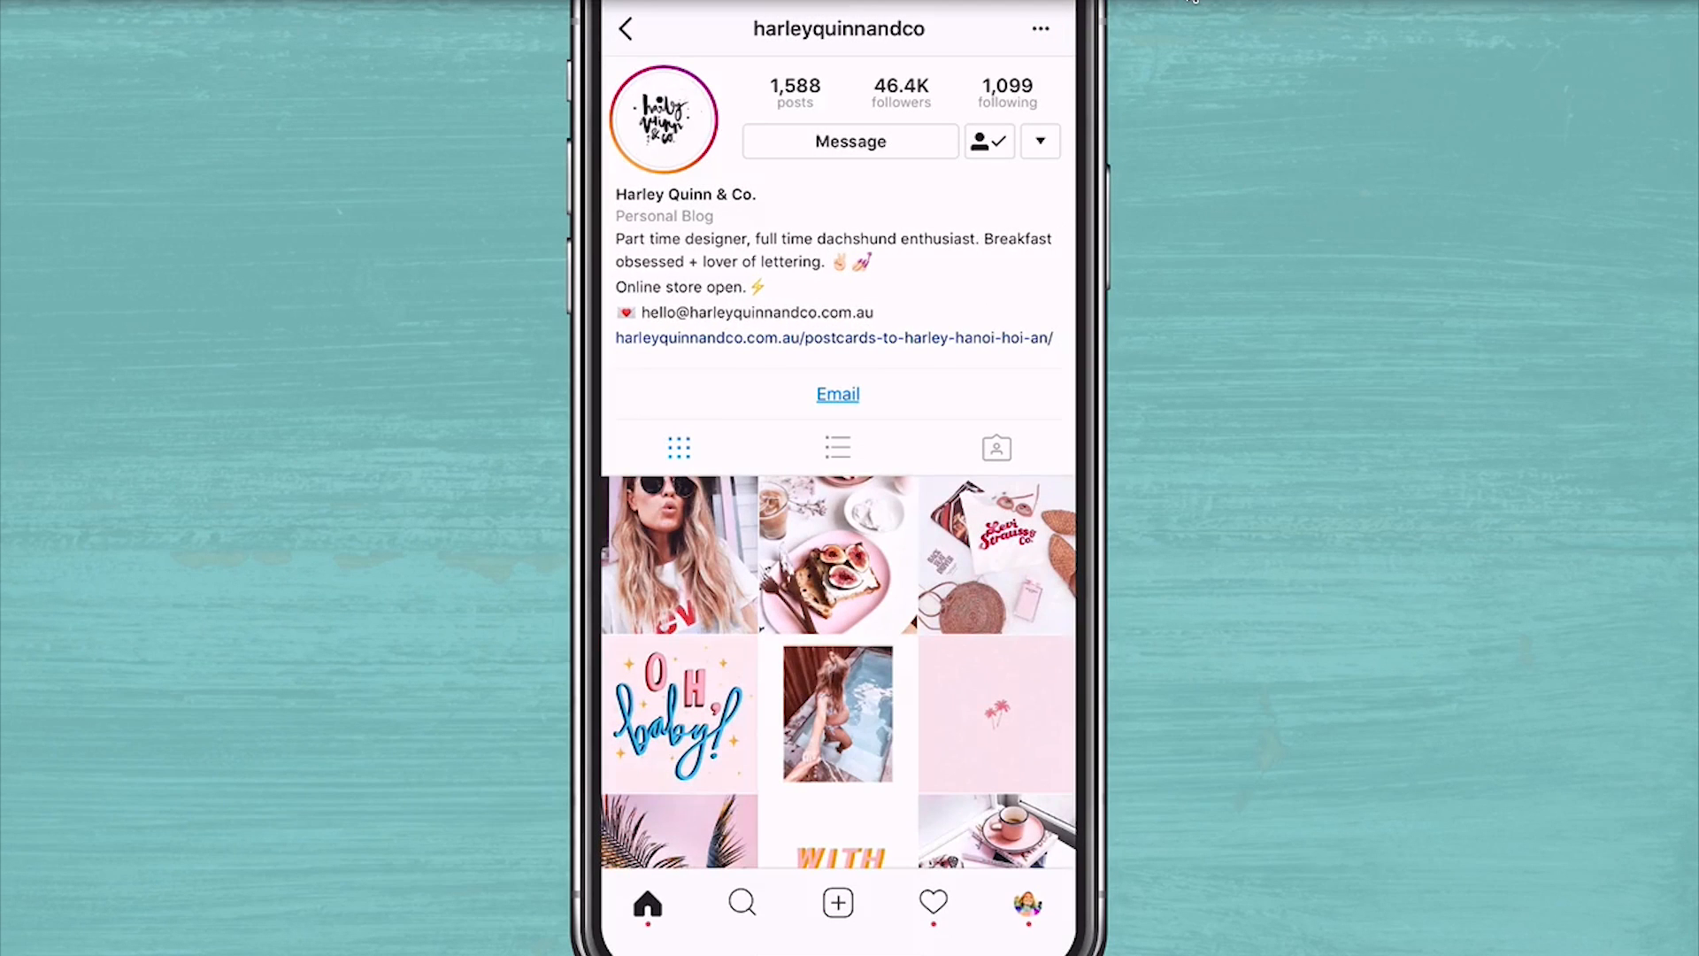
pyautogui.click(834, 336)
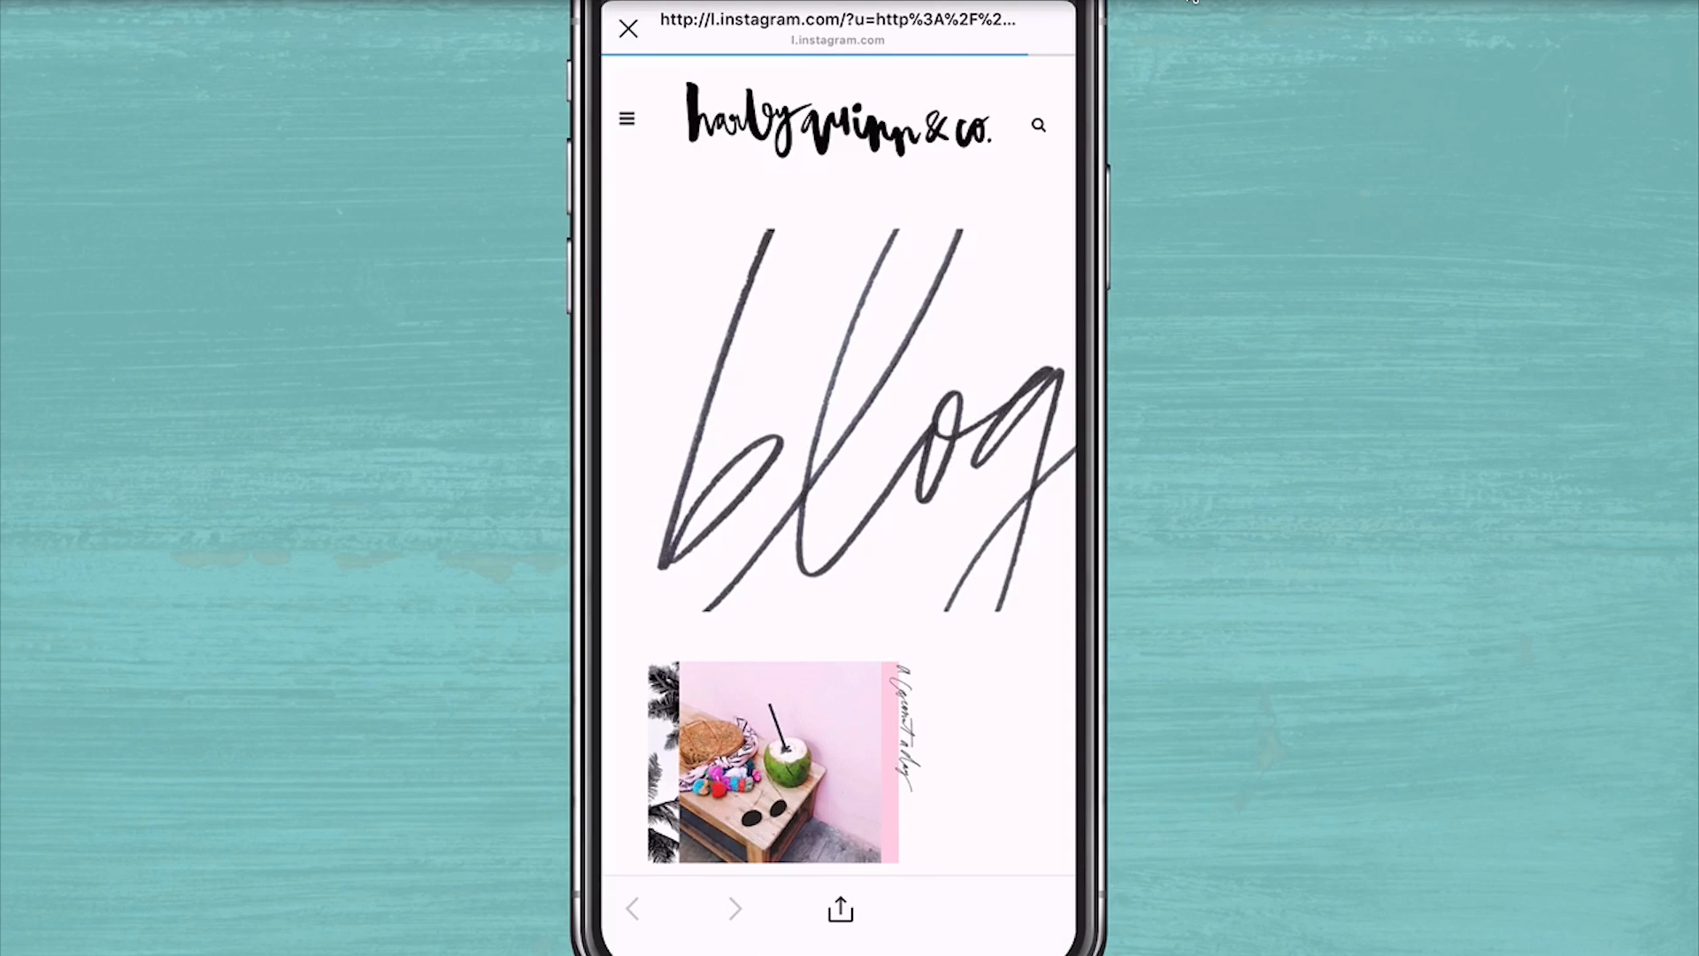
pyautogui.click(629, 30)
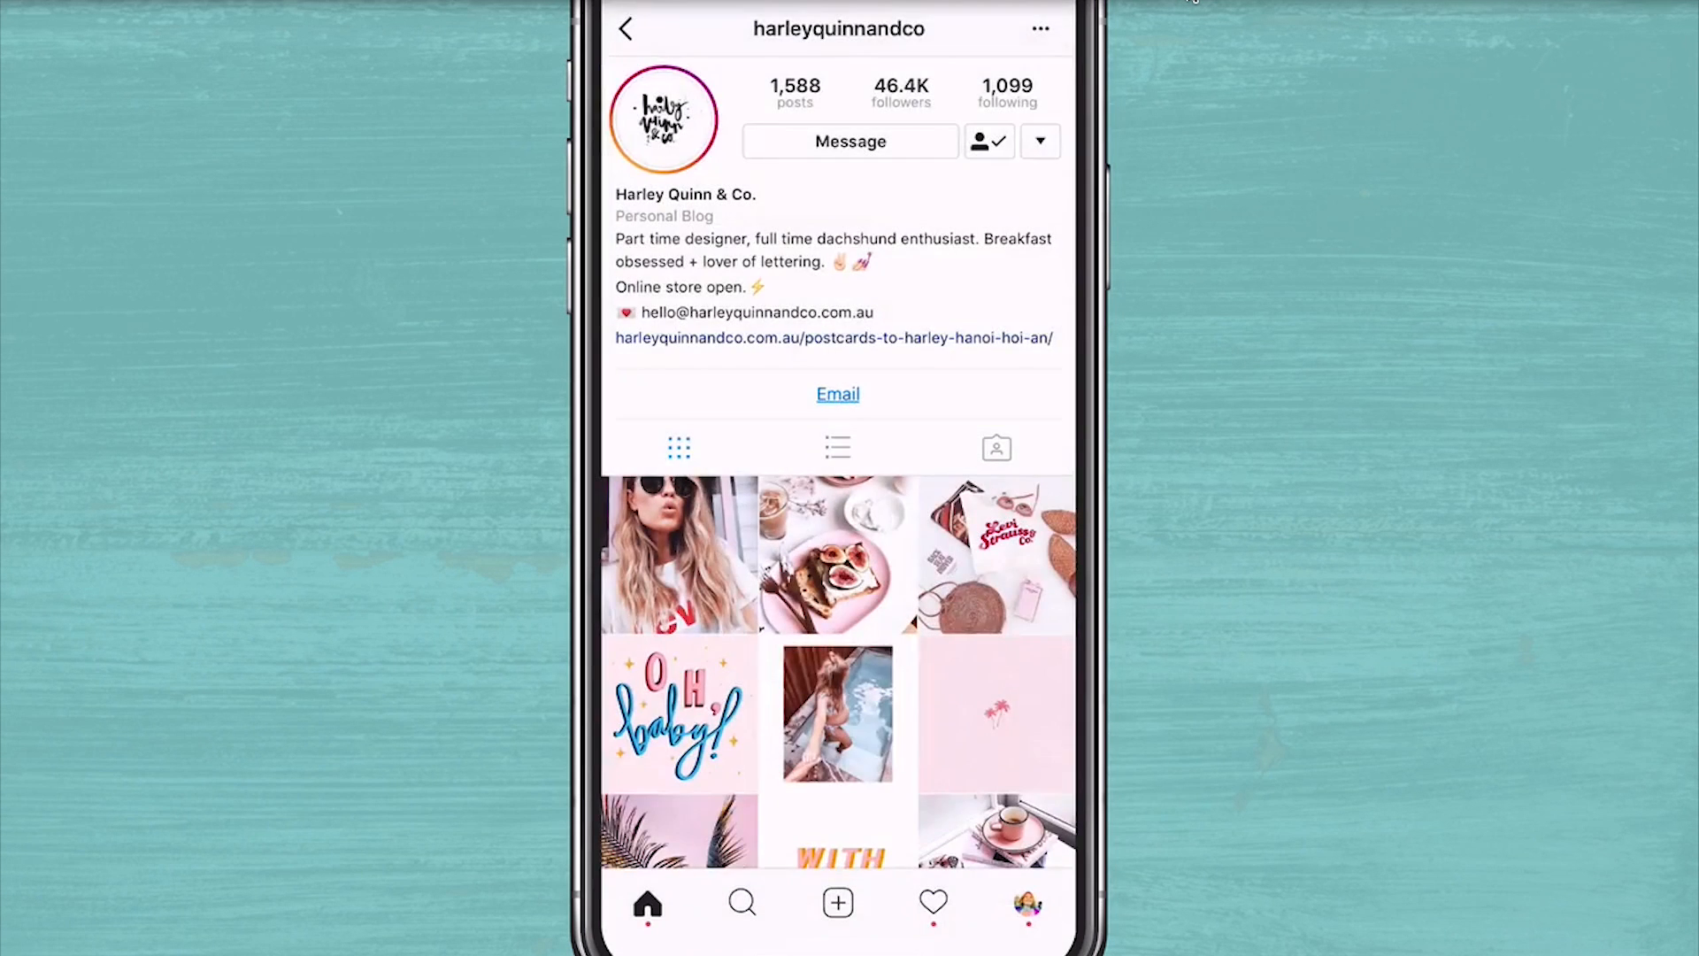
pyautogui.click(1026, 903)
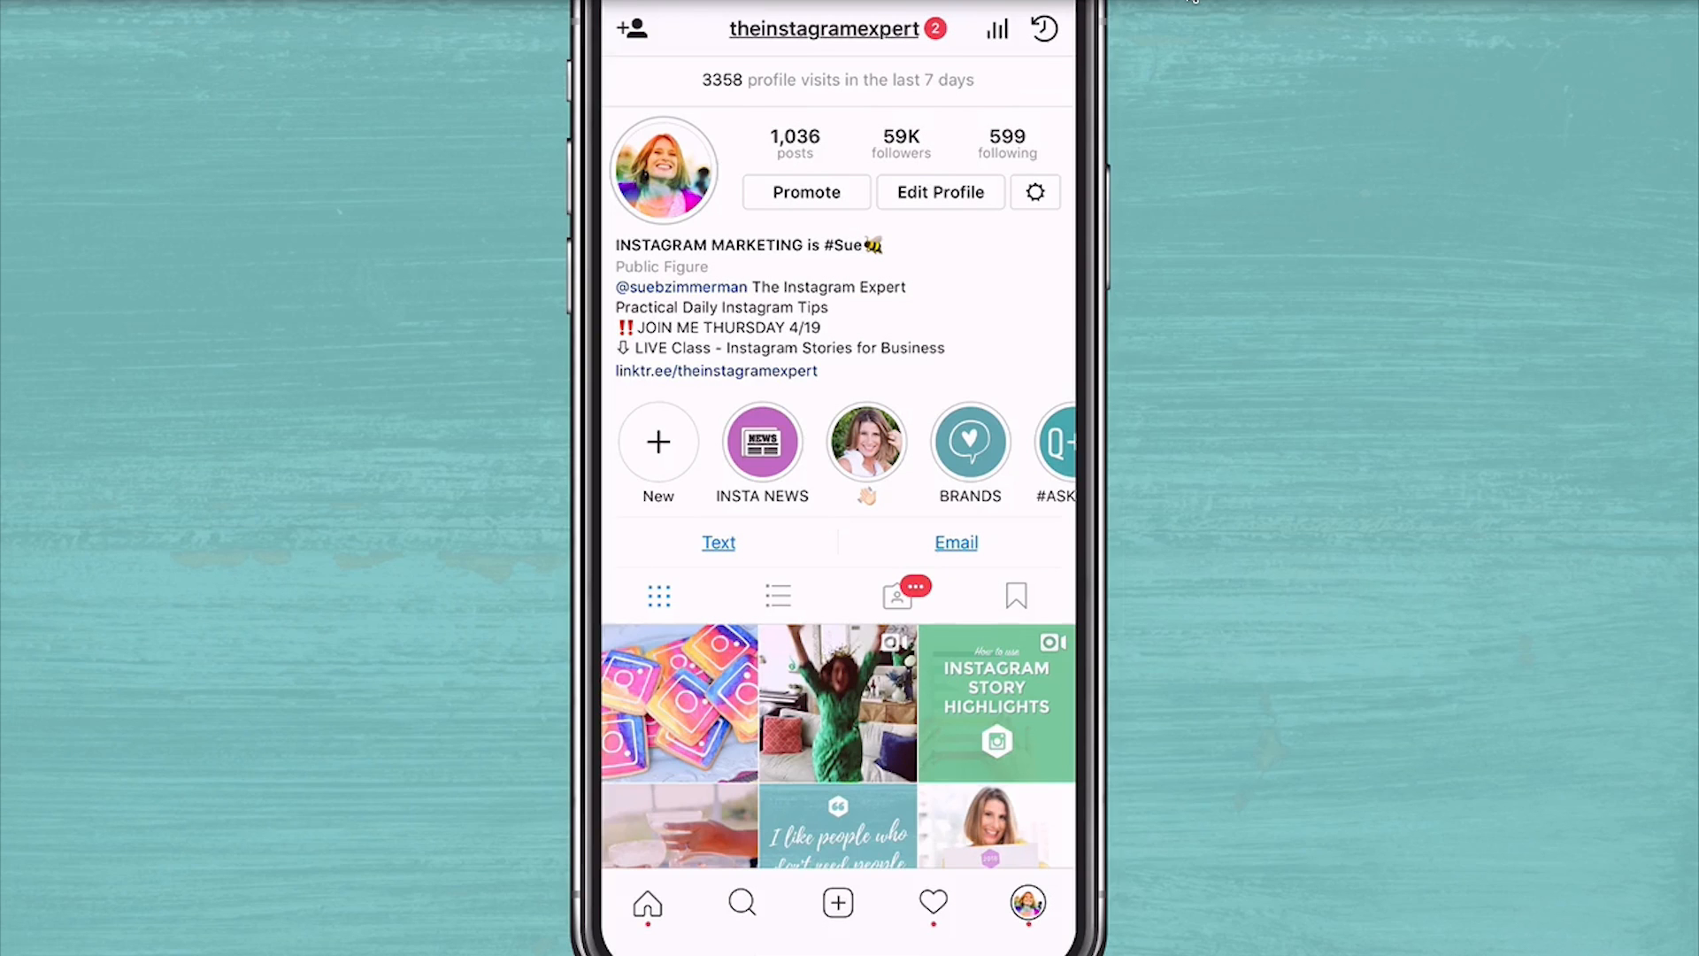
# Preview the Instagram Strategy Guide from the linktr.ee bio page.
pyautogui.click(717, 370)
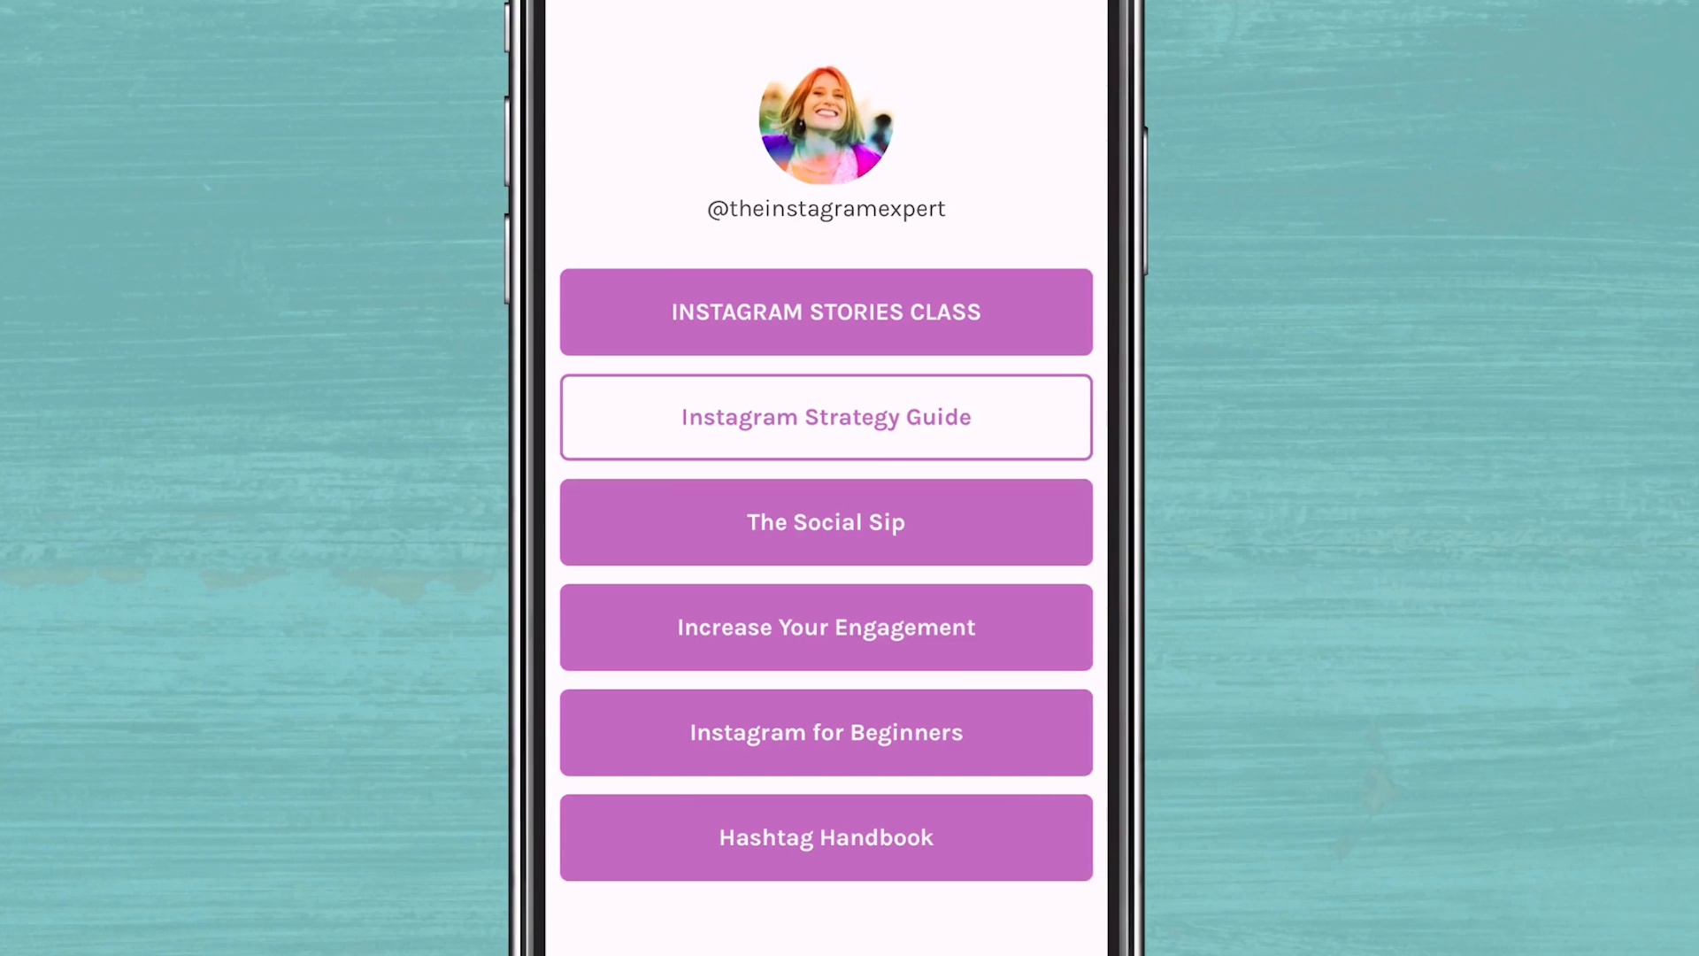
pyautogui.click(824, 416)
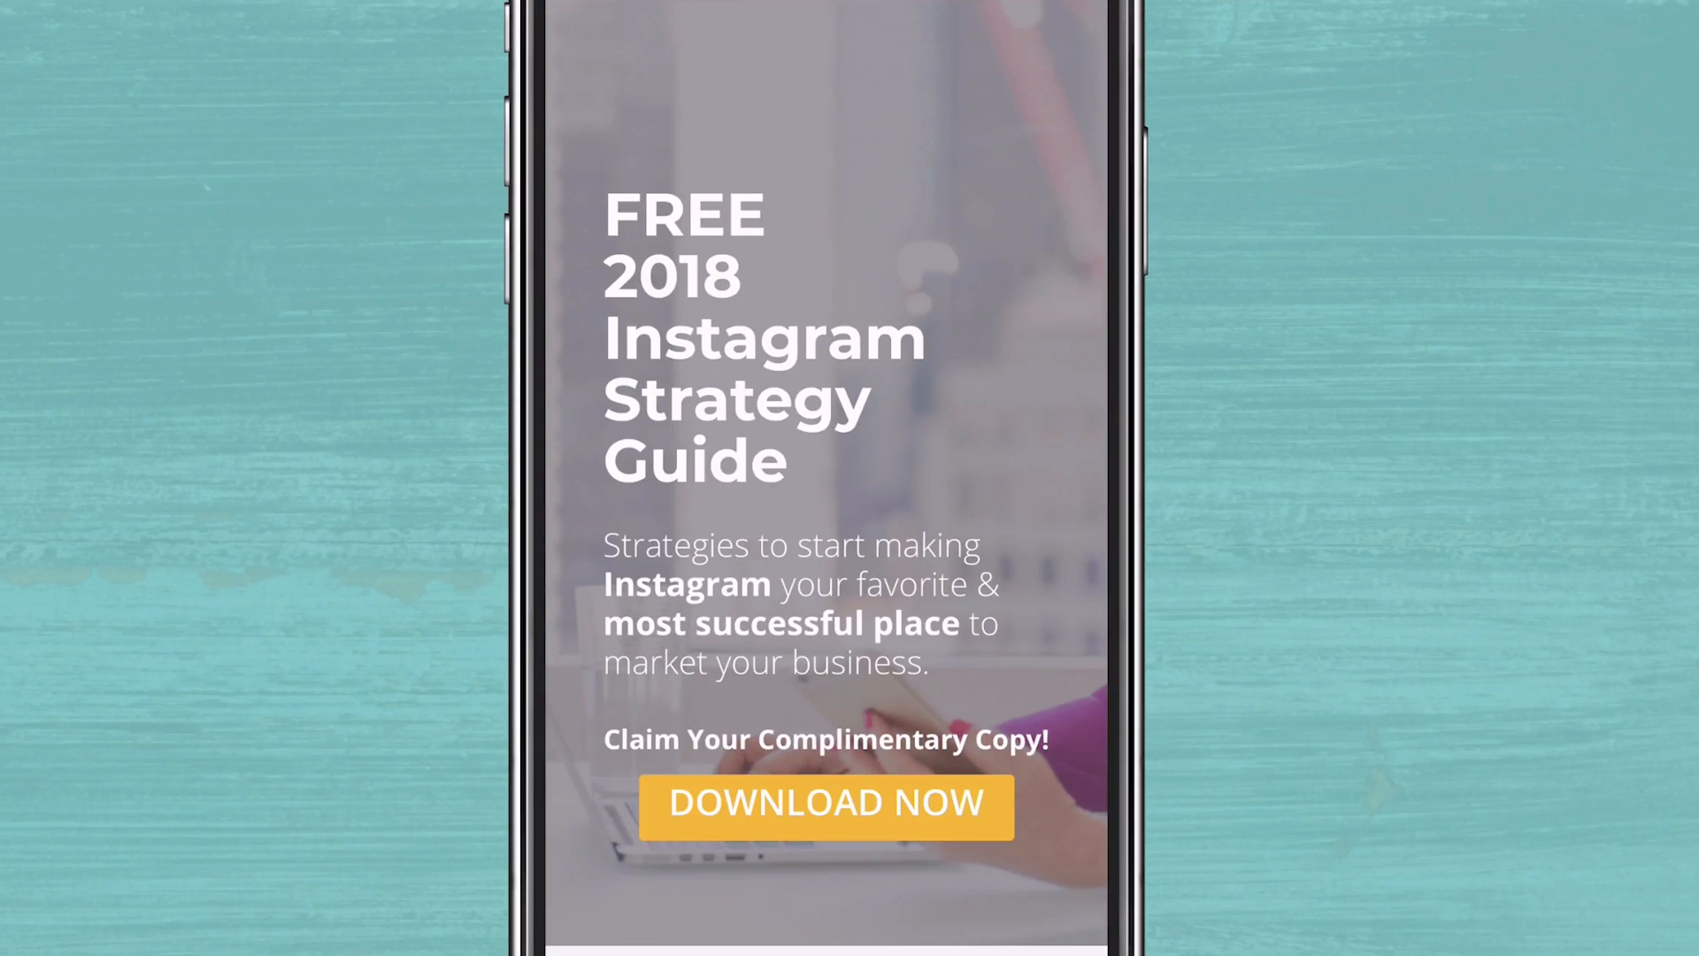
pyautogui.scroll(-3)
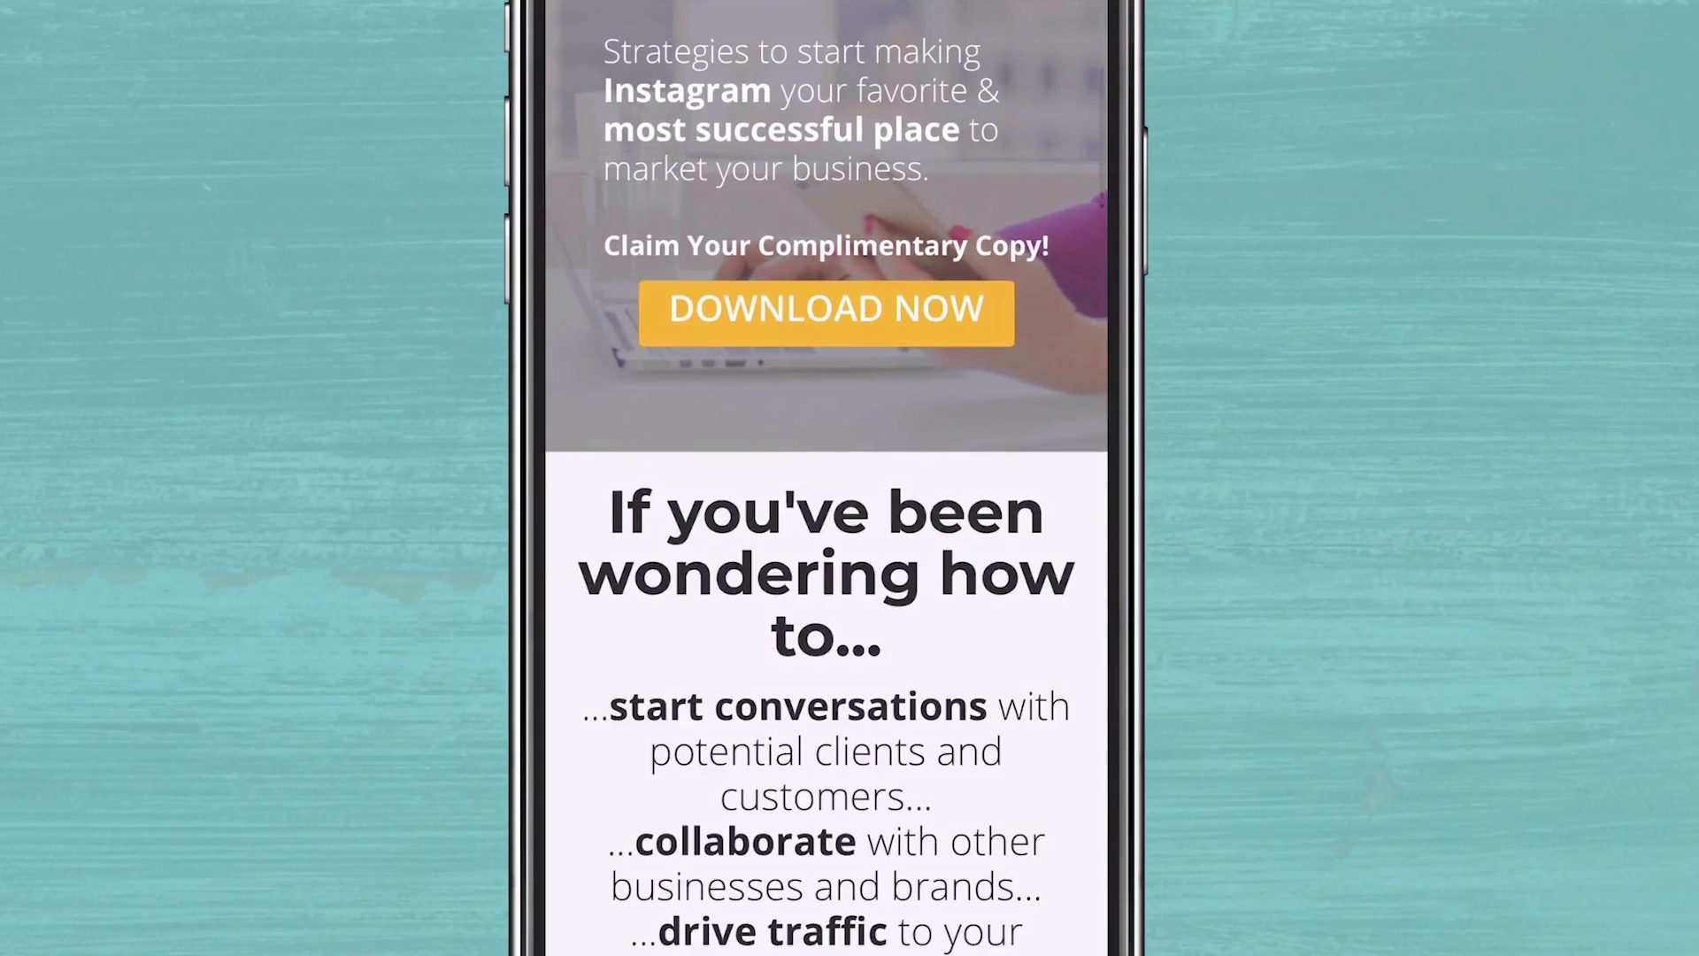
pyautogui.scroll(-3)
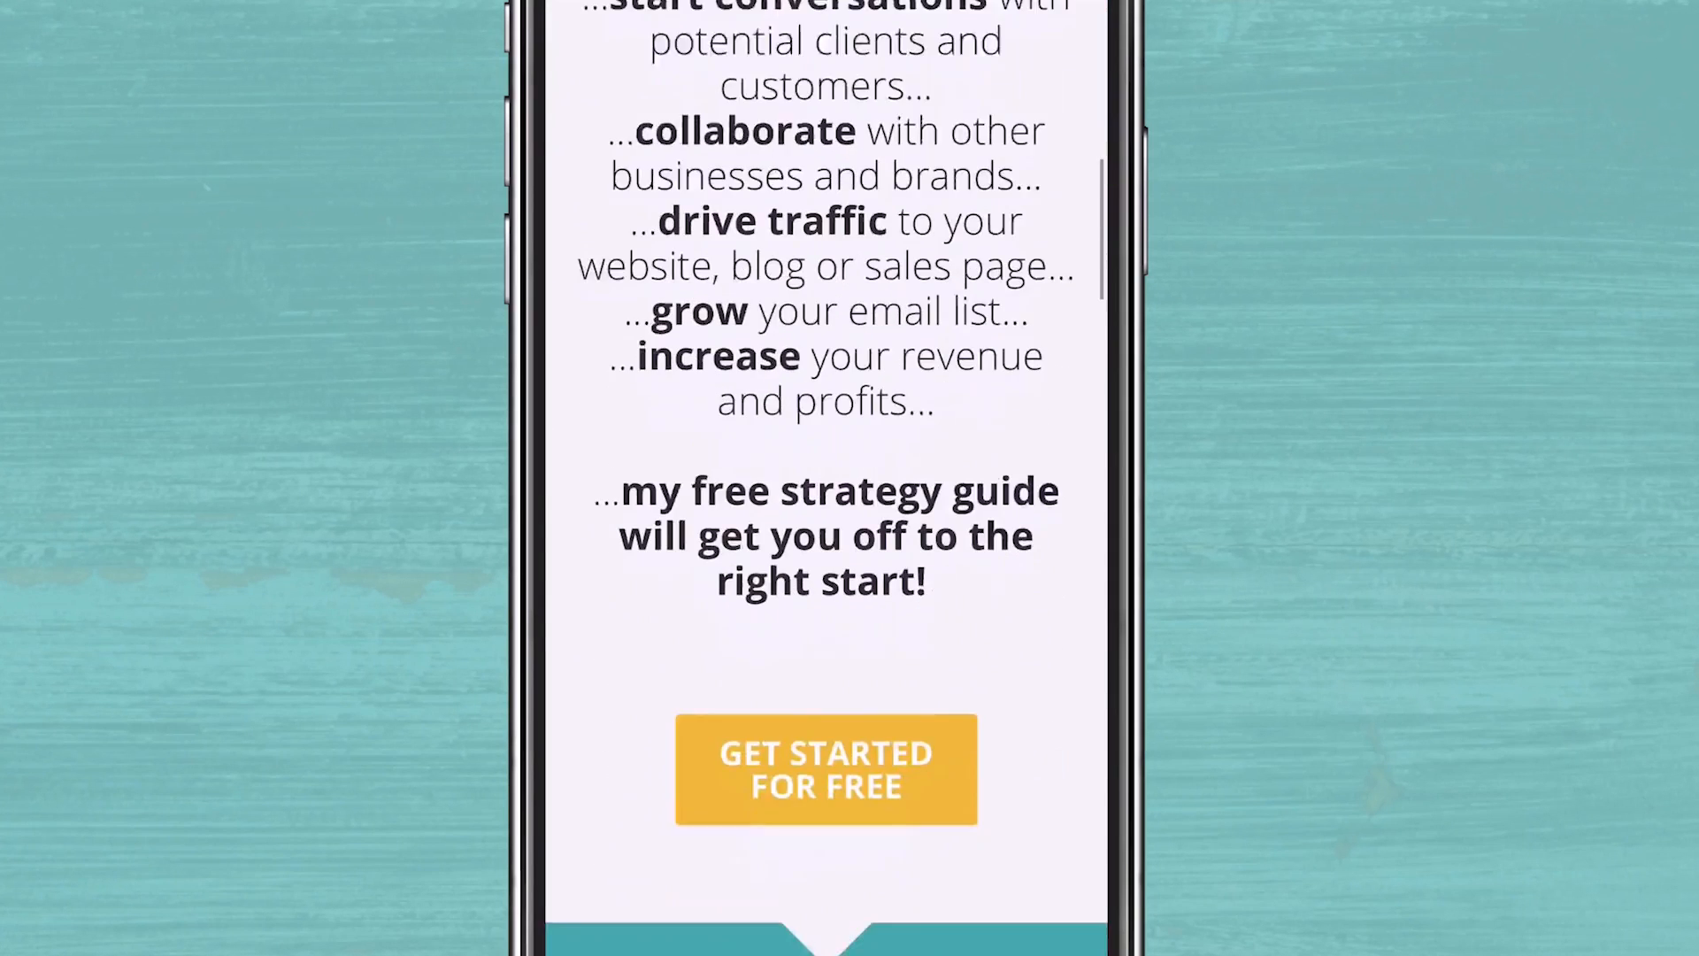
pyautogui.scroll(-3)
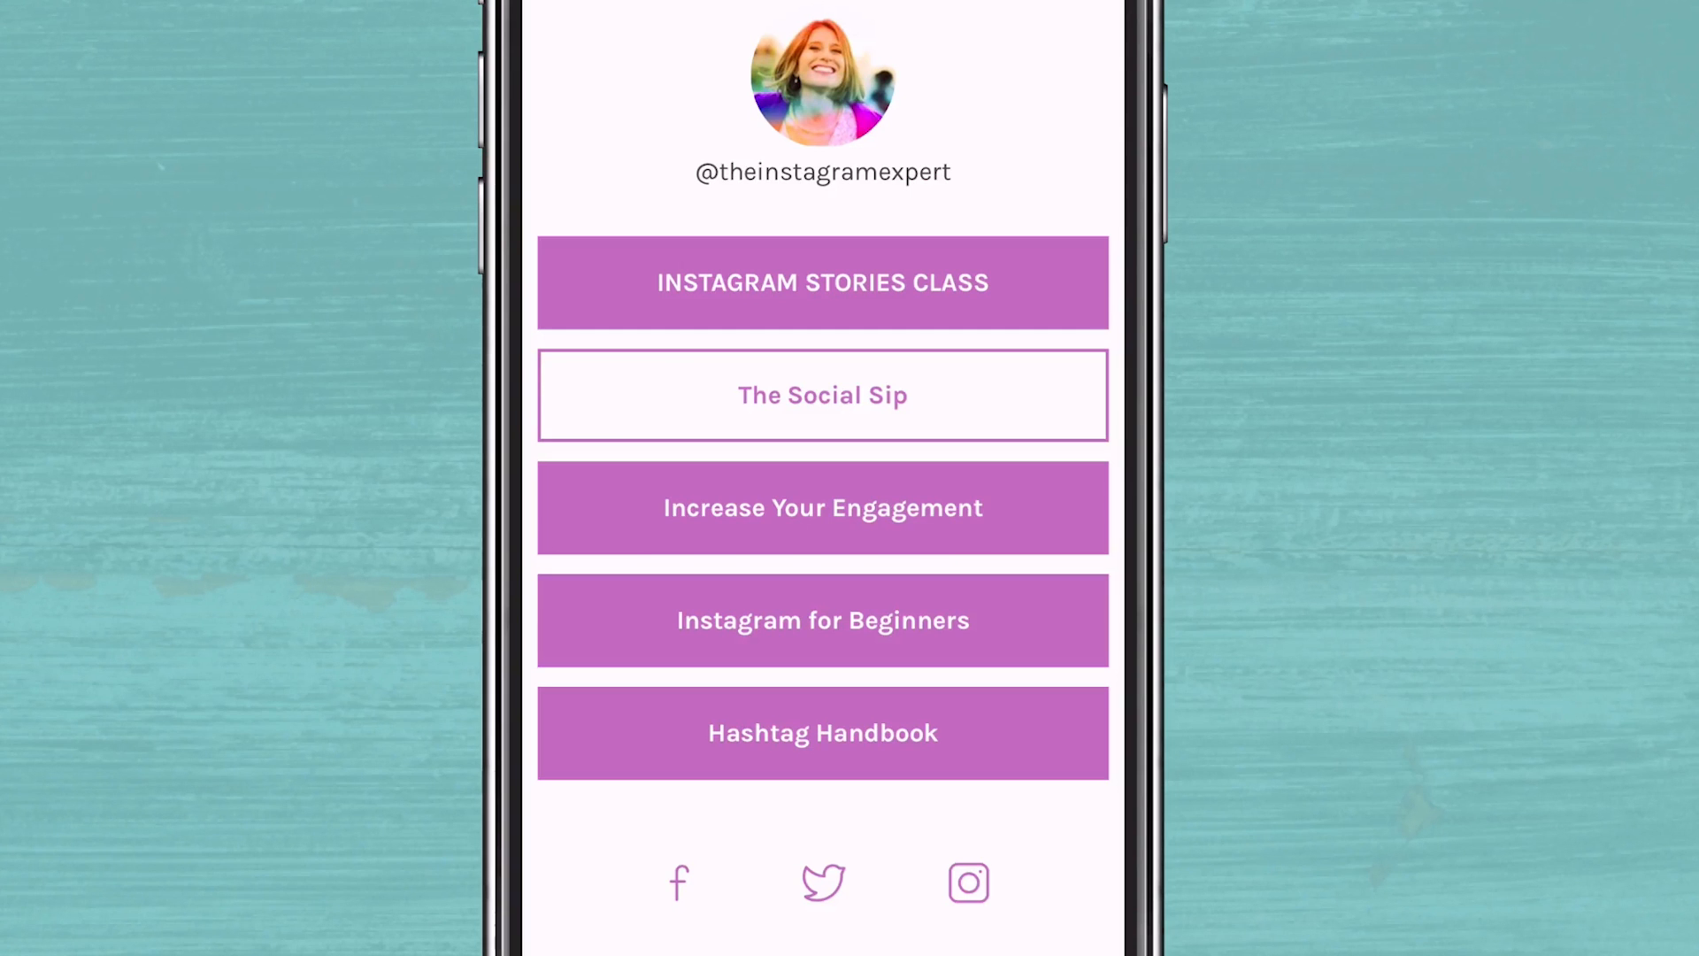
# Preview The Social Sip and Increase Your Engagement links, then reach the Linktree admin list.
pyautogui.click(821, 395)
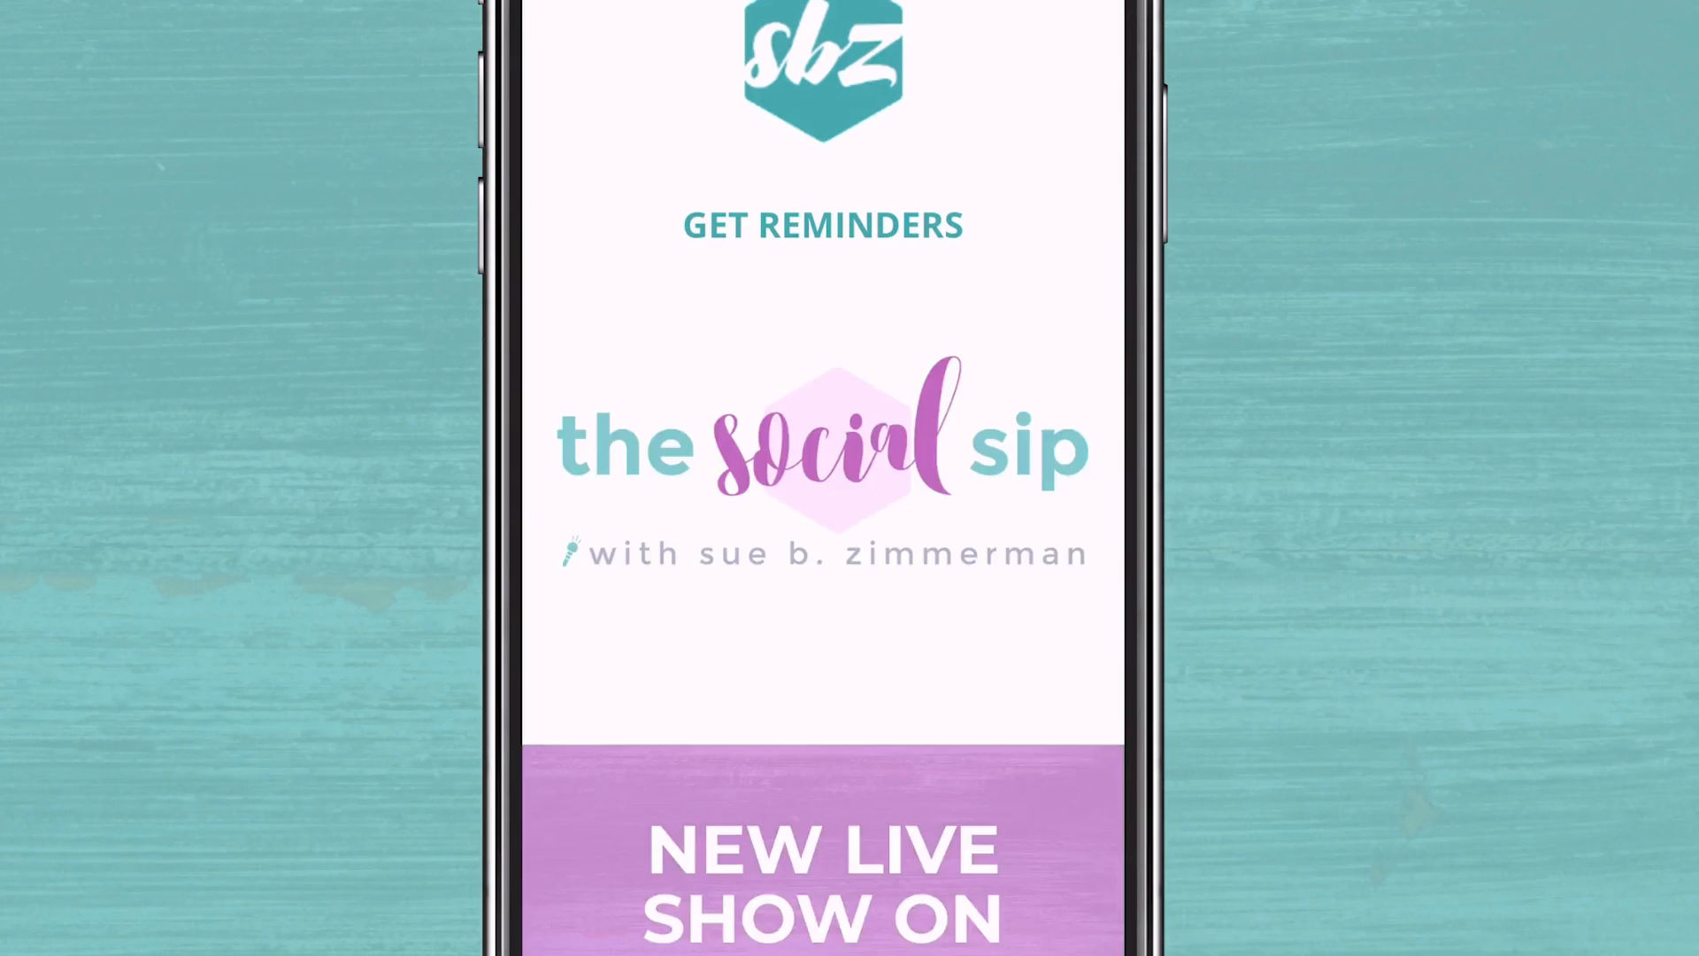
pyautogui.scroll(-3)
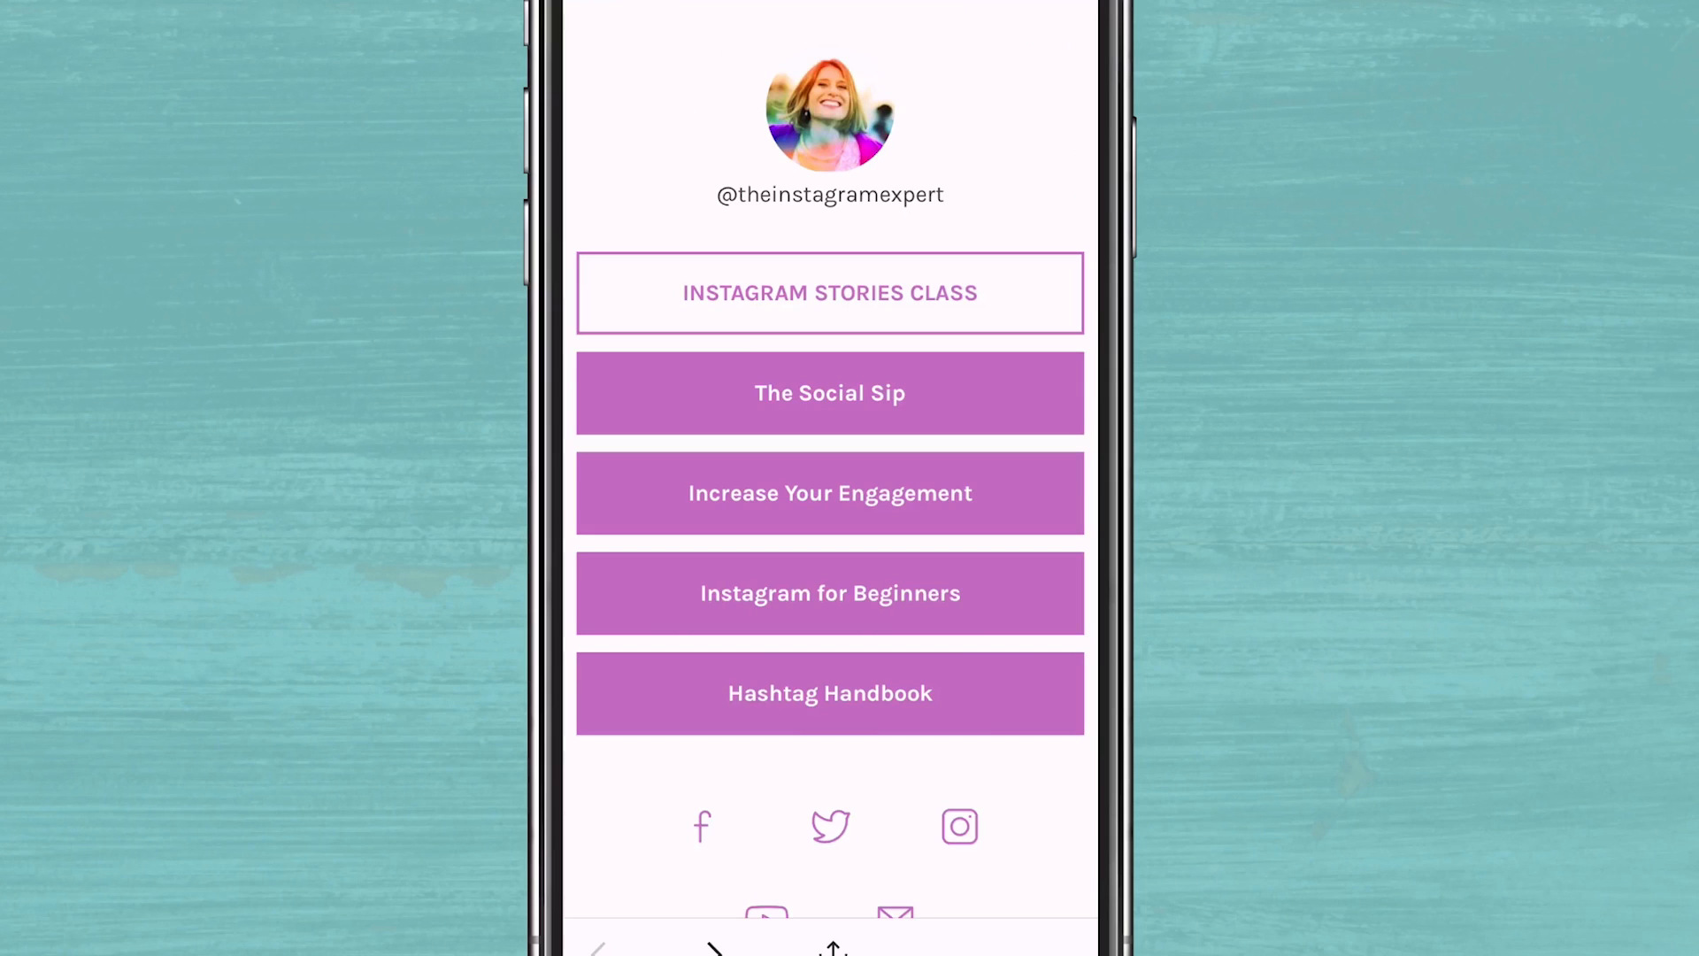
pyautogui.click(828, 492)
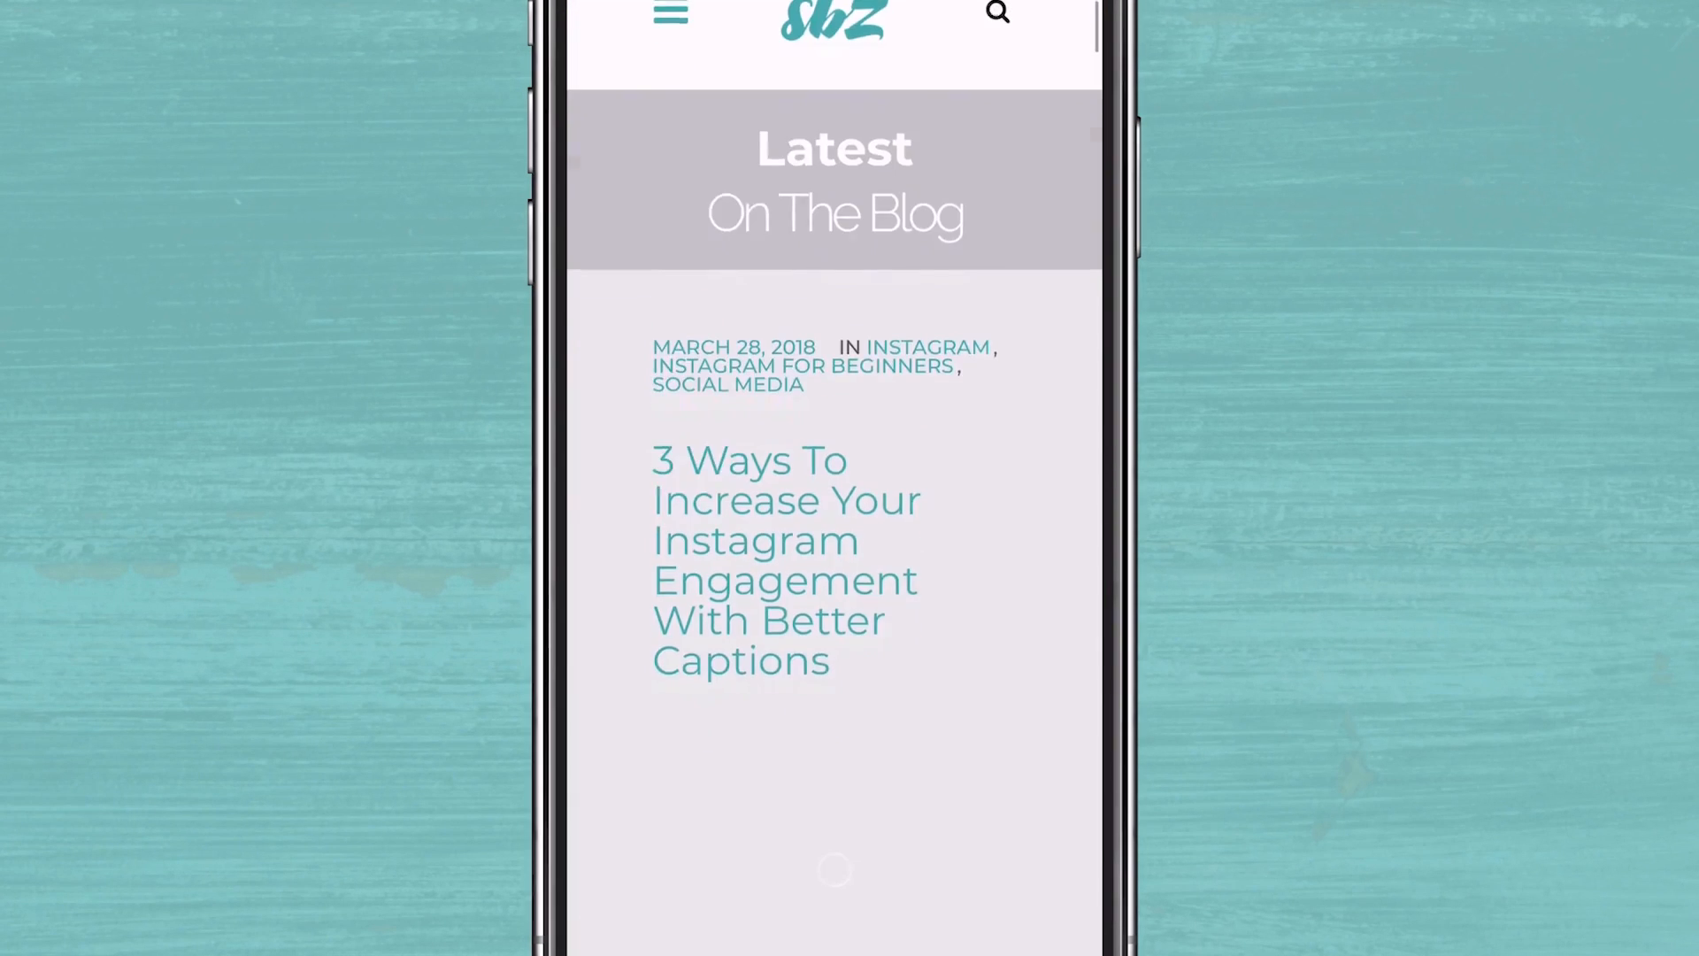
pyautogui.scroll(-3)
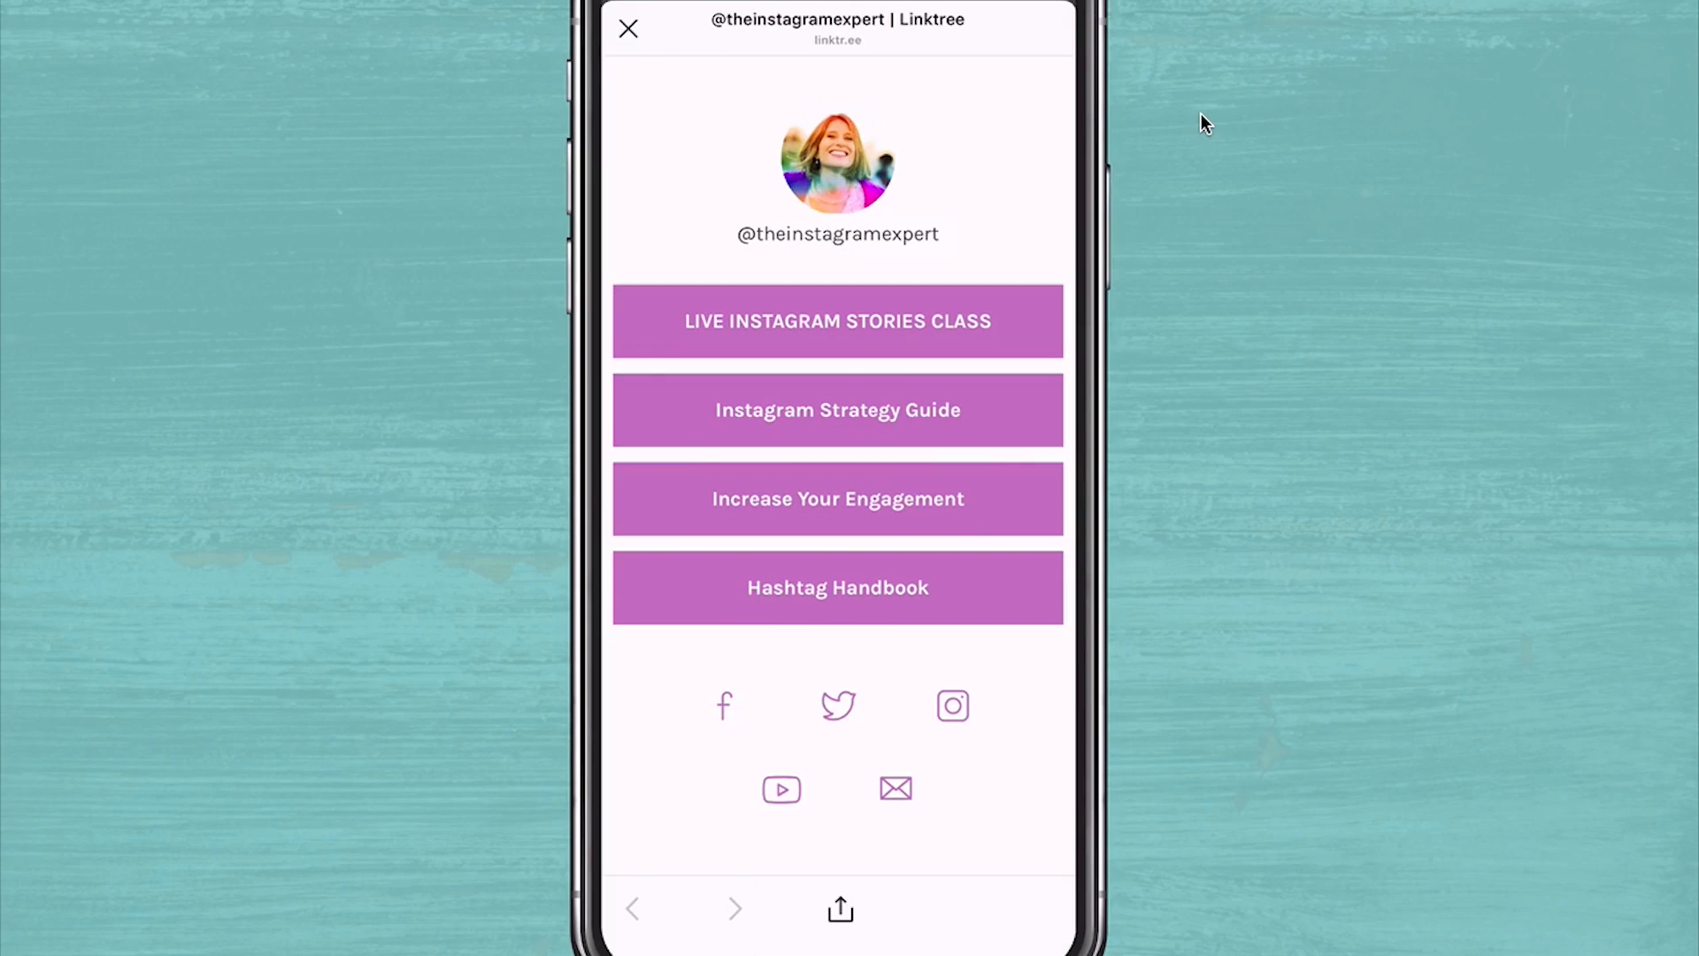
pyautogui.click(837, 499)
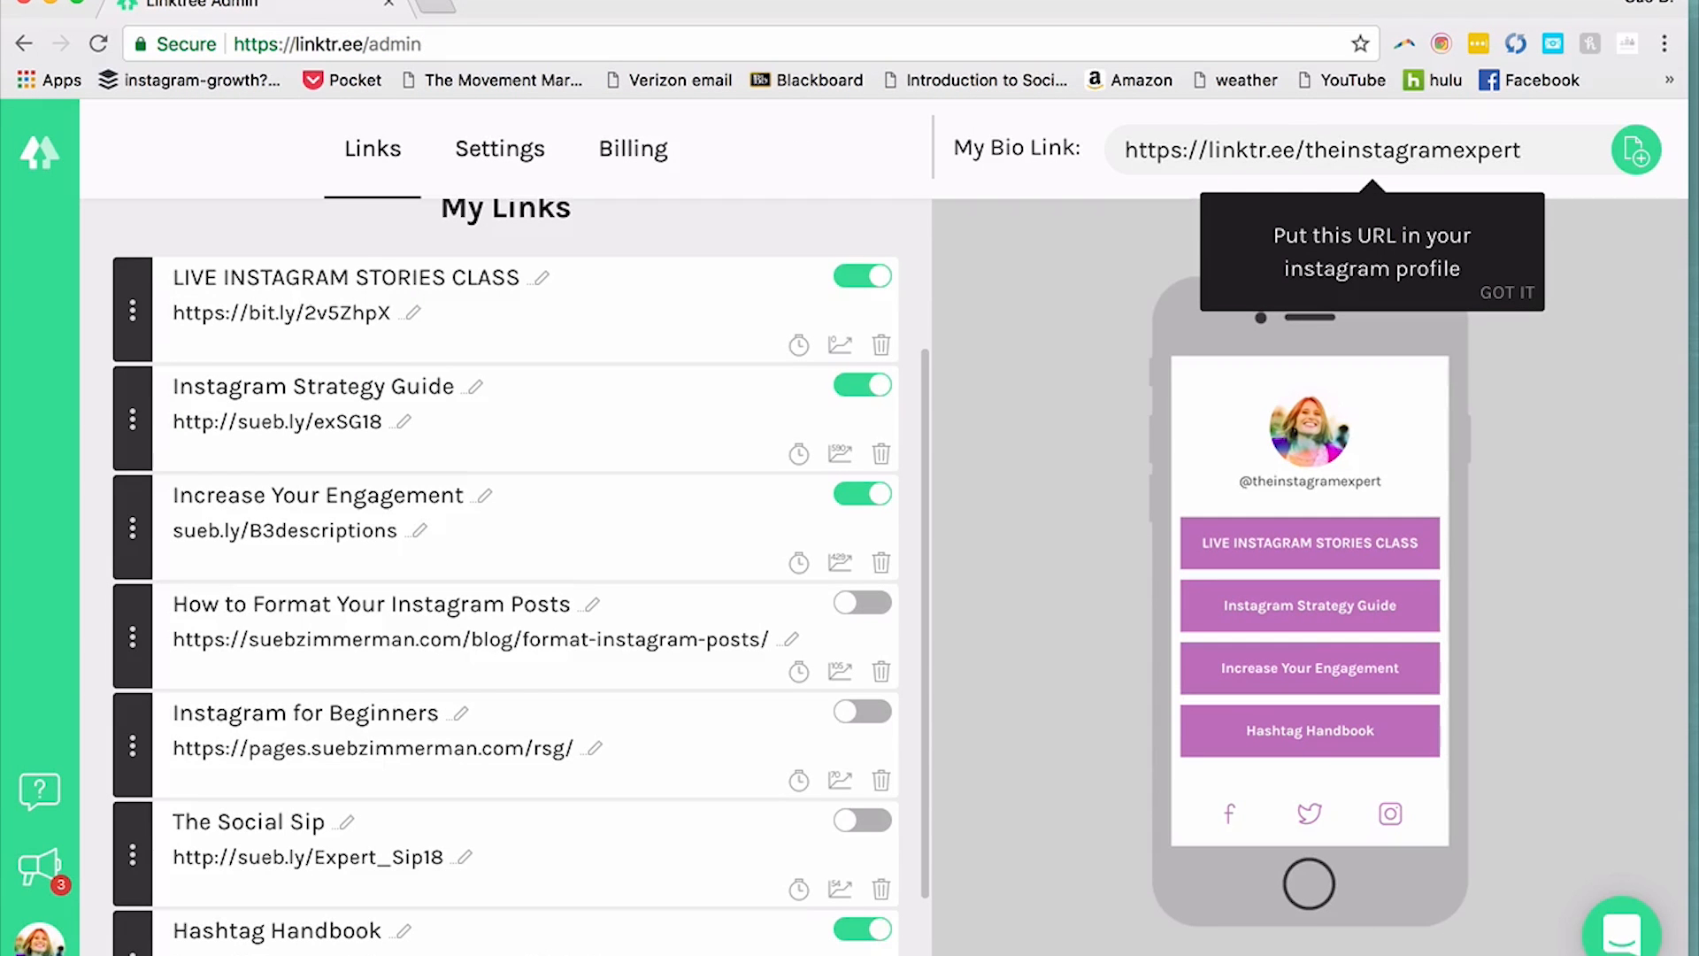
# Toggle the Strategy Guide, Increase Your Engagement and How to Format Your Instagram Posts links off the live page.
pyautogui.scroll(-3)
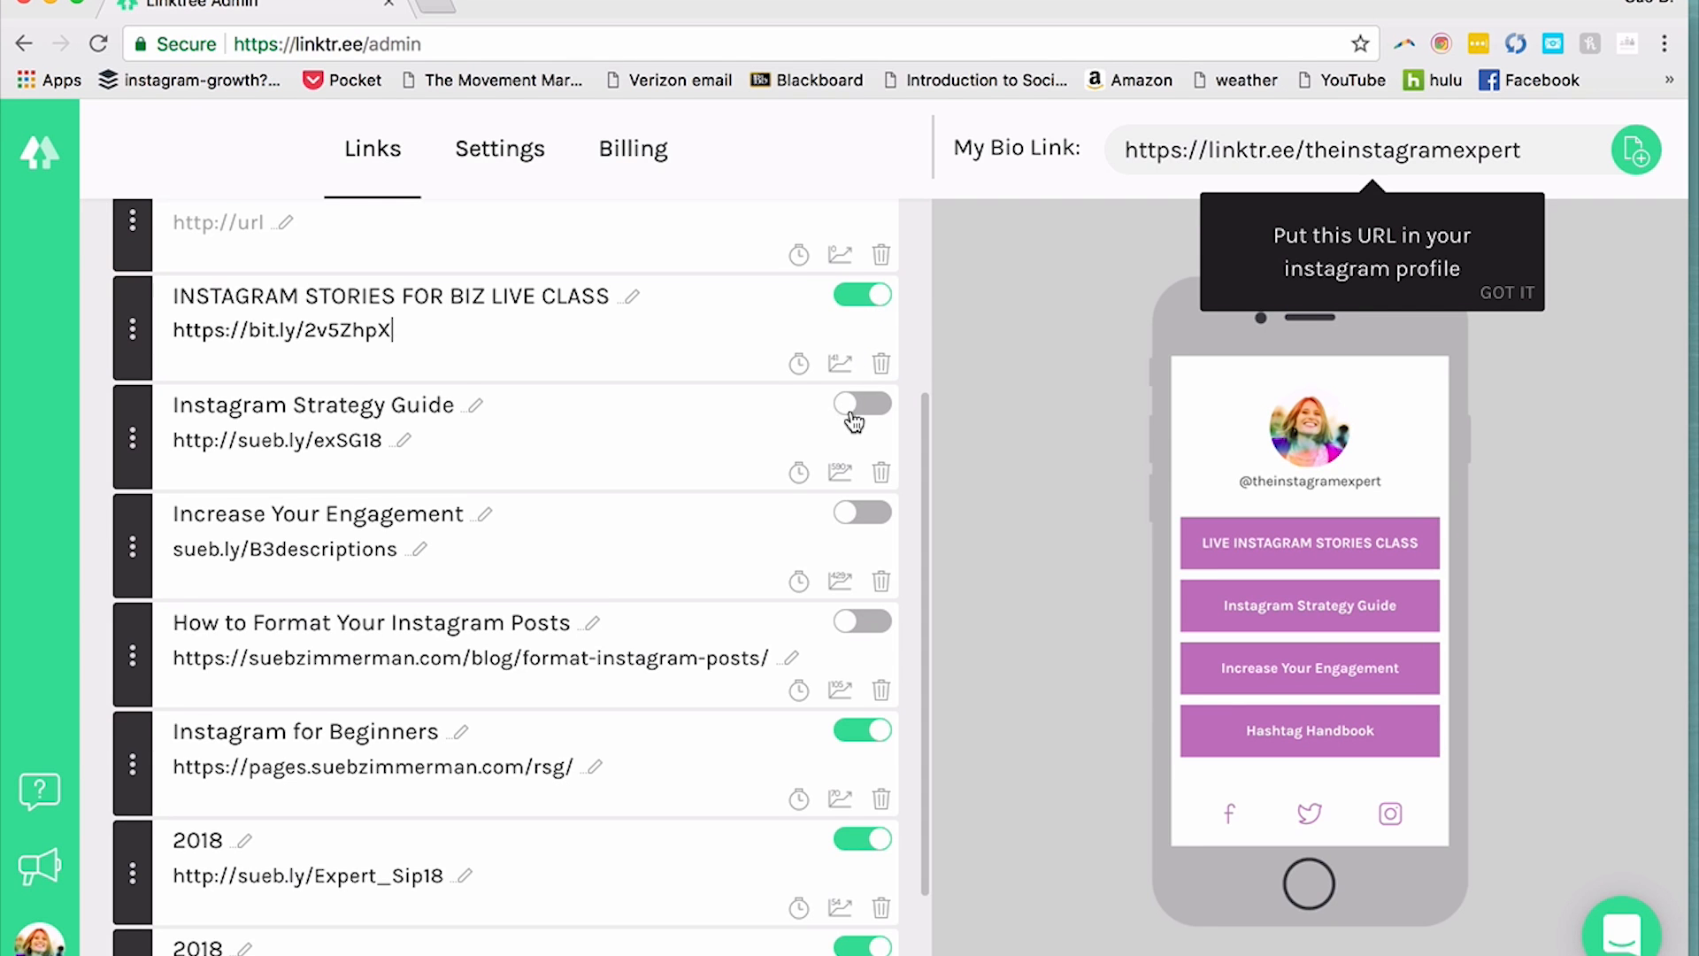
pyautogui.click(862, 403)
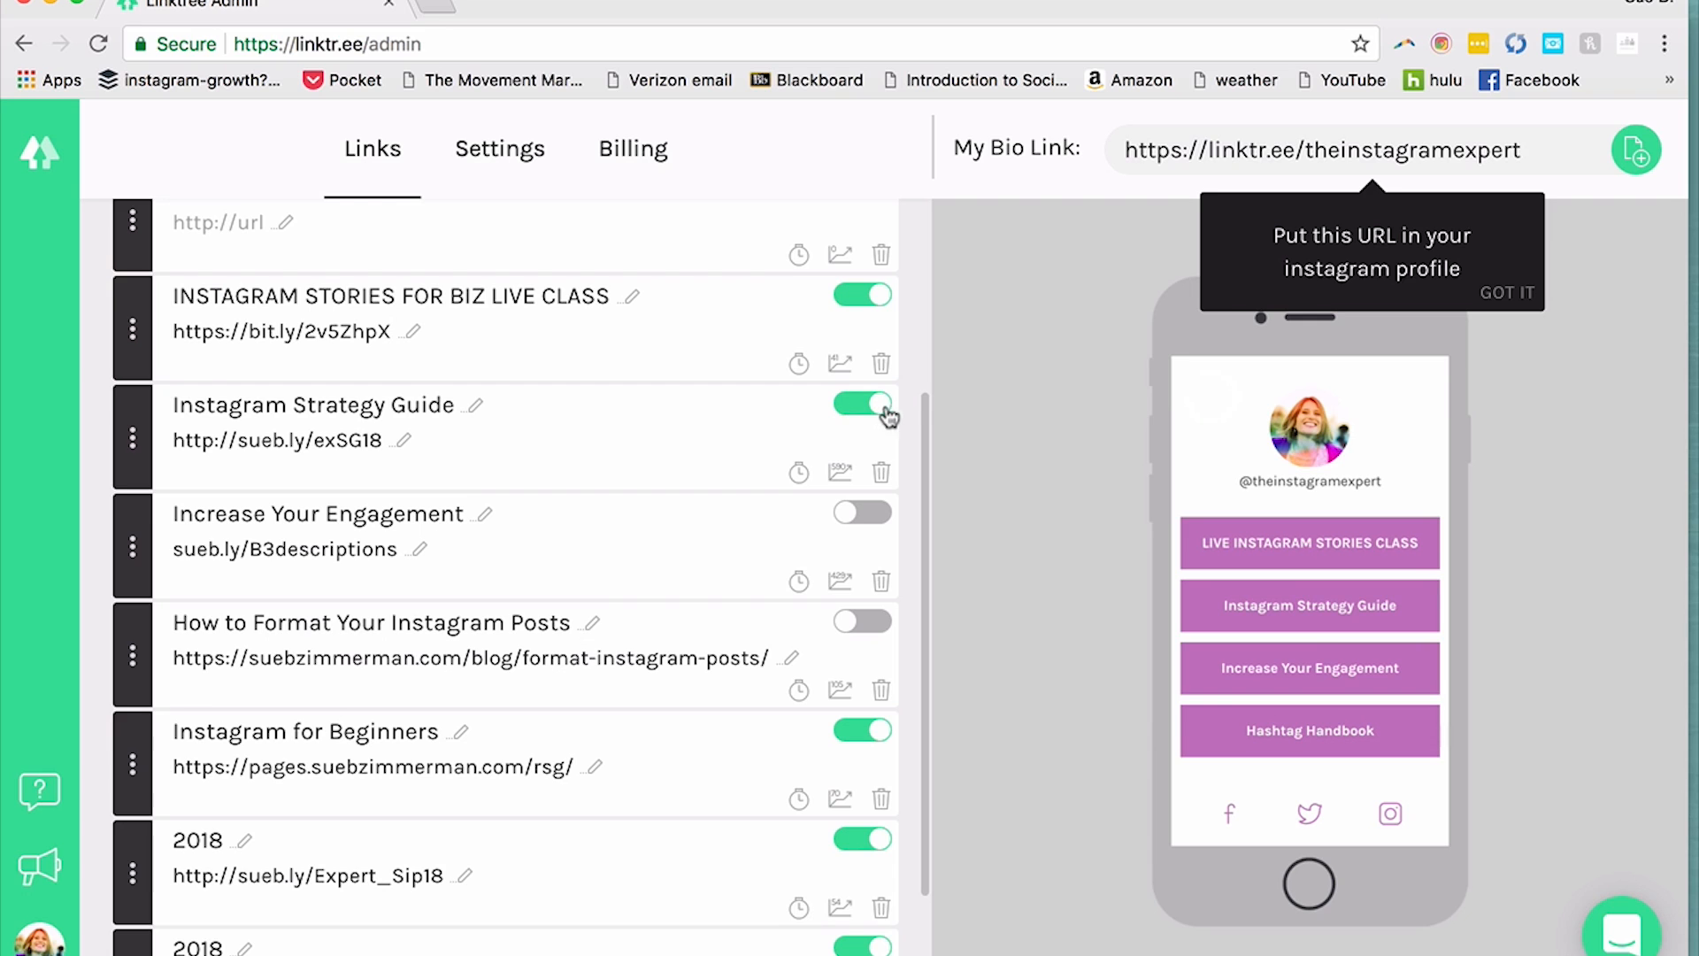
pyautogui.moveTo(891, 417)
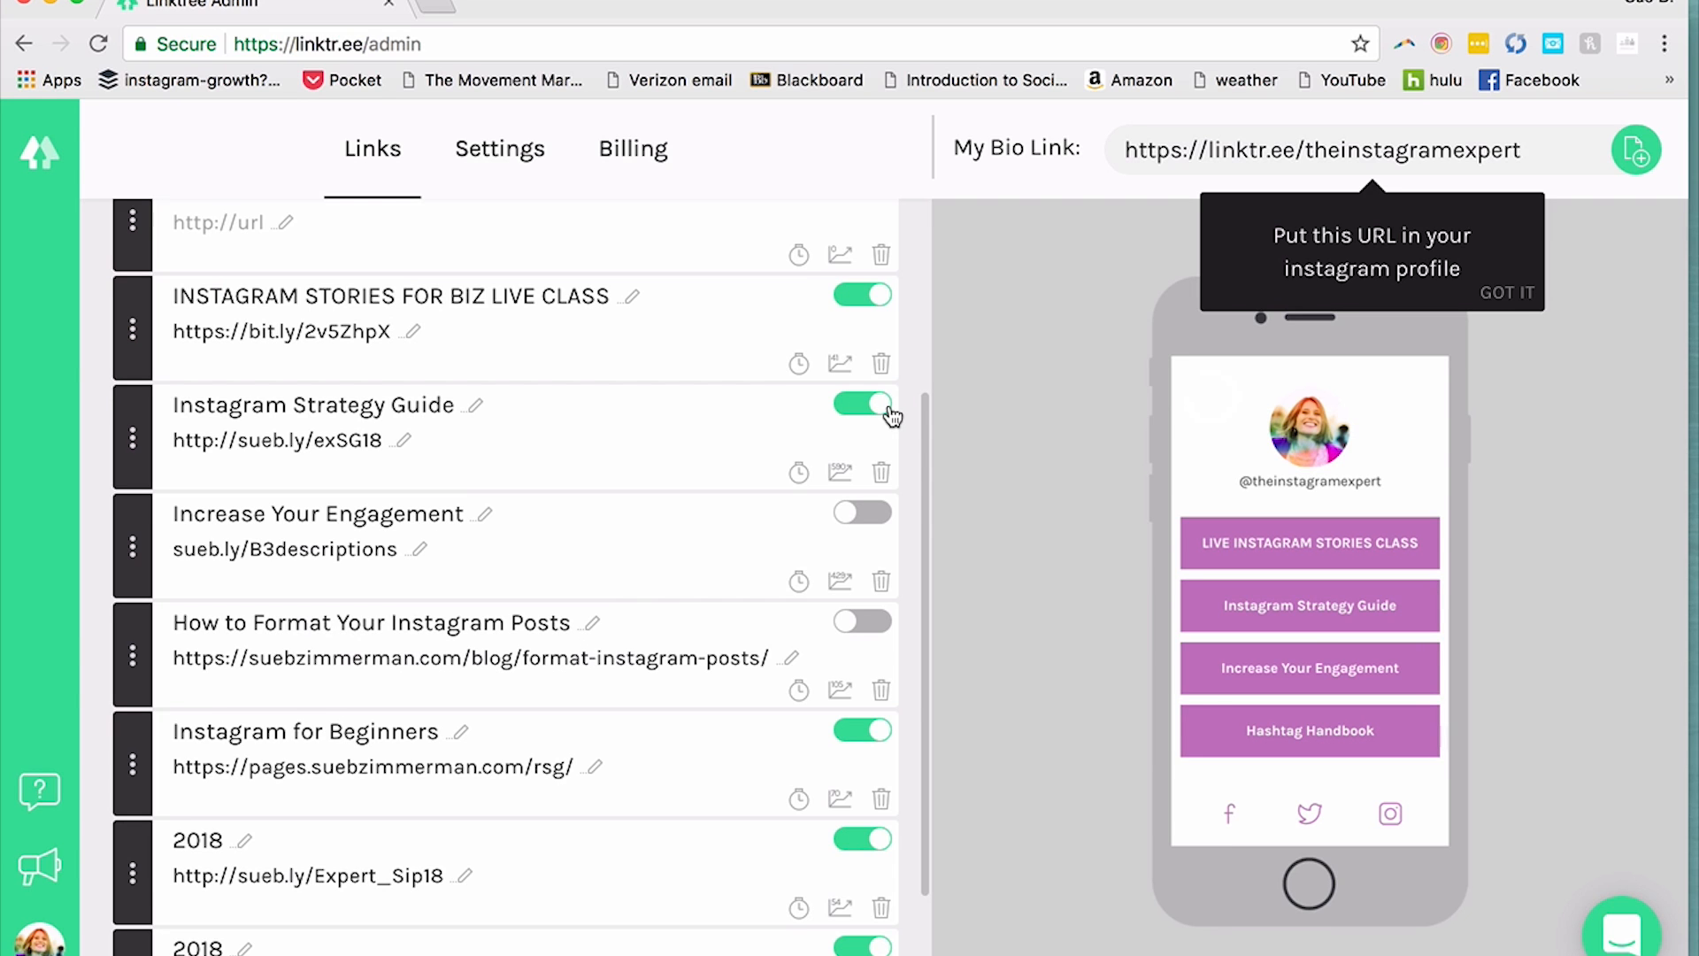
pyautogui.click(862, 514)
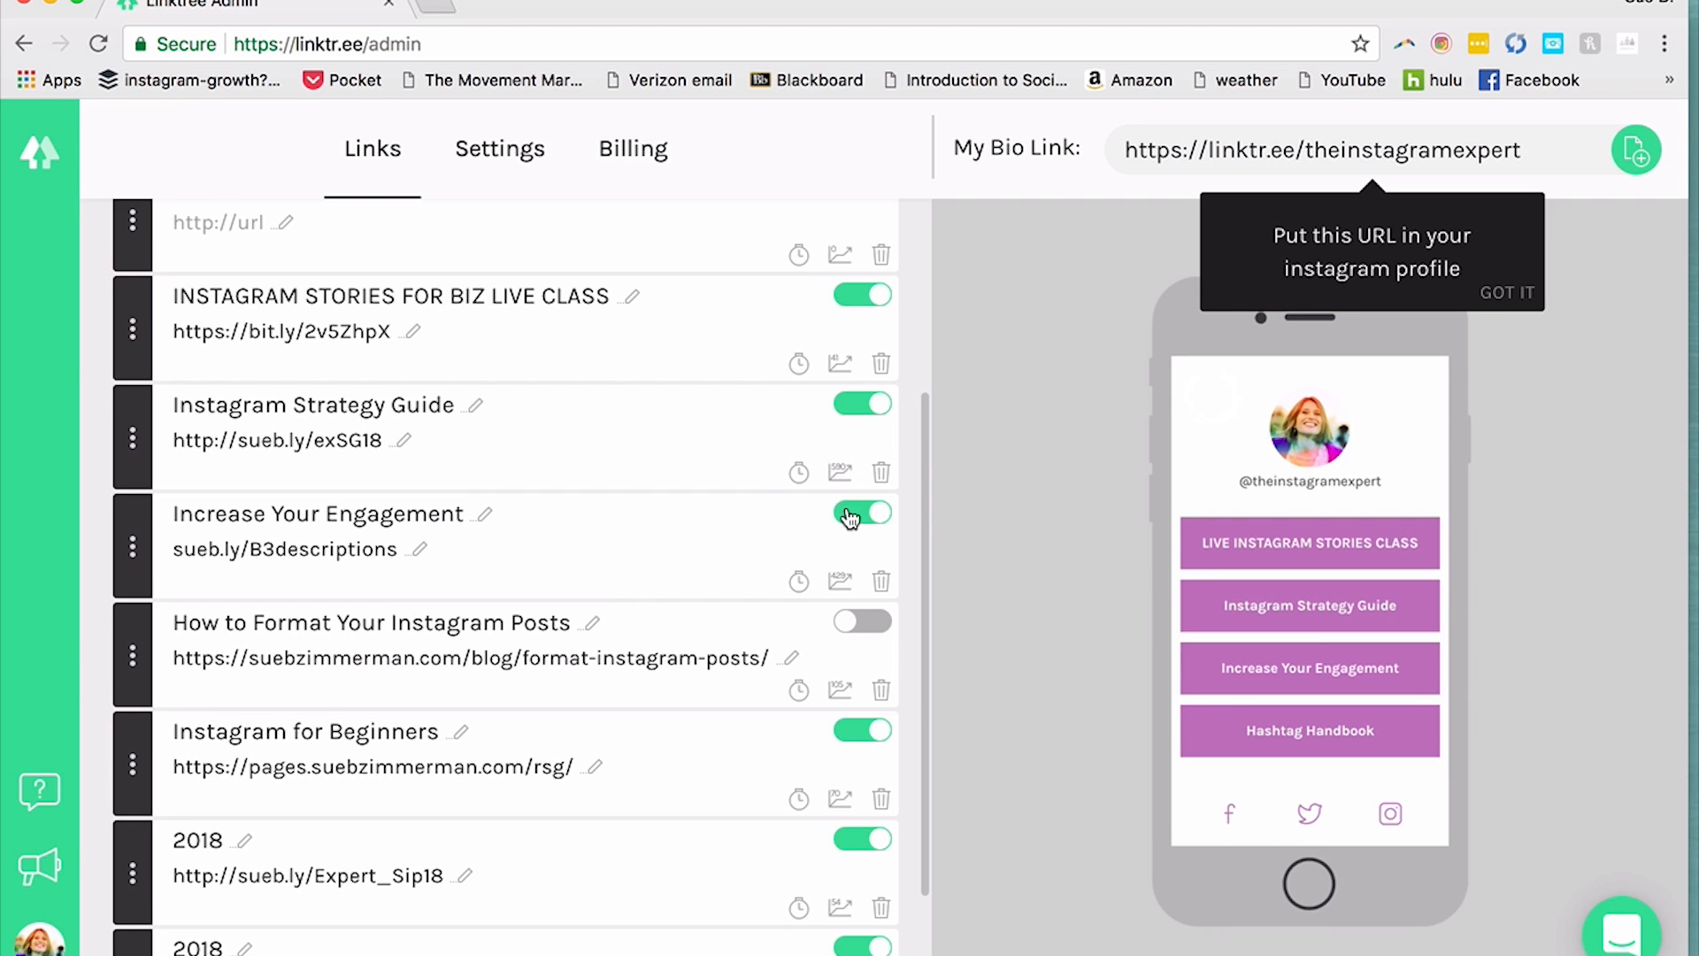
pyautogui.click(861, 622)
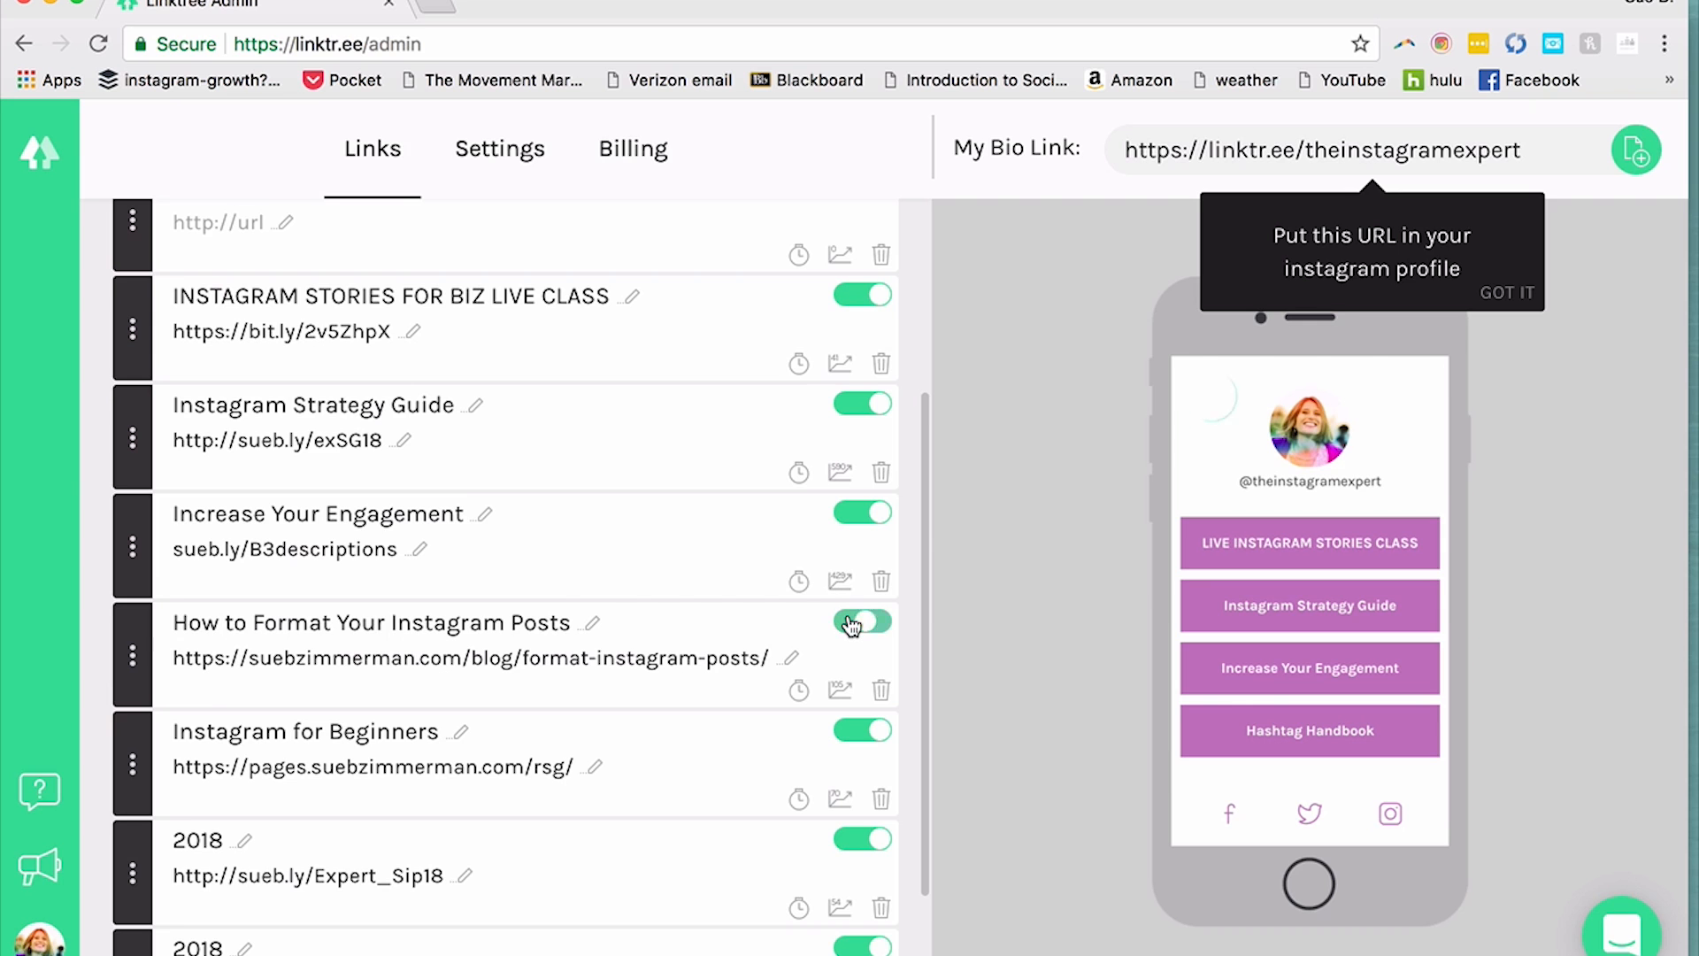
pyautogui.click(862, 623)
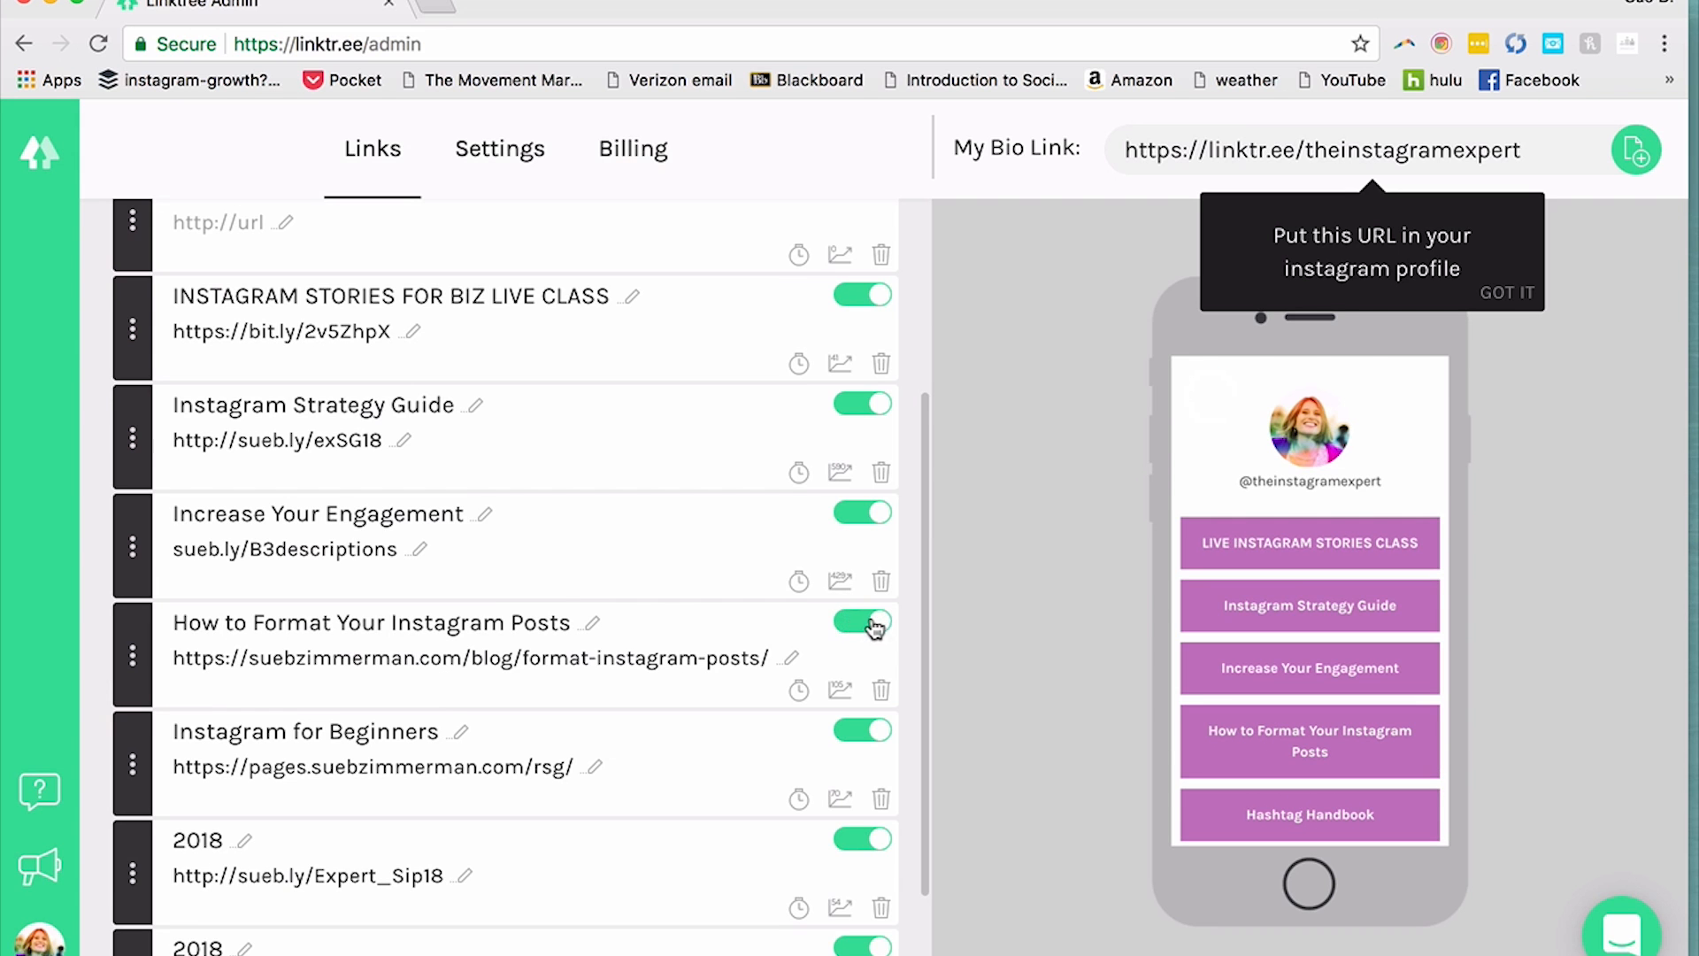
pyautogui.click(864, 621)
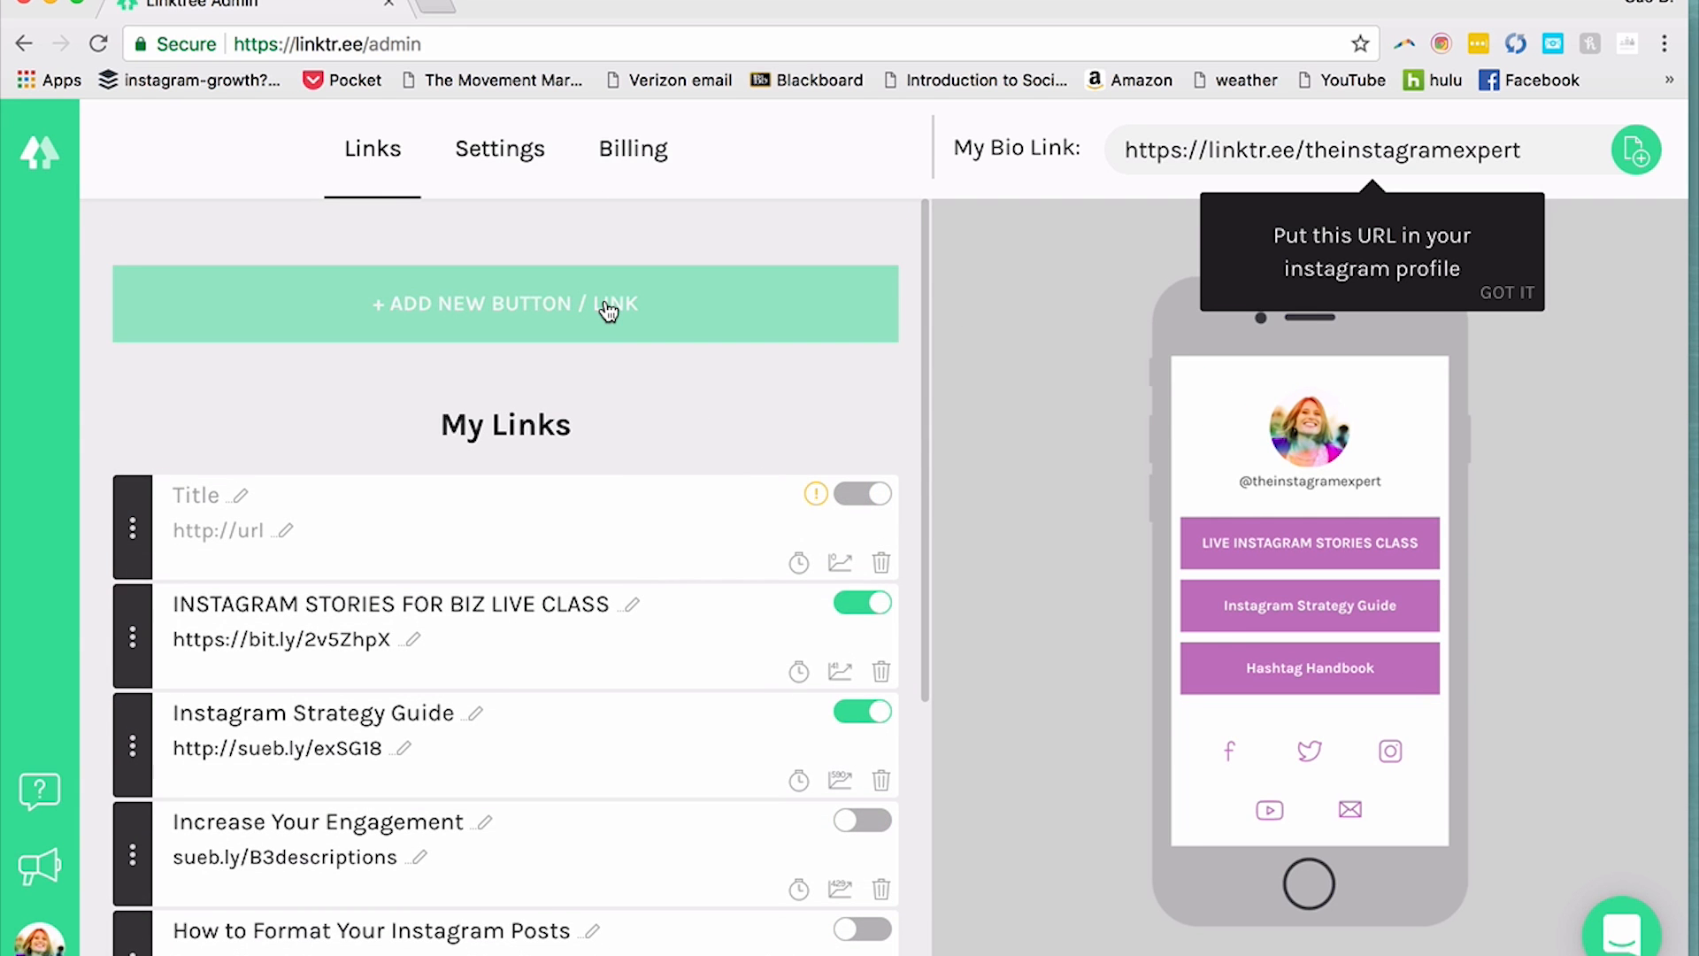
pyautogui.moveTo(754, 259)
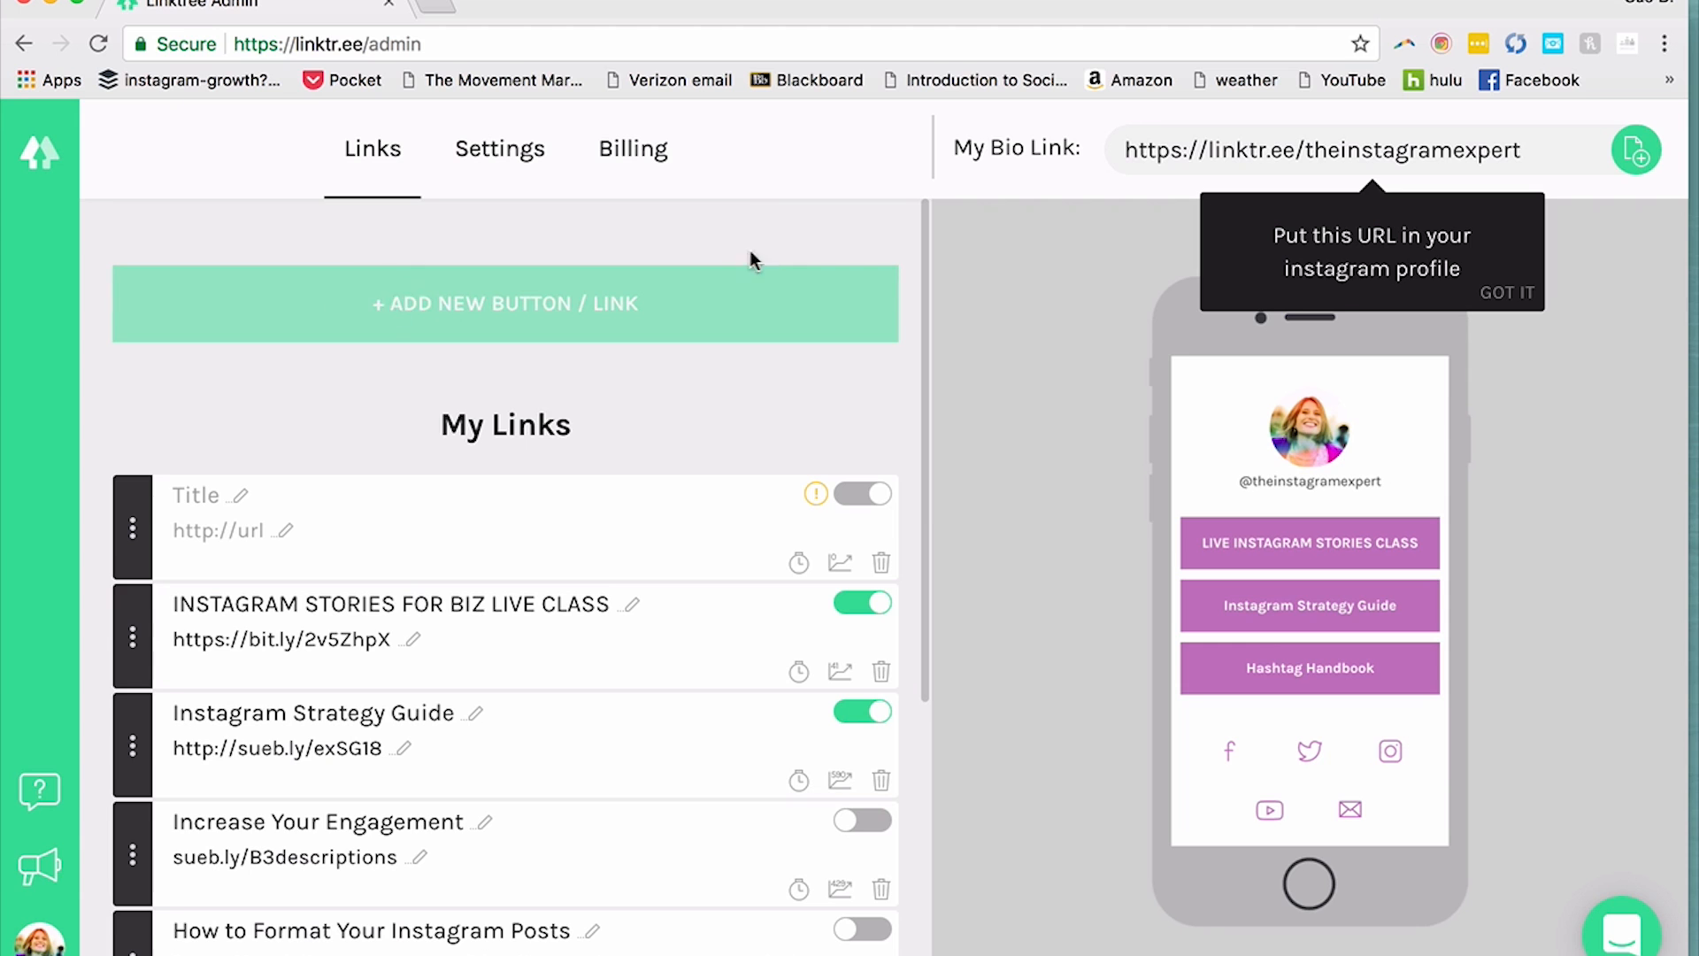
pyautogui.moveTo(591, 333)
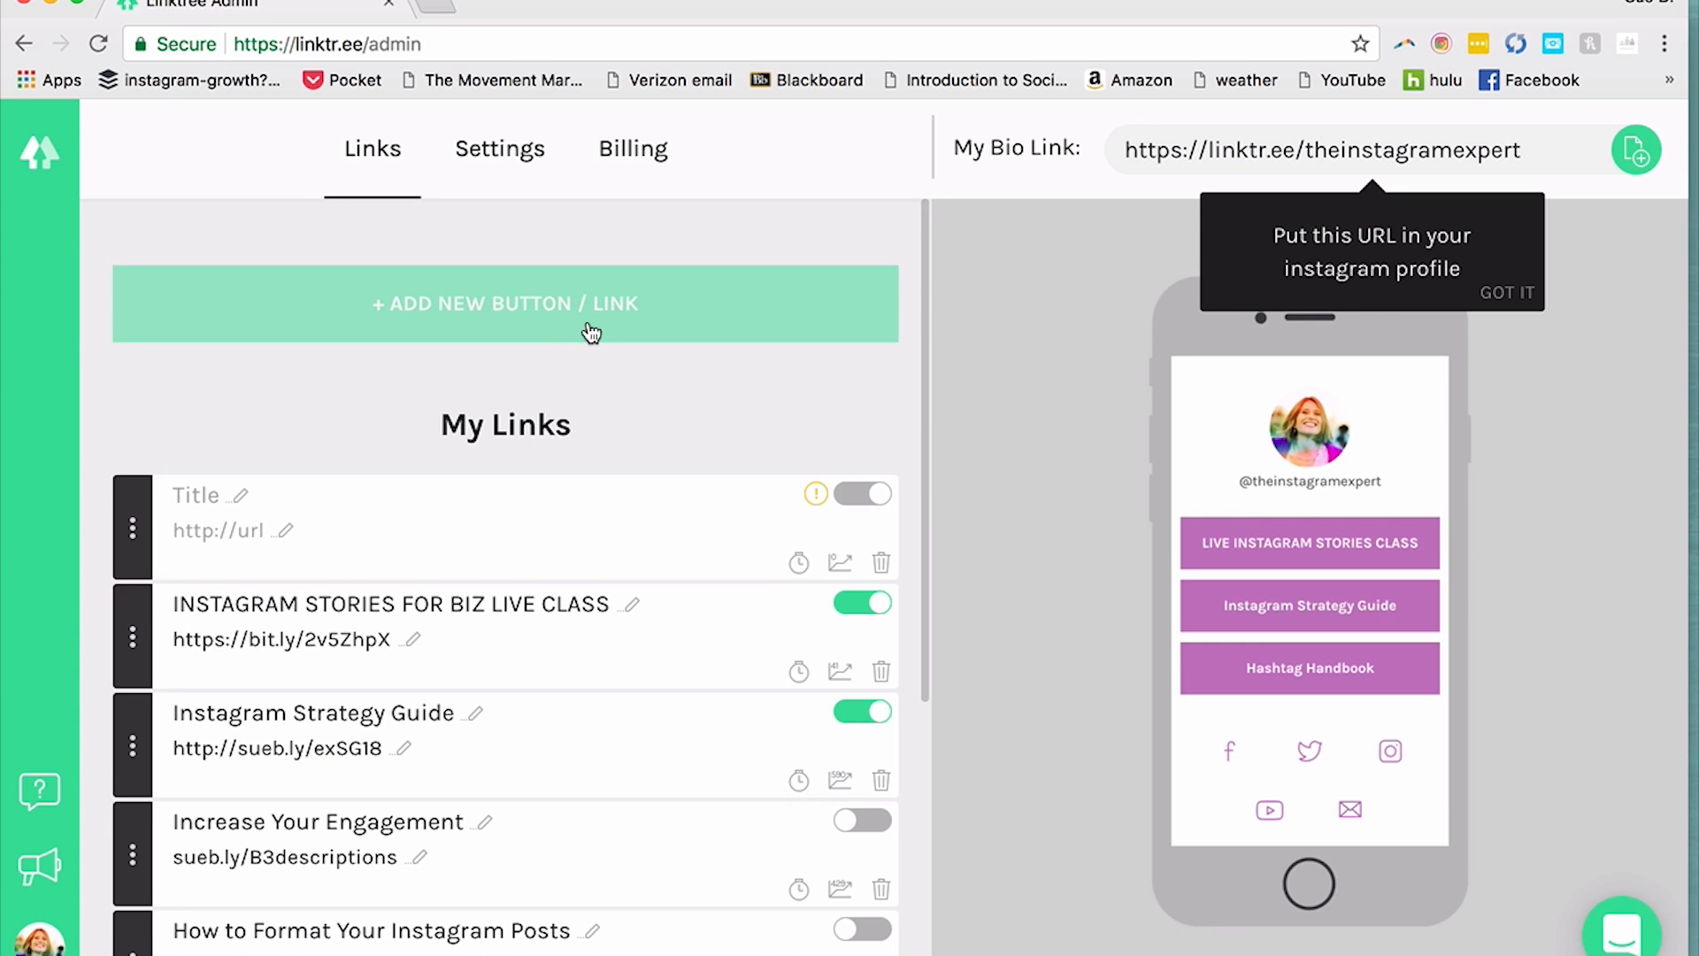
pyautogui.moveTo(593, 322)
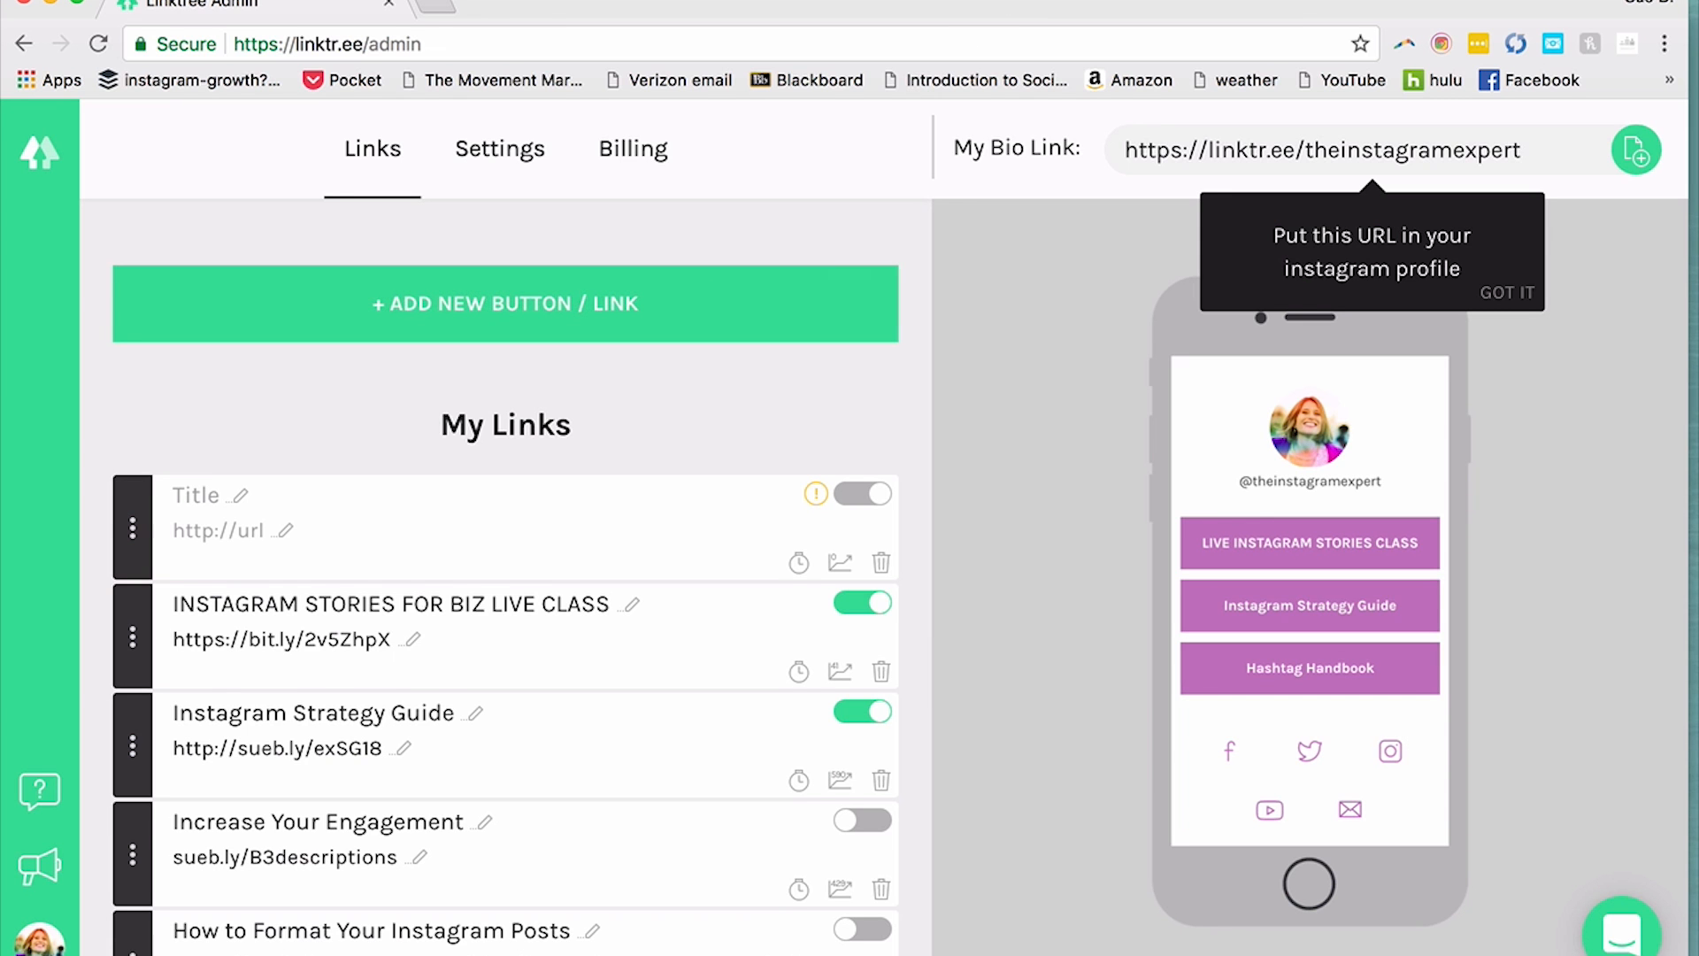
# Scroll the My Links list and return to the Instagram profile showing the linktr.ee bio link.
pyautogui.scroll(-3)
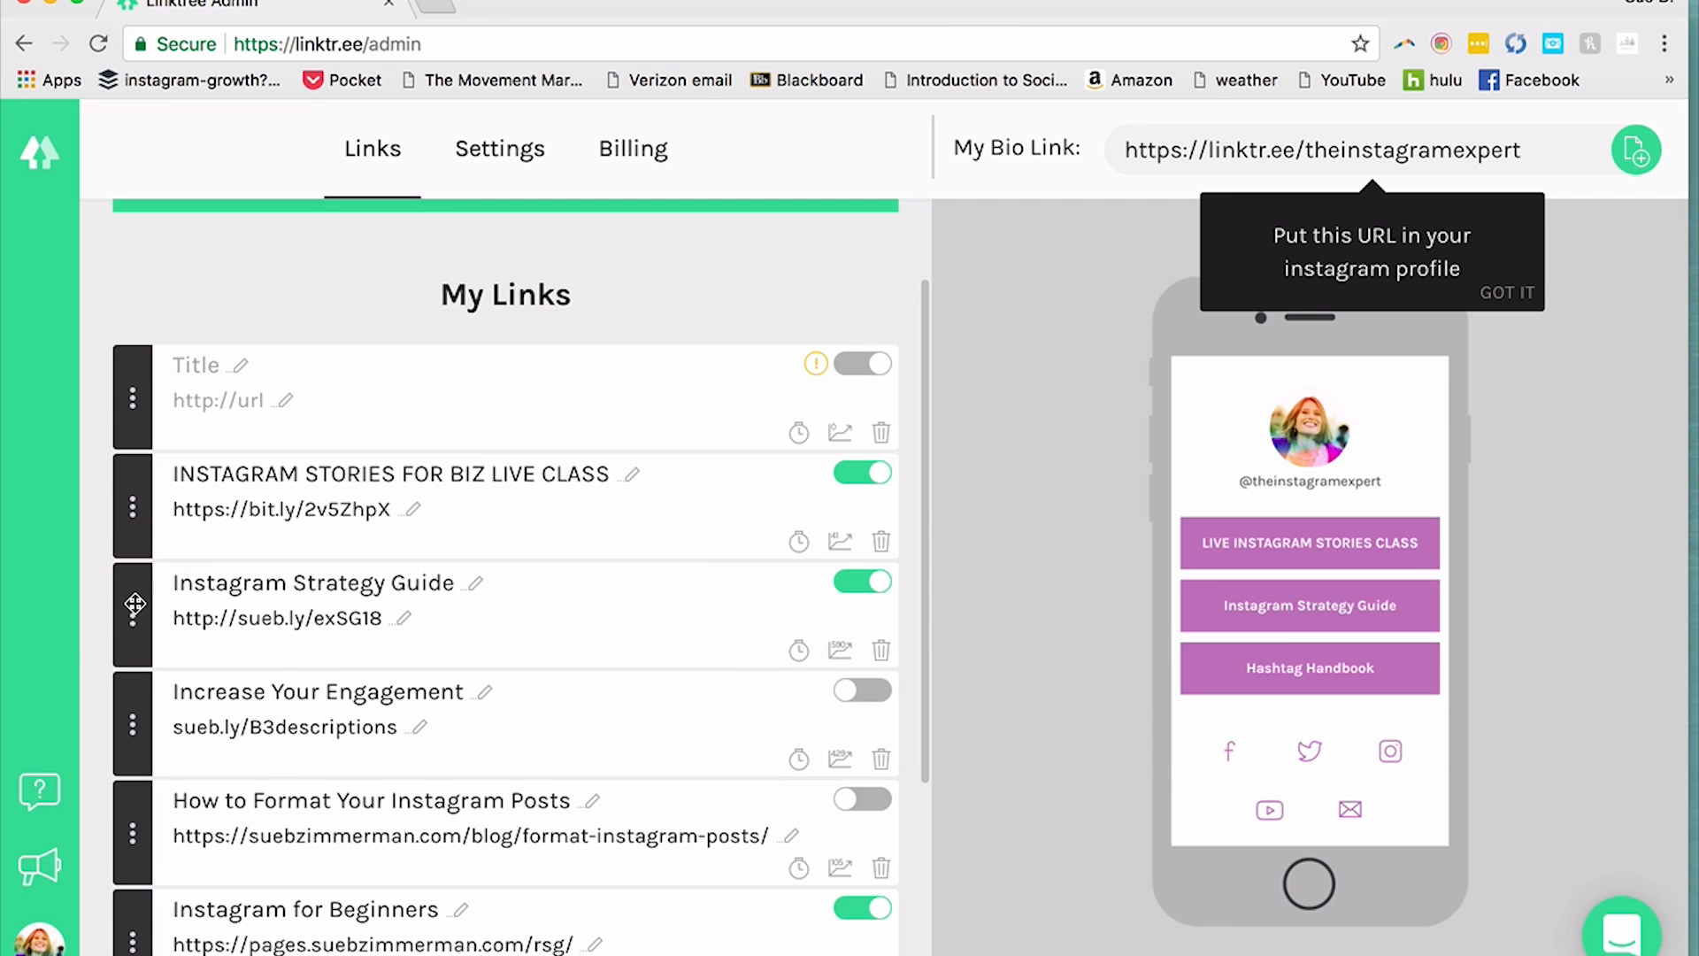
pyautogui.moveTo(132, 605); pyautogui.dragTo(138, 407)
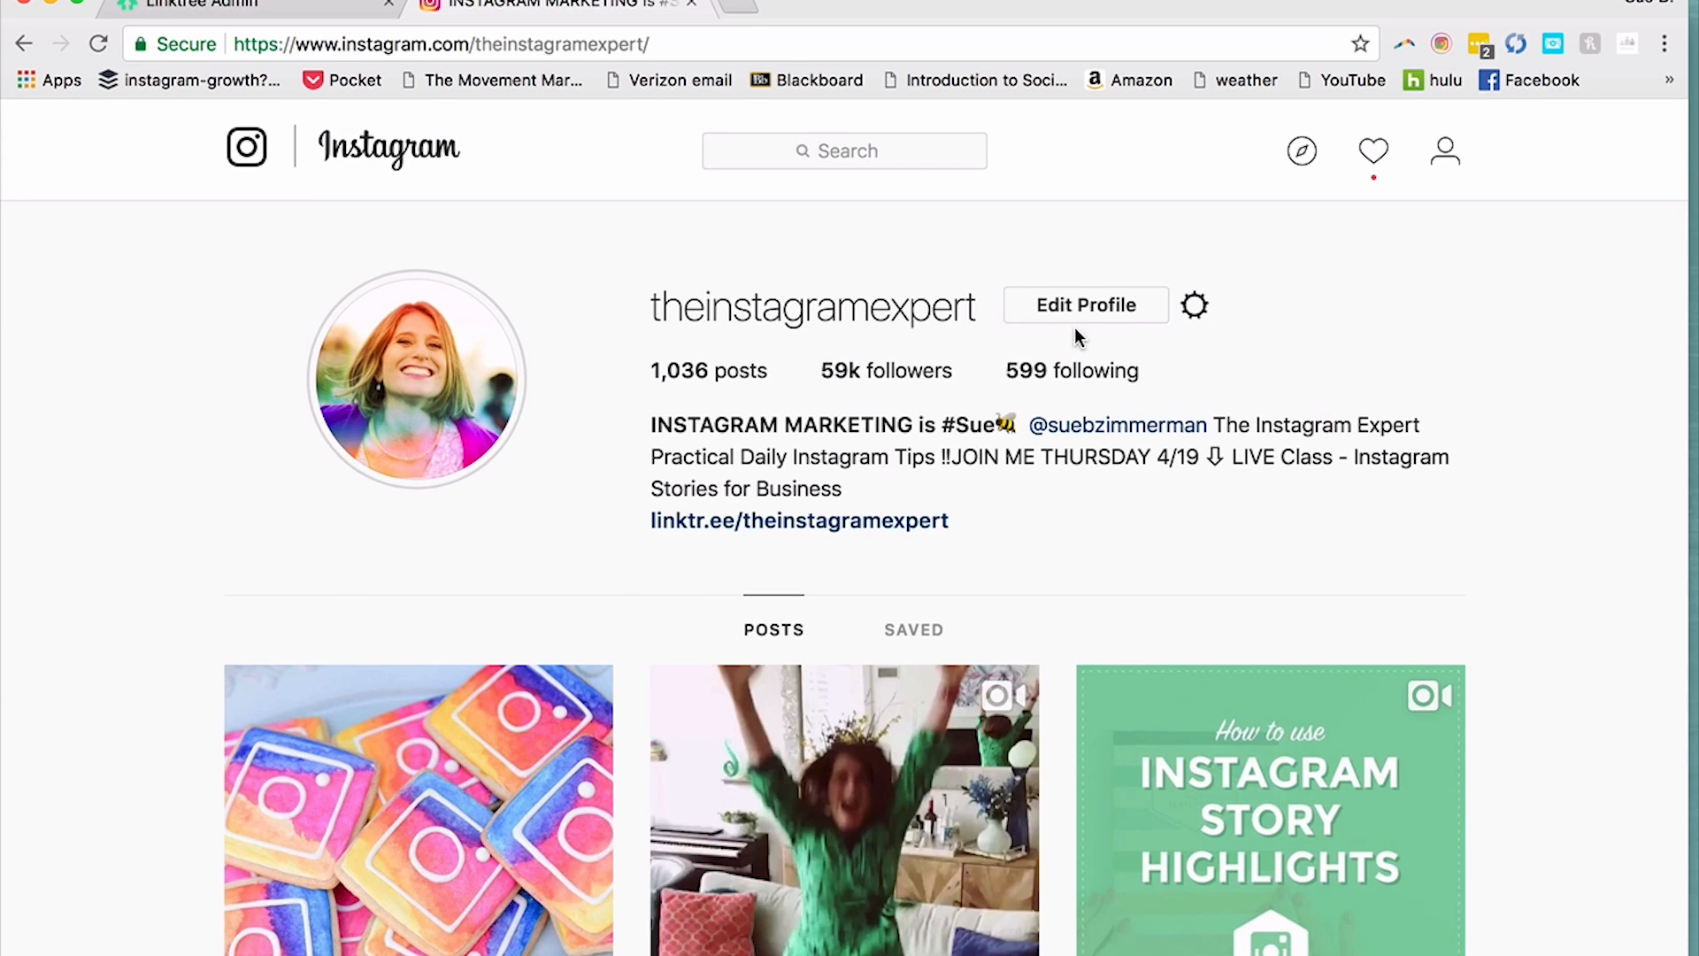
# Check the Edit Profile website field holds linktr.ee/theinstagramexpert, then return to Linktree admin.
pyautogui.click(1085, 304)
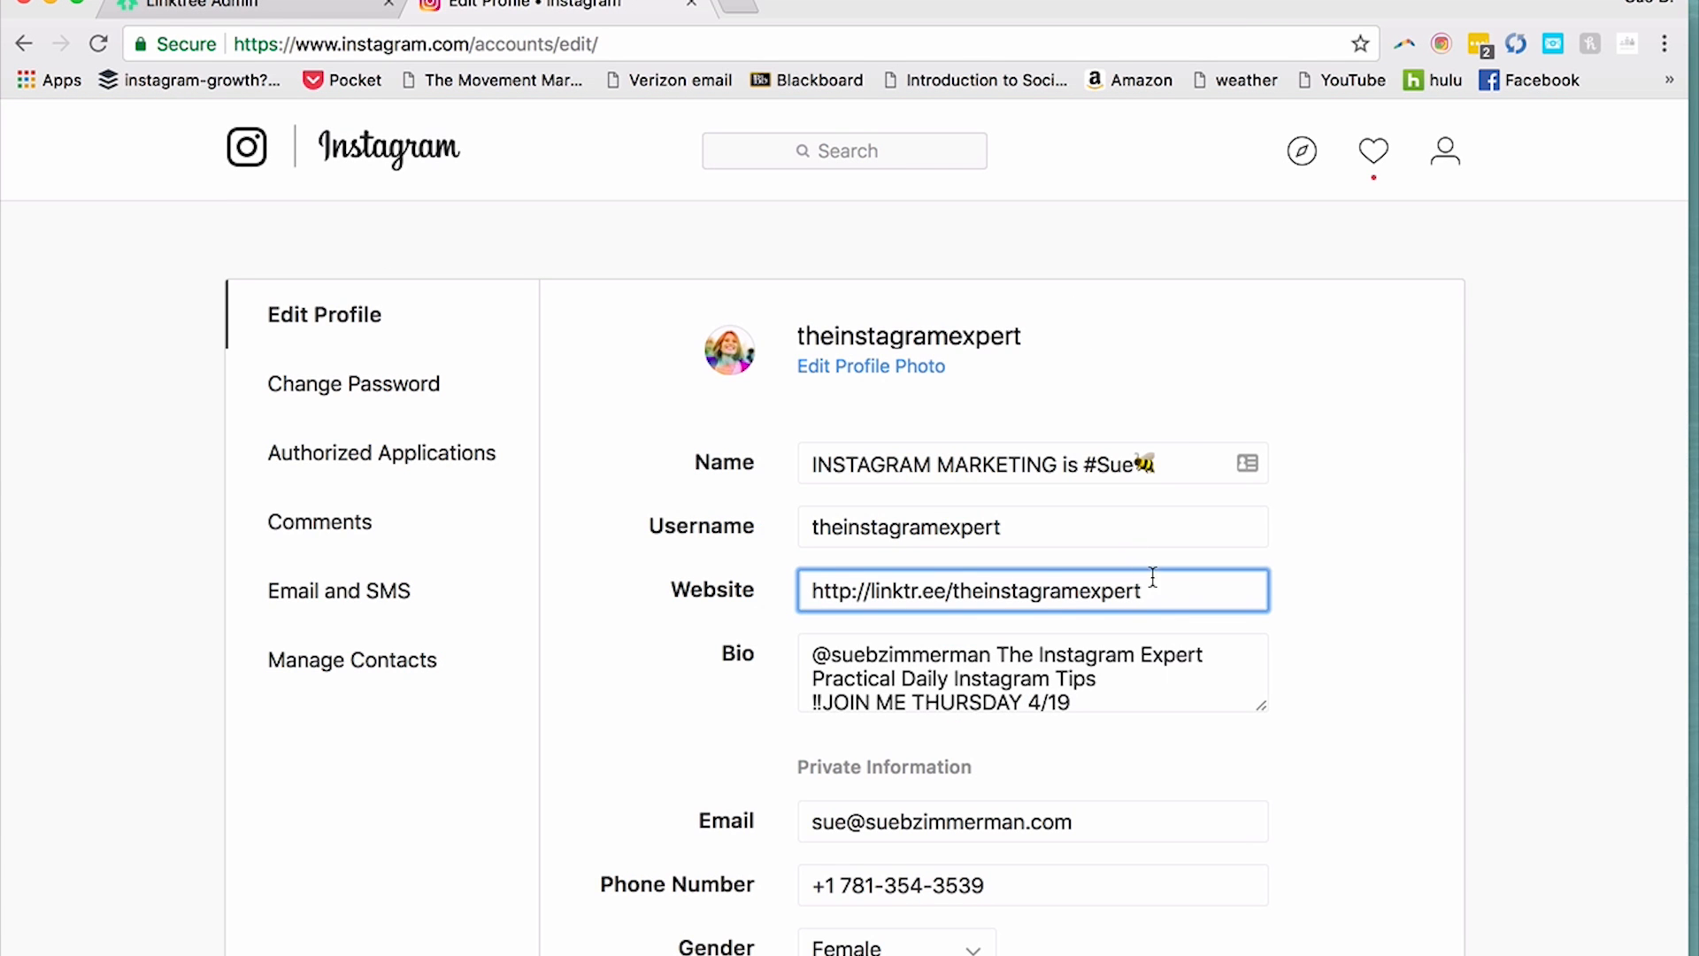
pyautogui.scroll(-3)
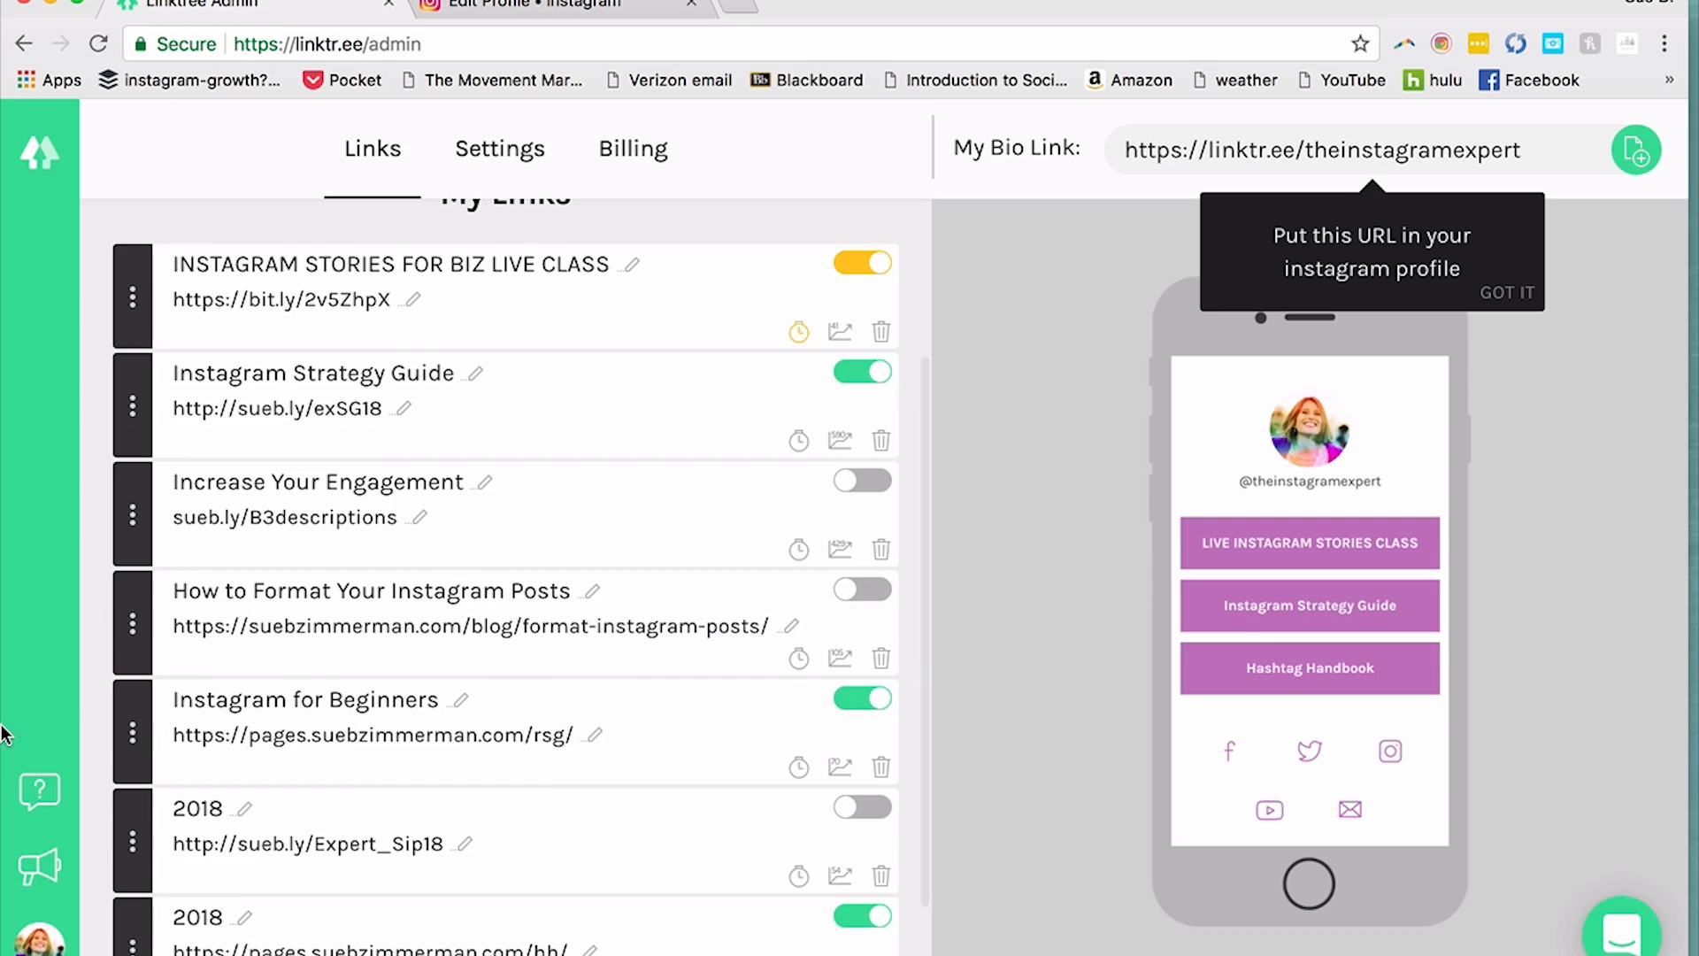
# View the Linktree Help Center in a new tab, then return to the link admin list.
pyautogui.click(37, 867)
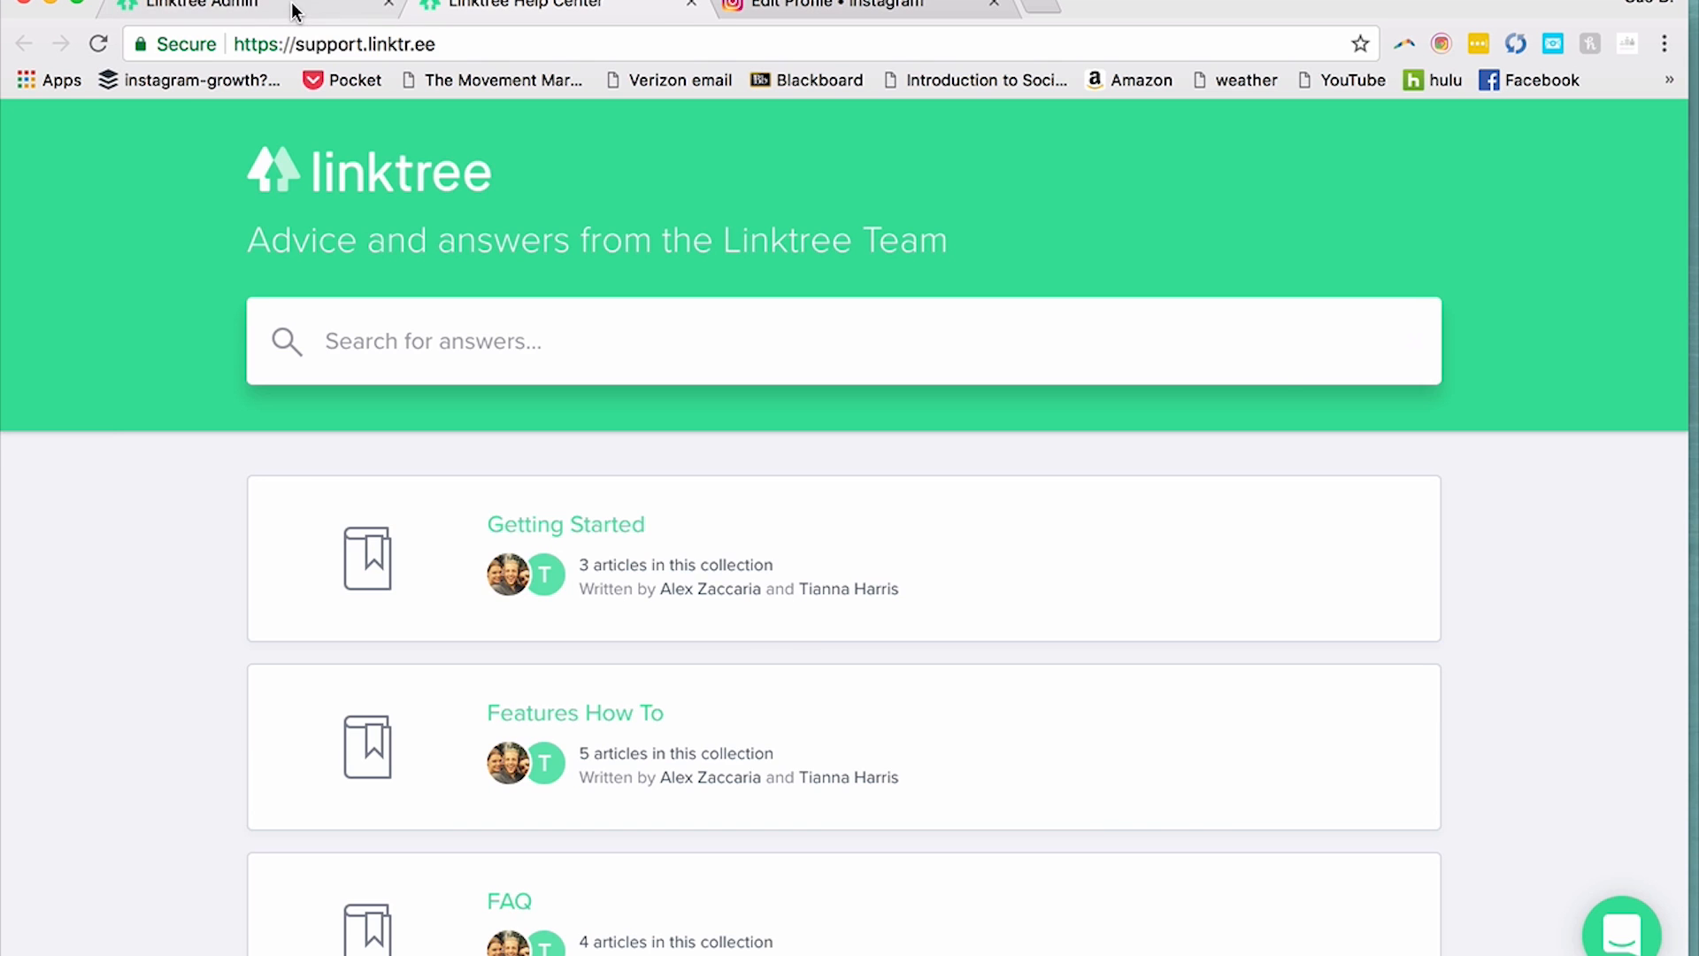
pyautogui.click(200, 5)
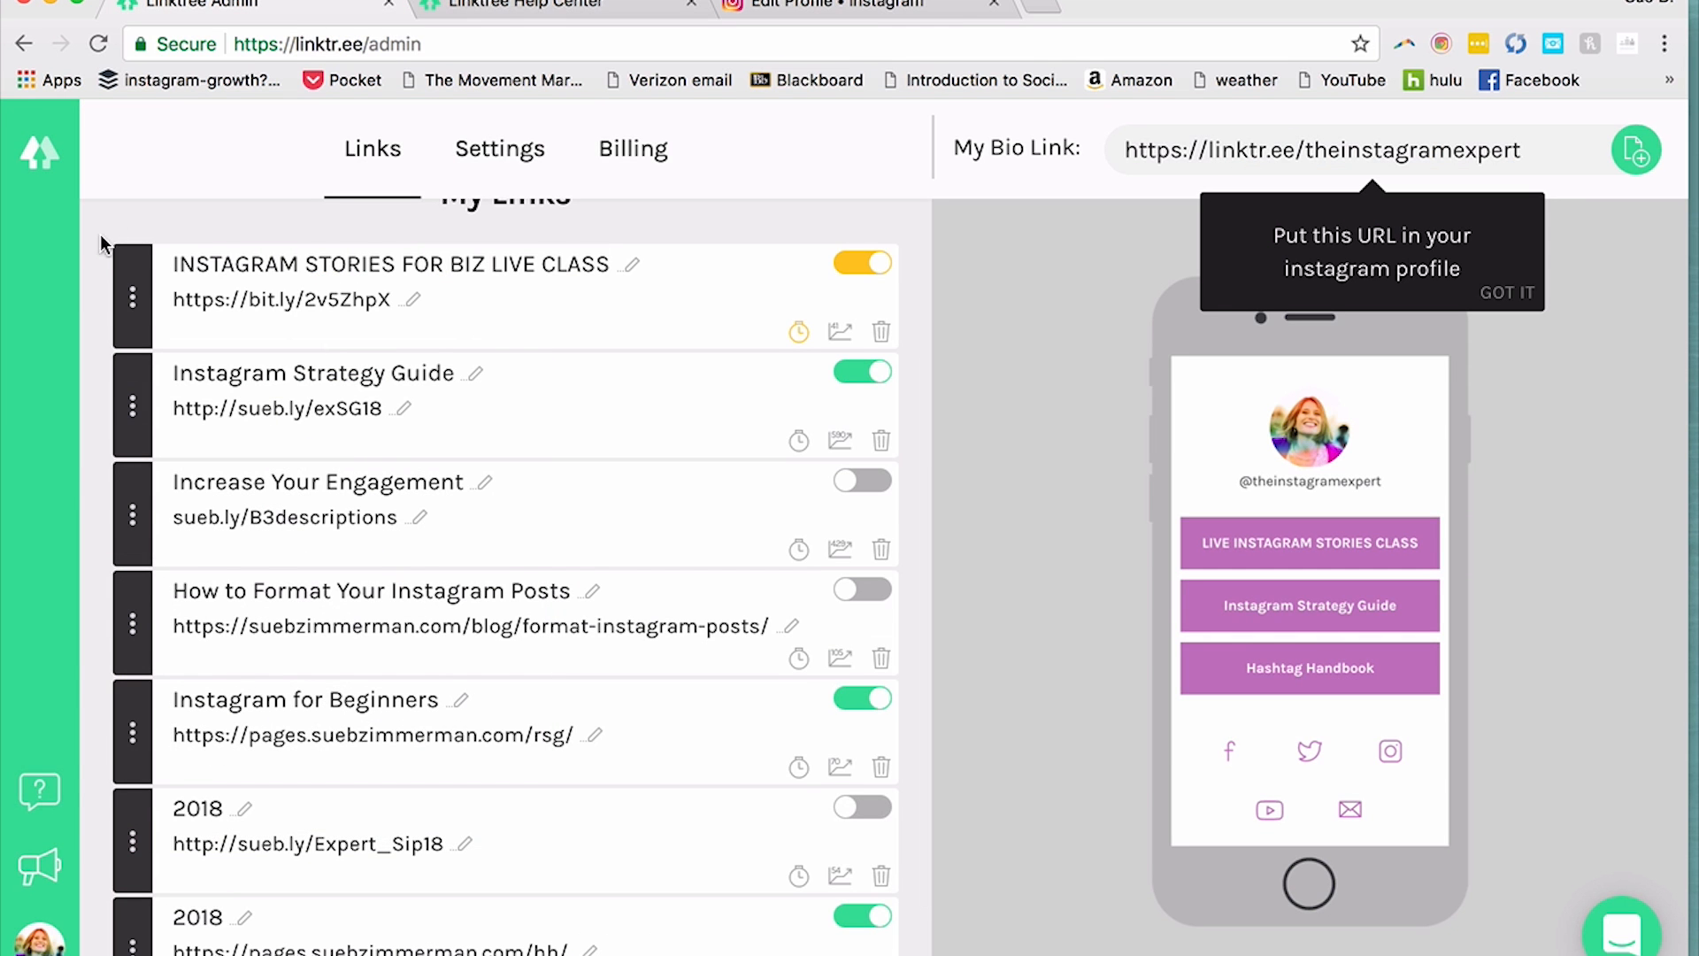
pyautogui.click(864, 264)
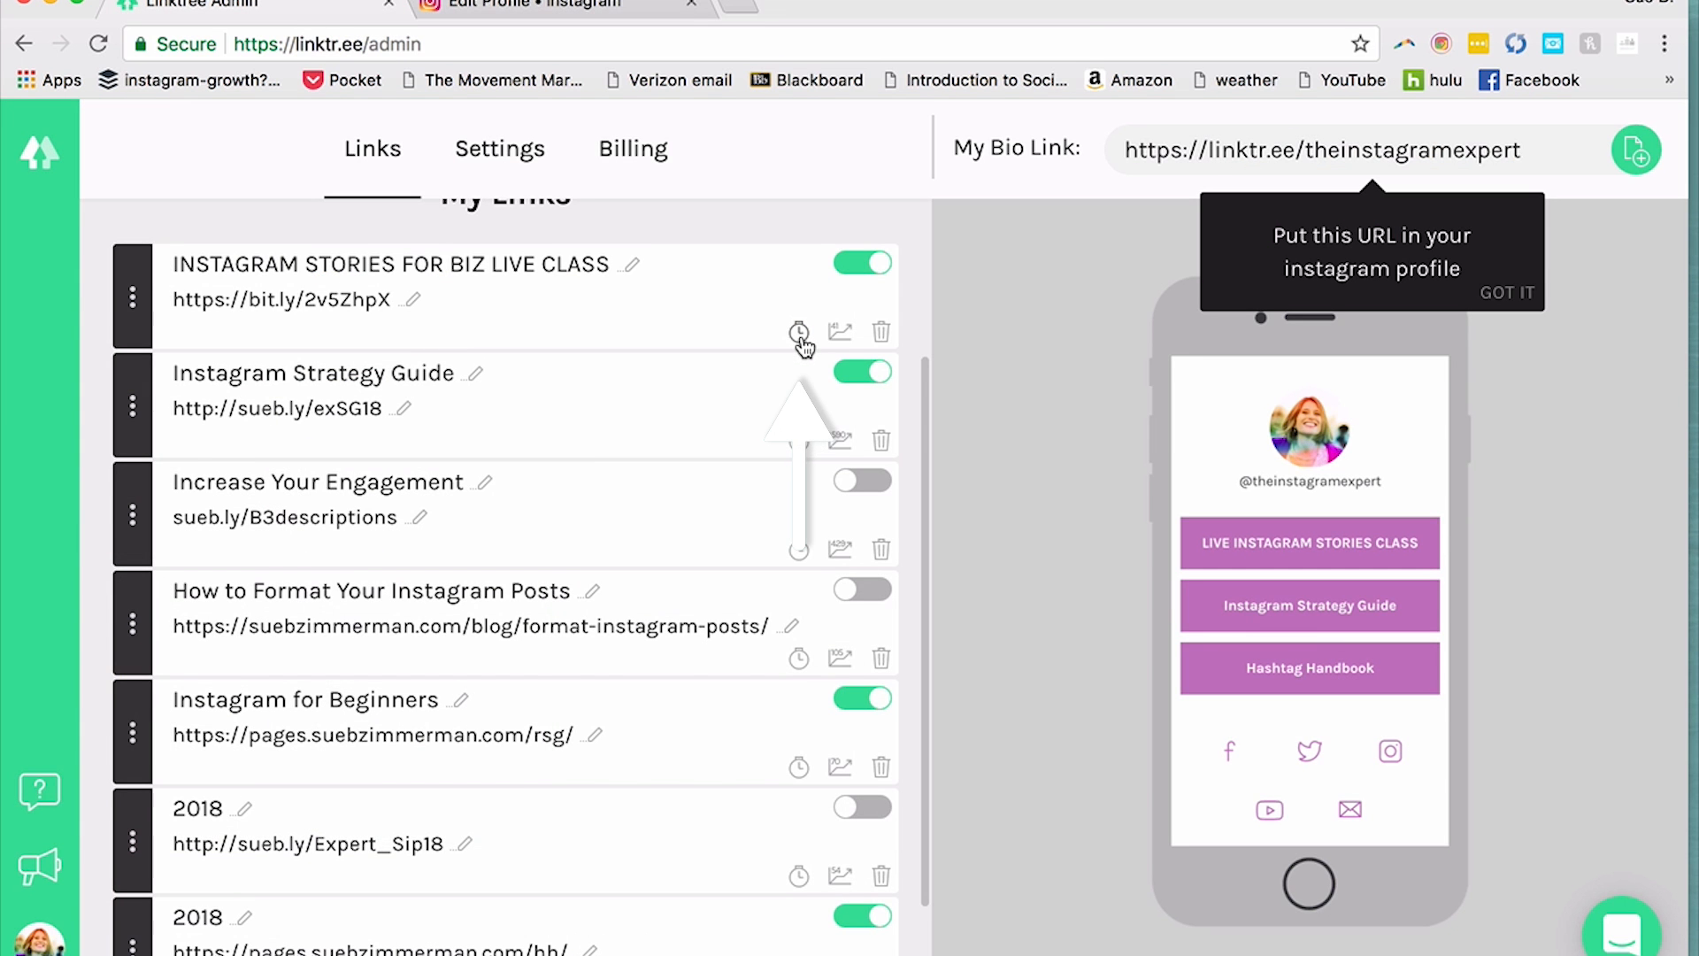
pyautogui.click(798, 331)
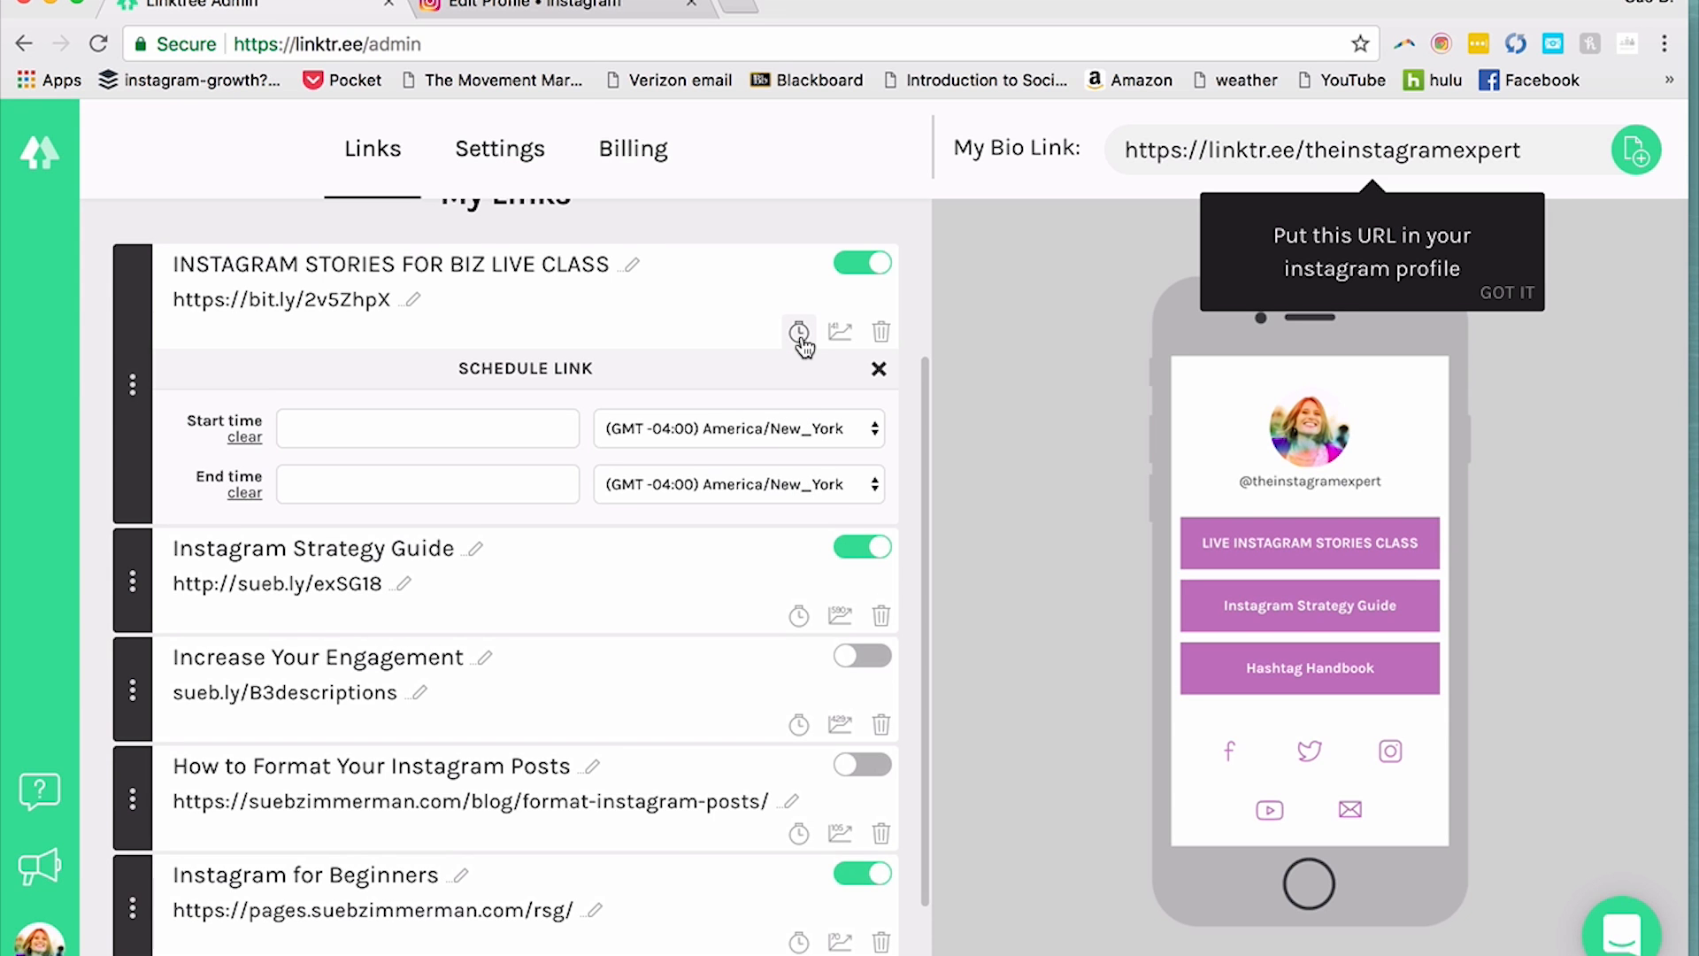
pyautogui.click(427, 427)
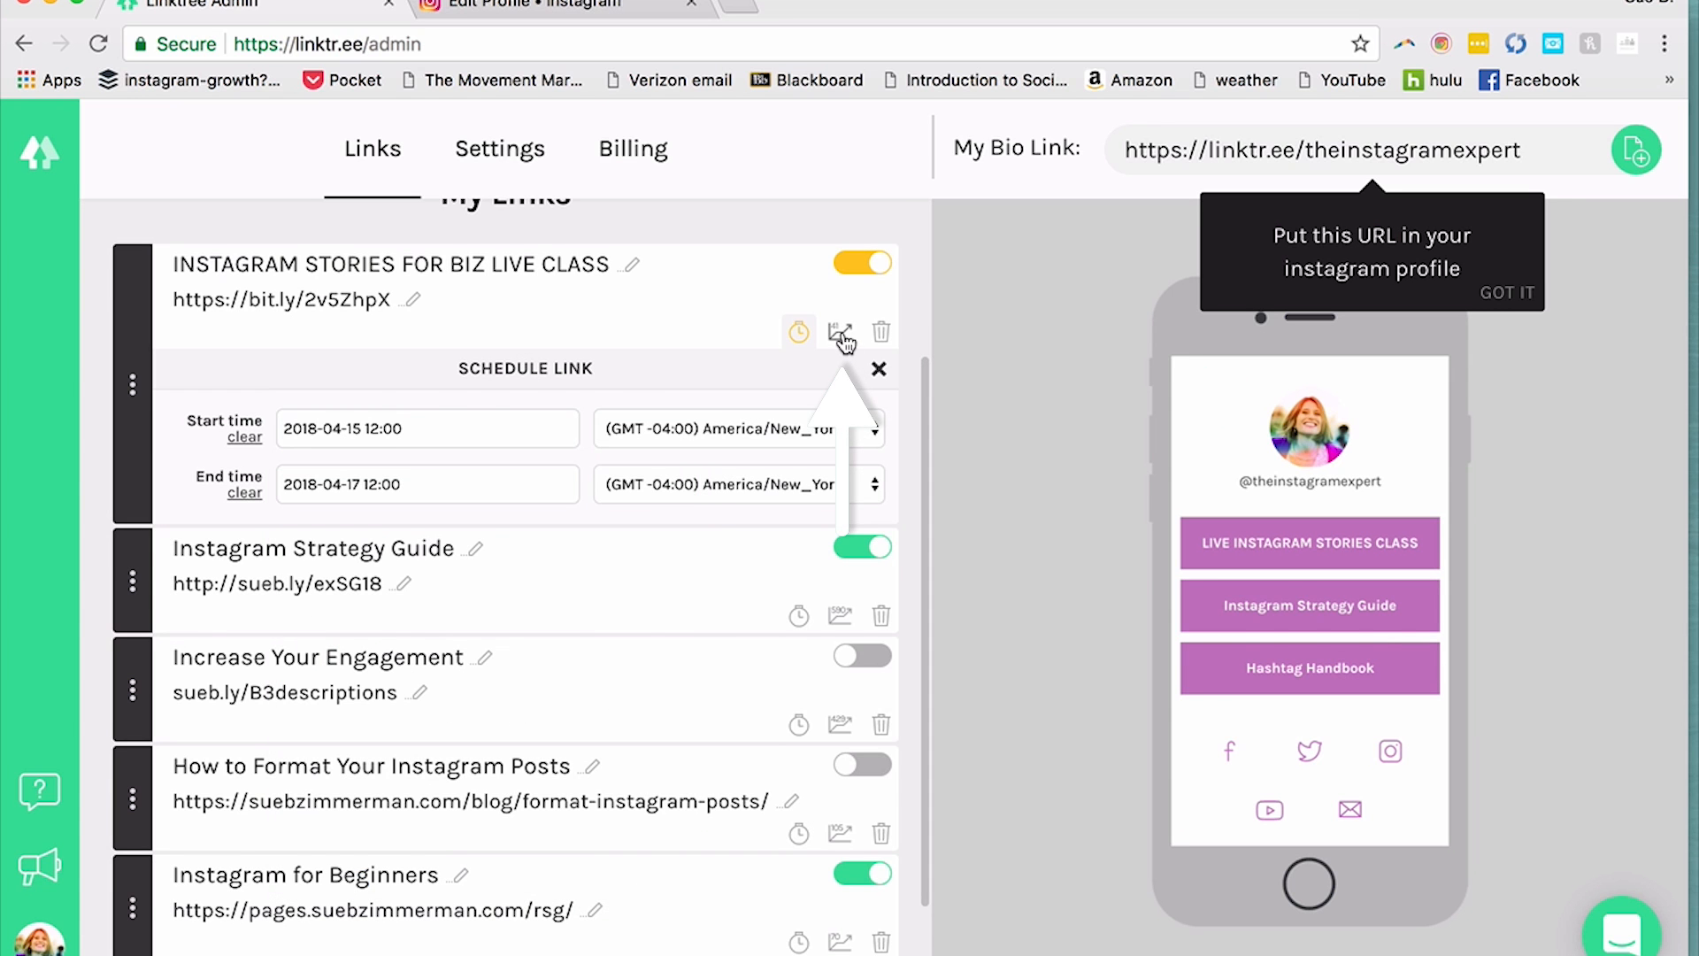
pyautogui.click(840, 333)
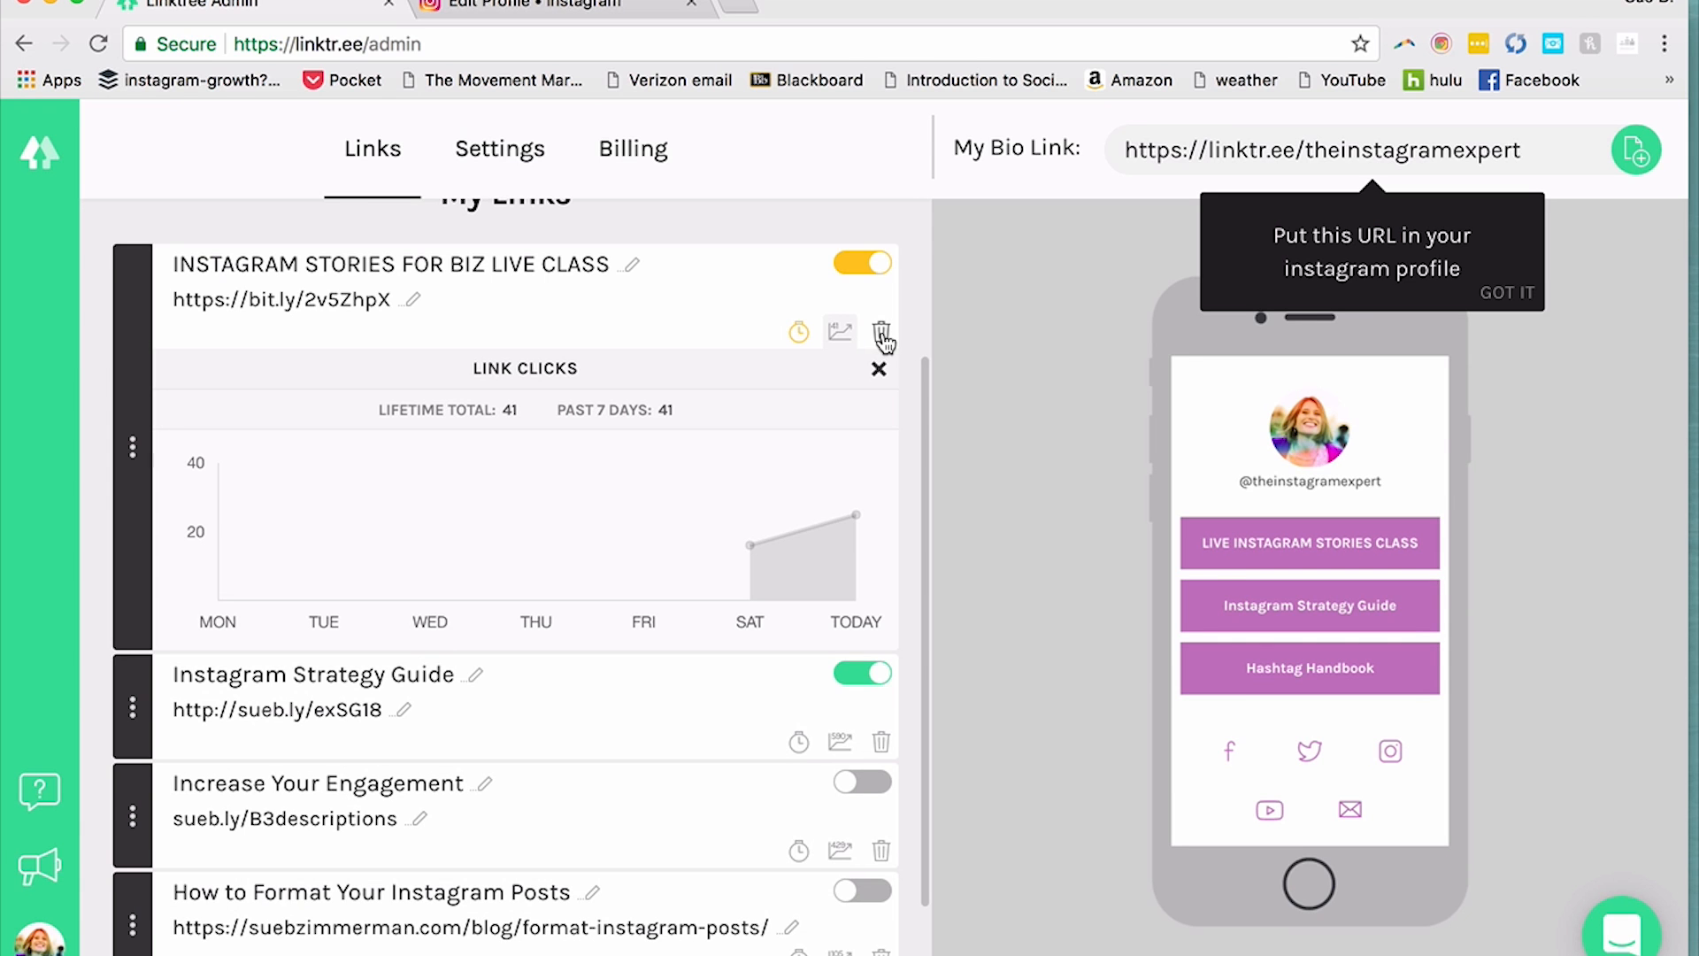
# Close the Link Clicks panel and move to the amandahedgepethobx Instagram profile.
pyautogui.click(882, 333)
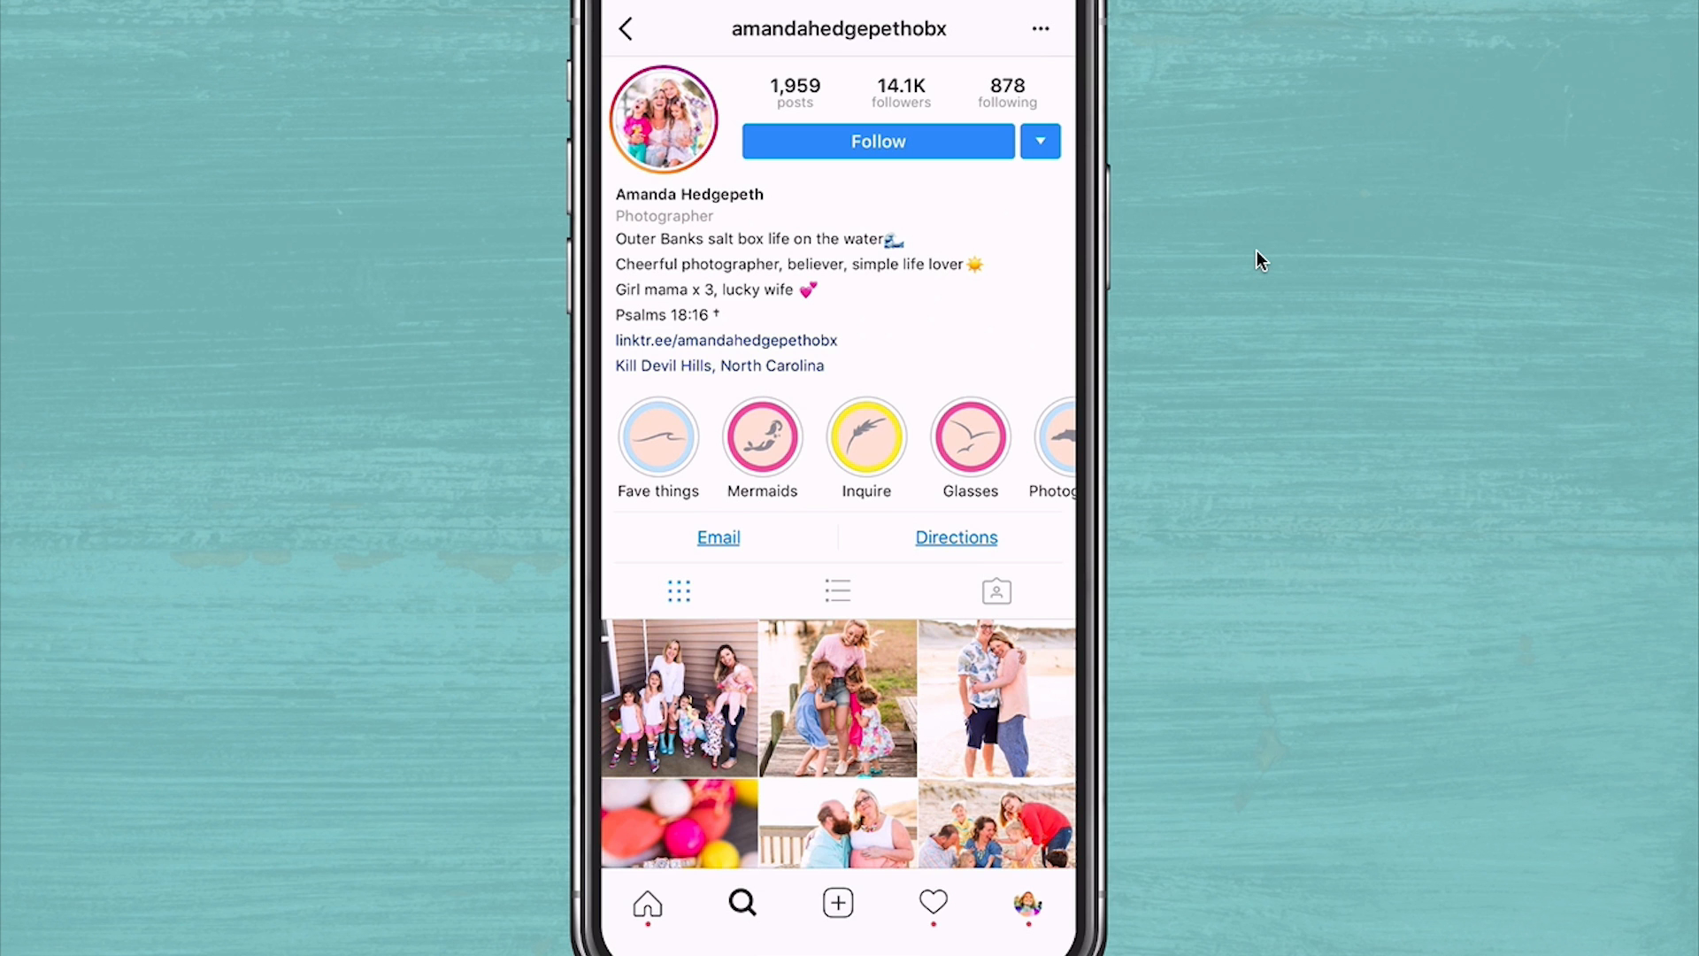
# Browse amandahedgepethobx's Linktree page from the bio link.
pyautogui.click(726, 340)
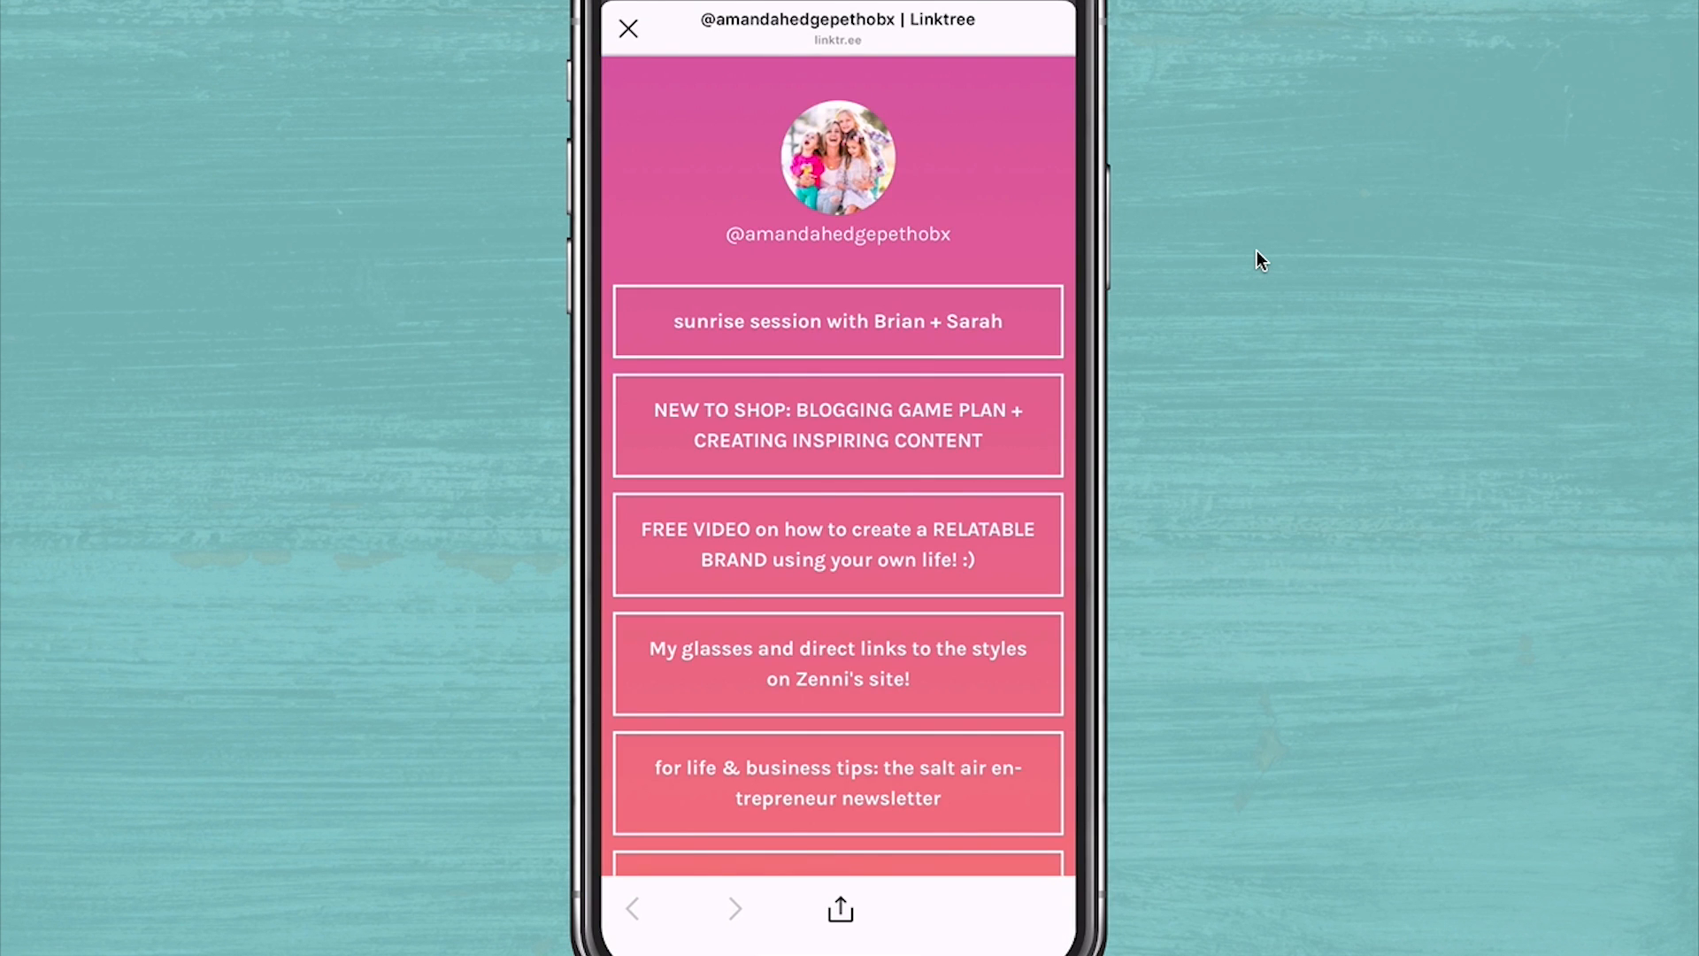
pyautogui.scroll(-3)
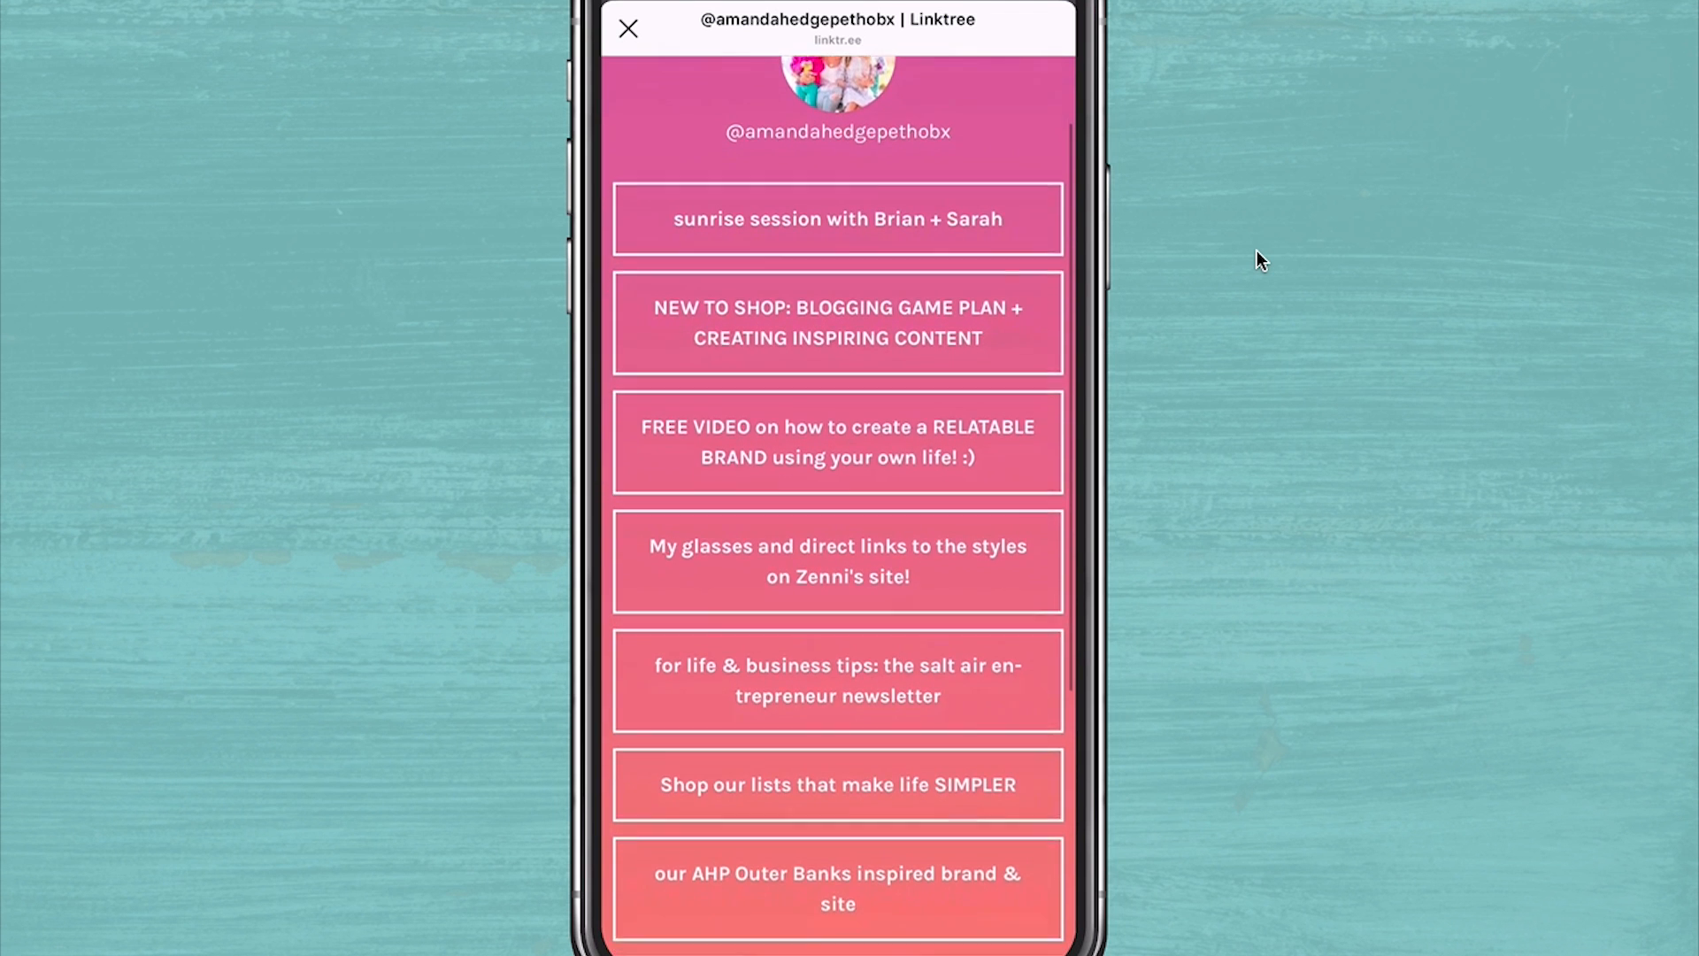
pyautogui.scroll(-3)
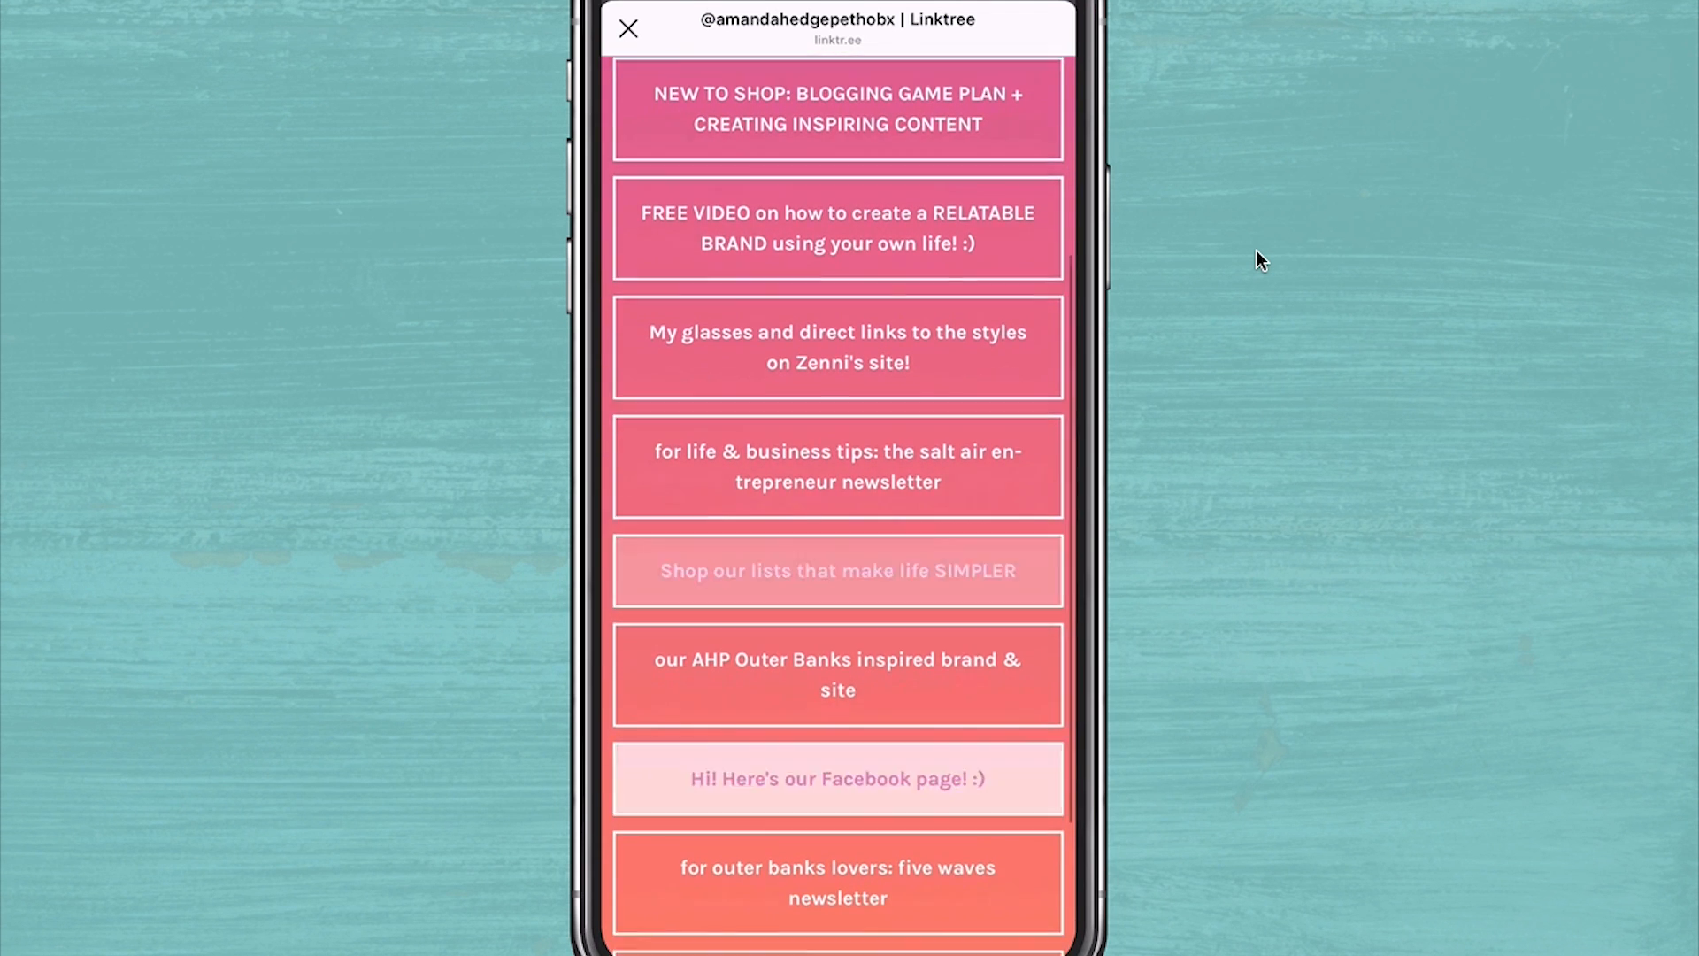
pyautogui.scroll(-3)
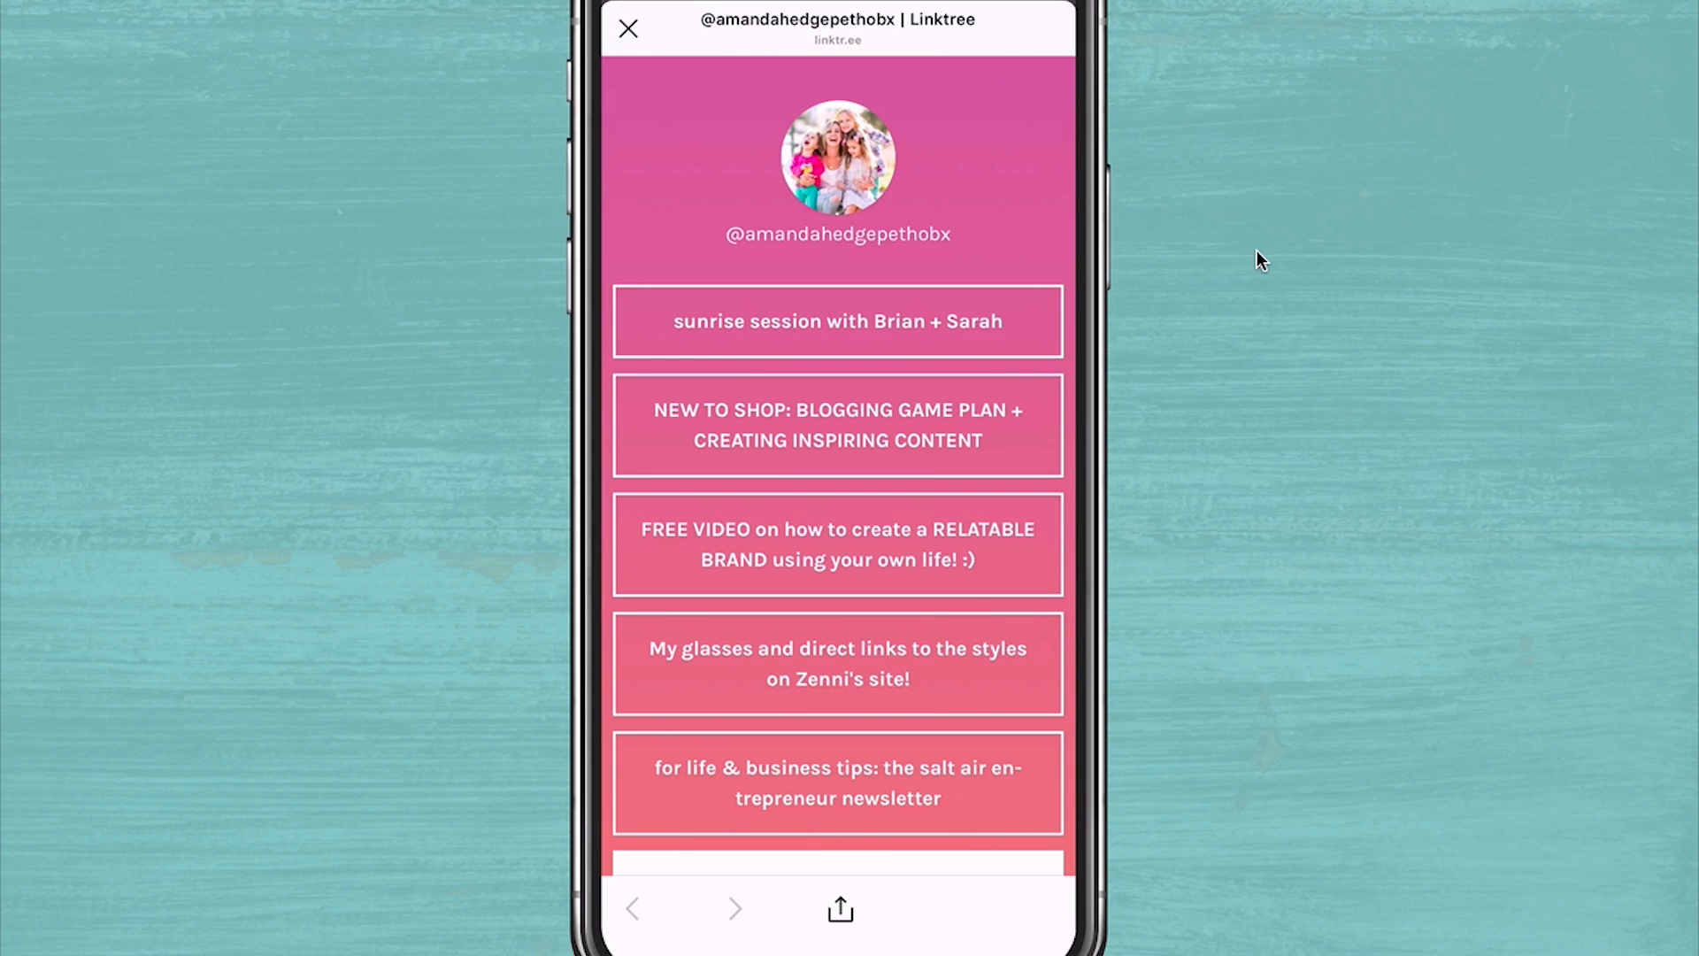
pyautogui.scroll(-3)
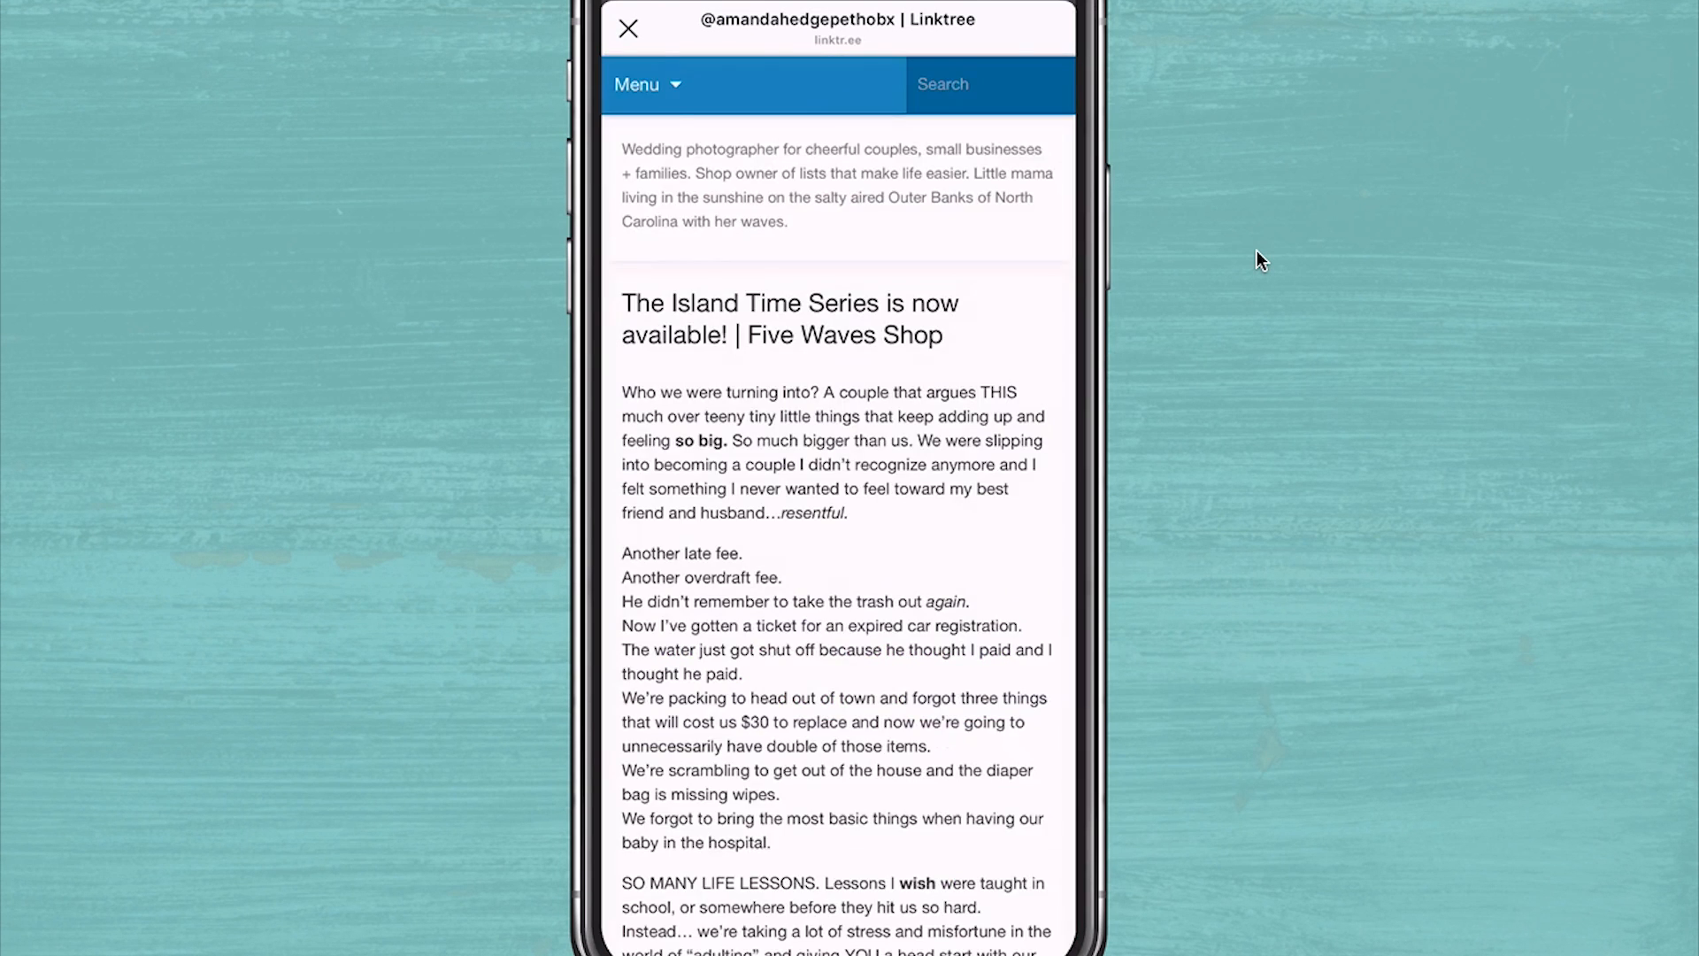
# Return to the profile, reopen the Linktree page and reach risingtidesociety's four-link page.
pyautogui.click(626, 29)
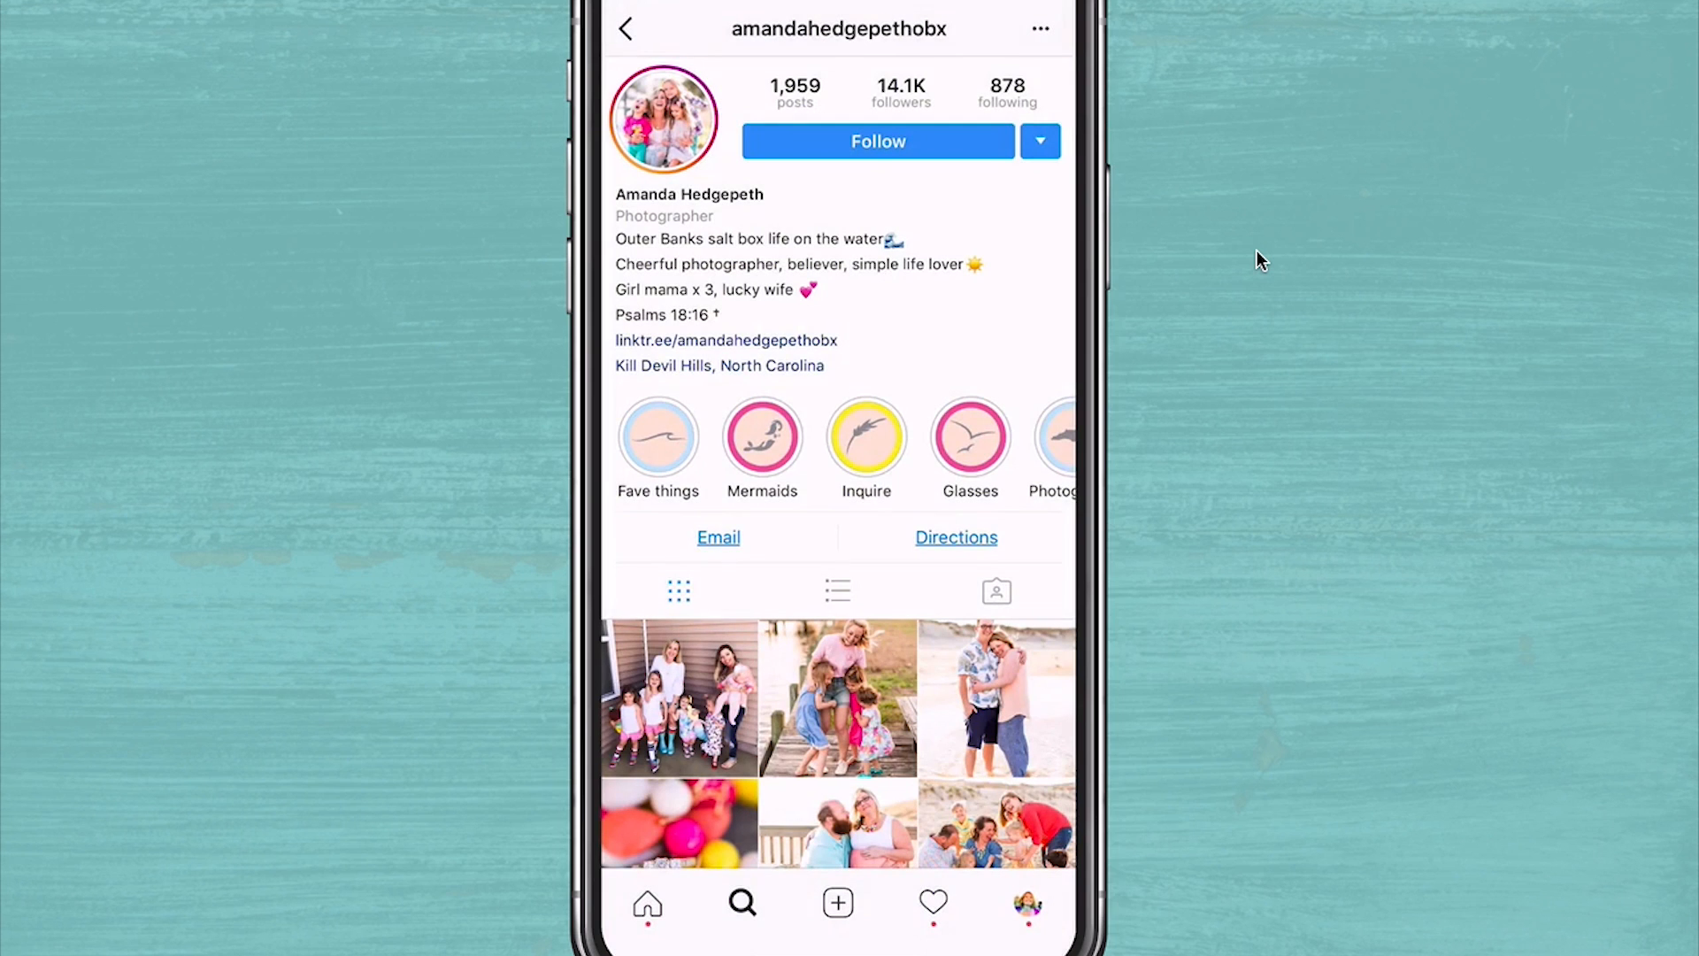
pyautogui.click(726, 339)
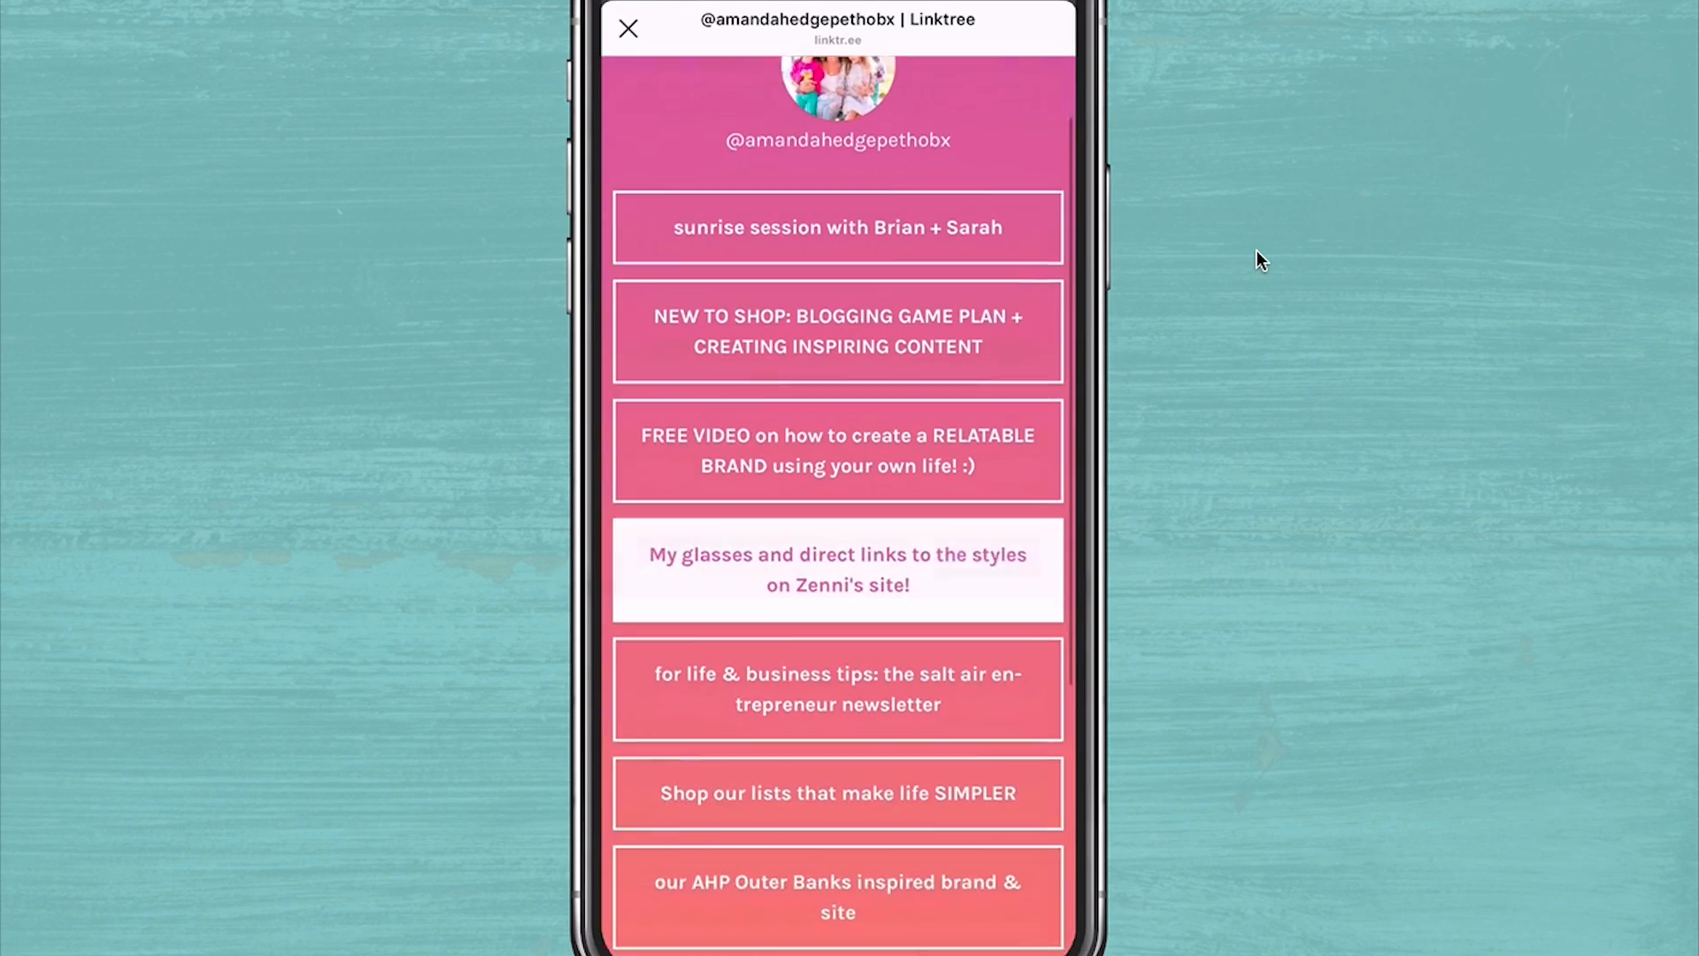
pyautogui.scroll(-3)
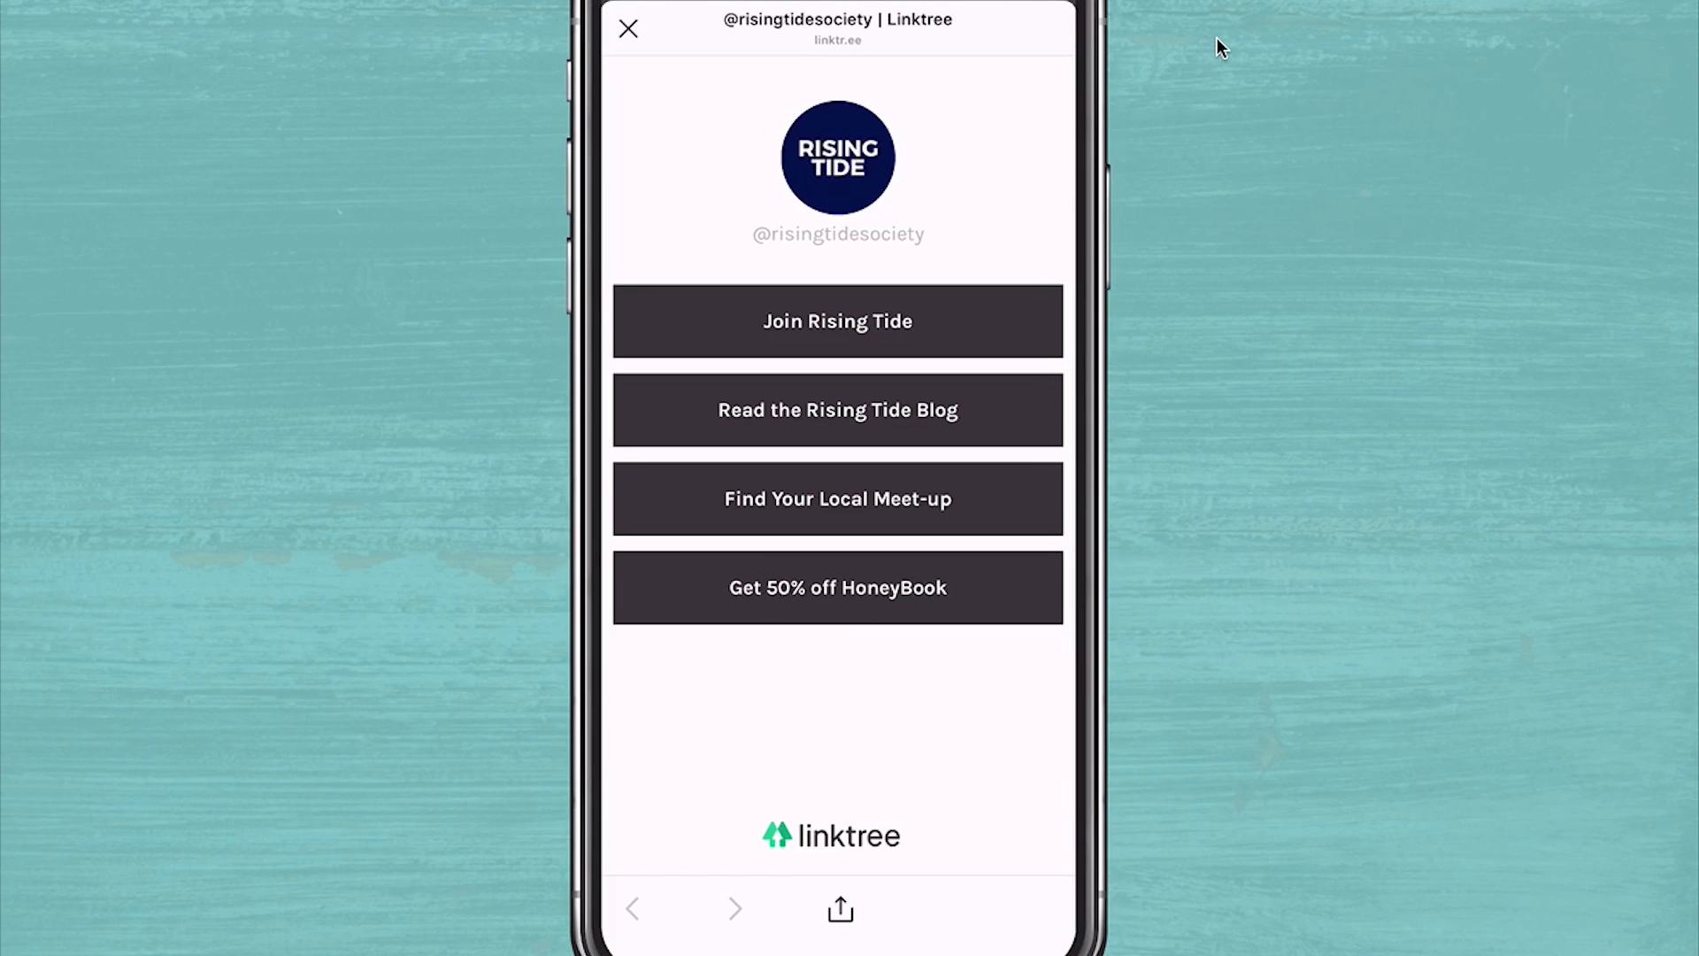
# Browse themiamiguide, beyondretro and wearetravelgirls profiles and the travel Linktree, ending on theinstagramexpert's page.
pyautogui.click(627, 30)
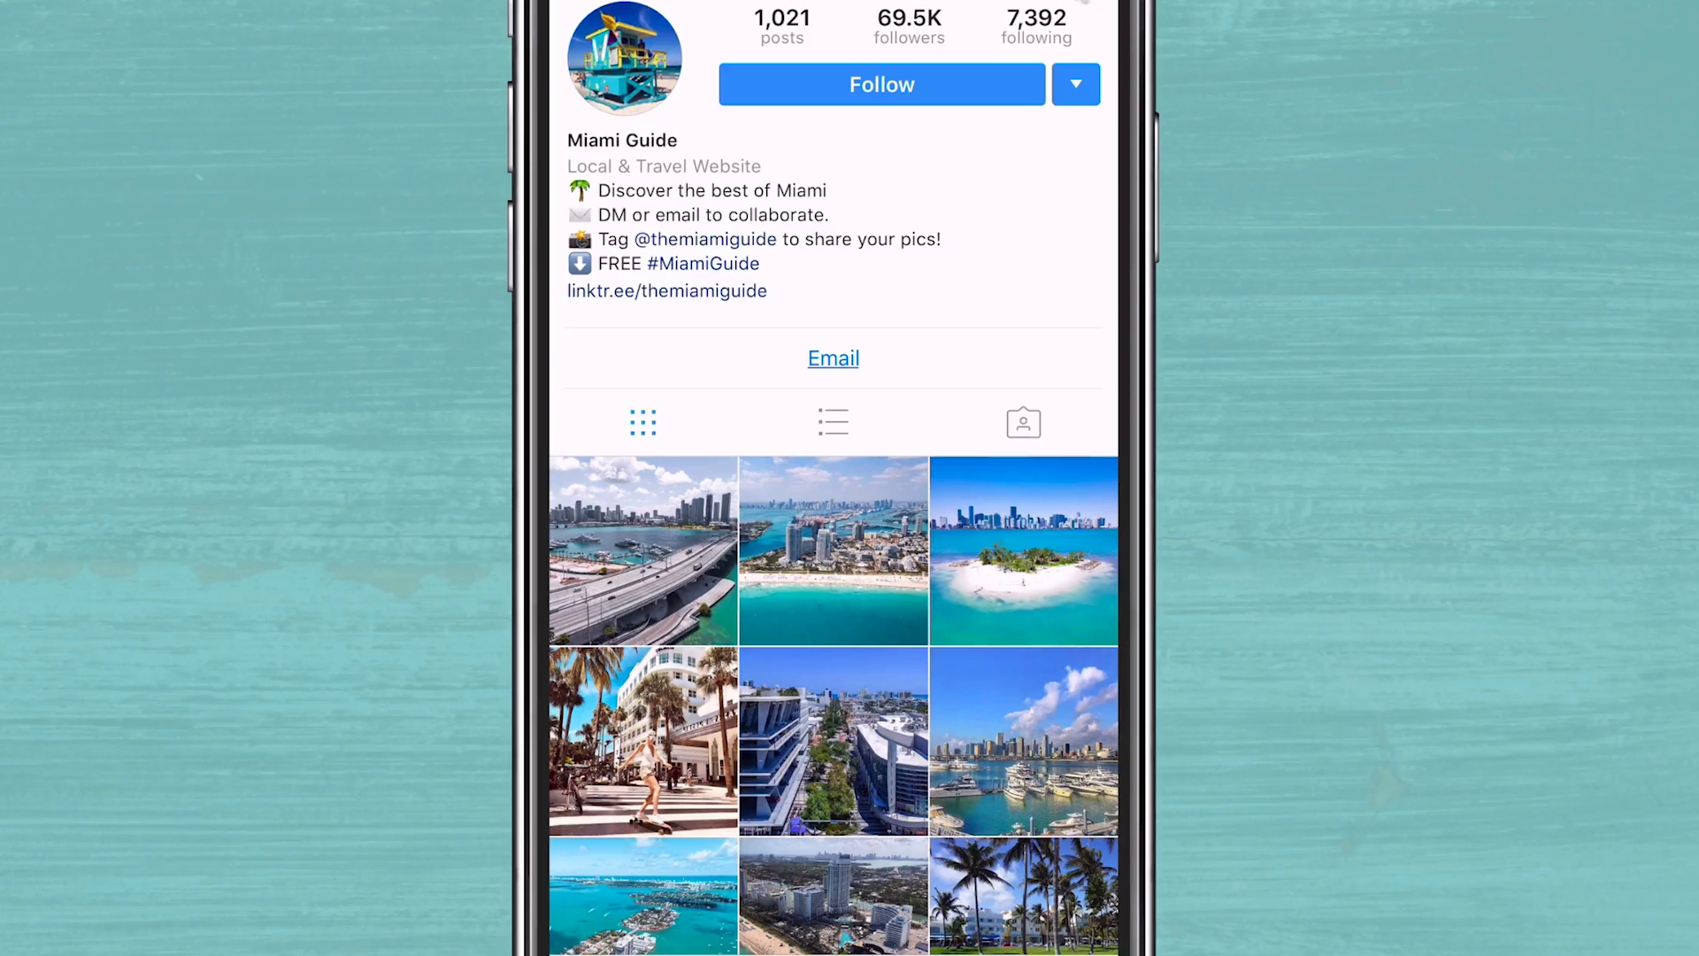
pyautogui.click(832, 358)
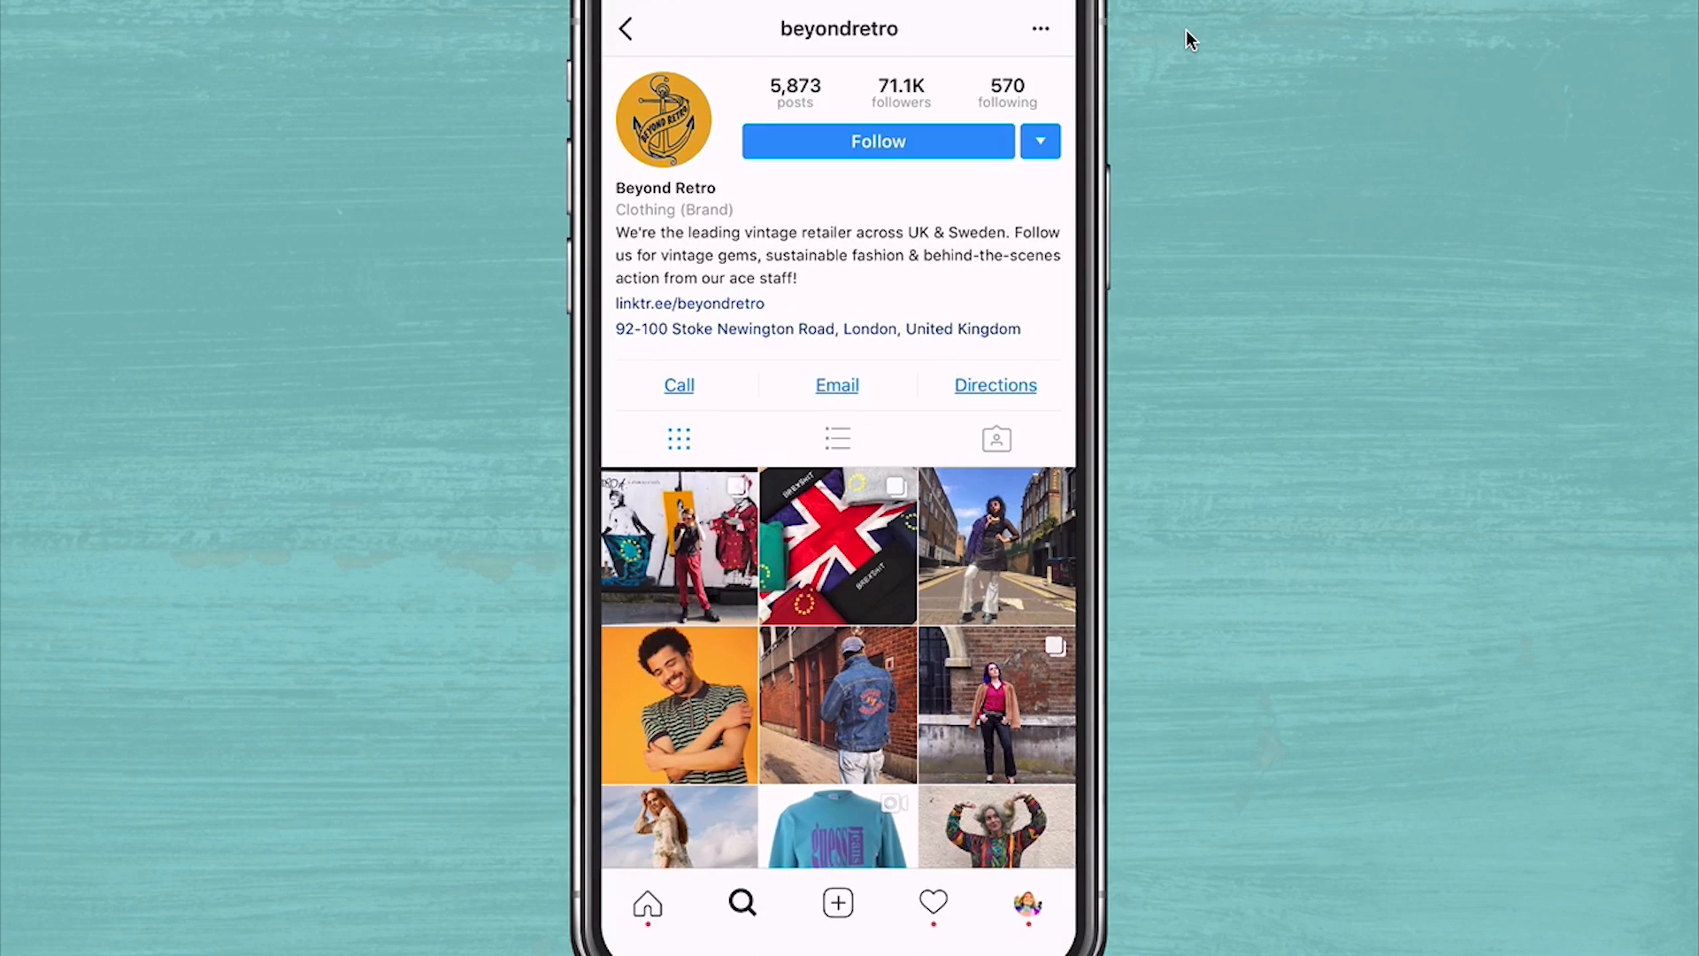
pyautogui.click(688, 303)
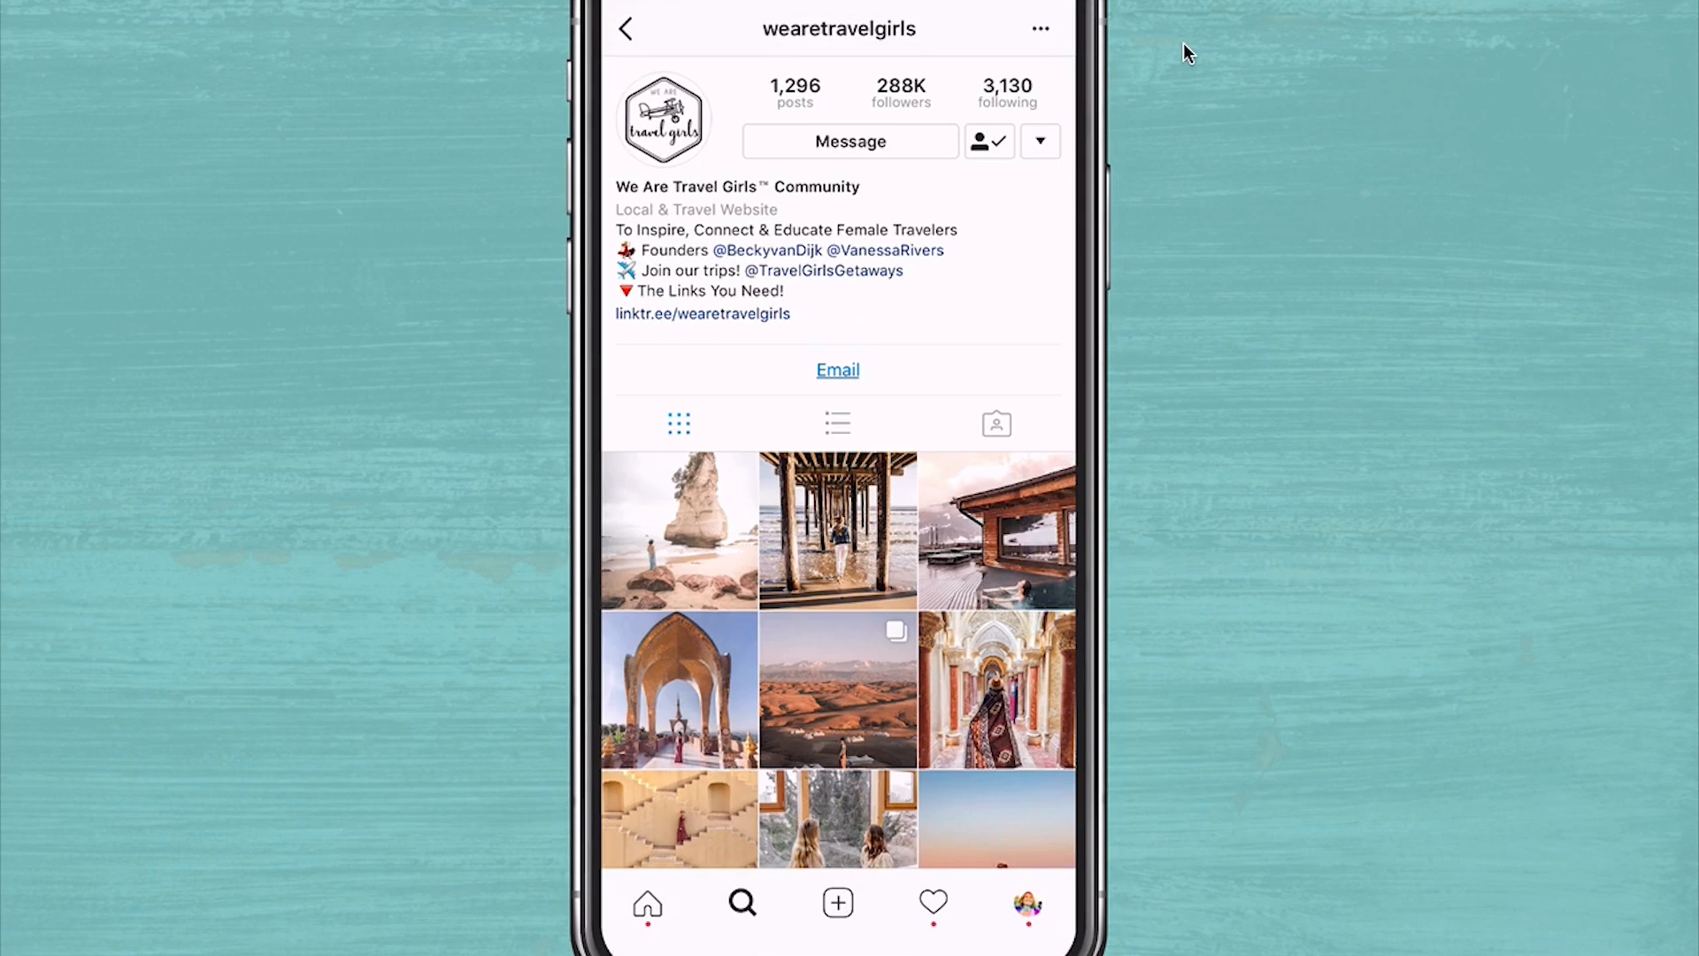
pyautogui.click(702, 313)
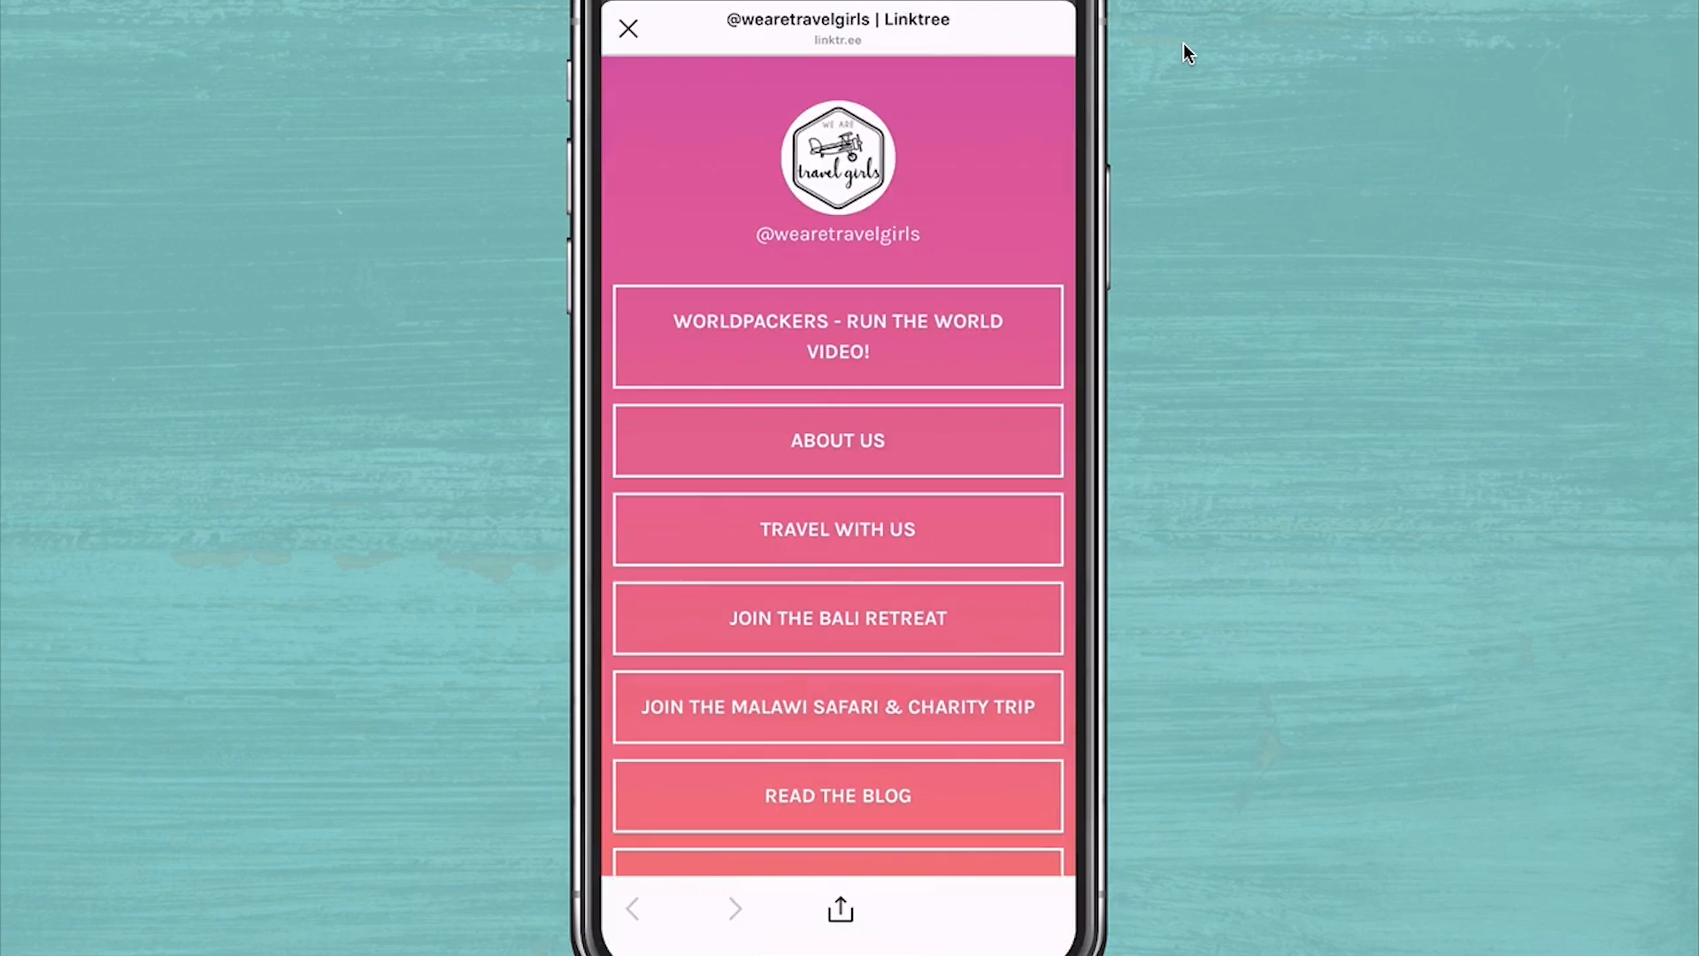
pyautogui.scroll(-3)
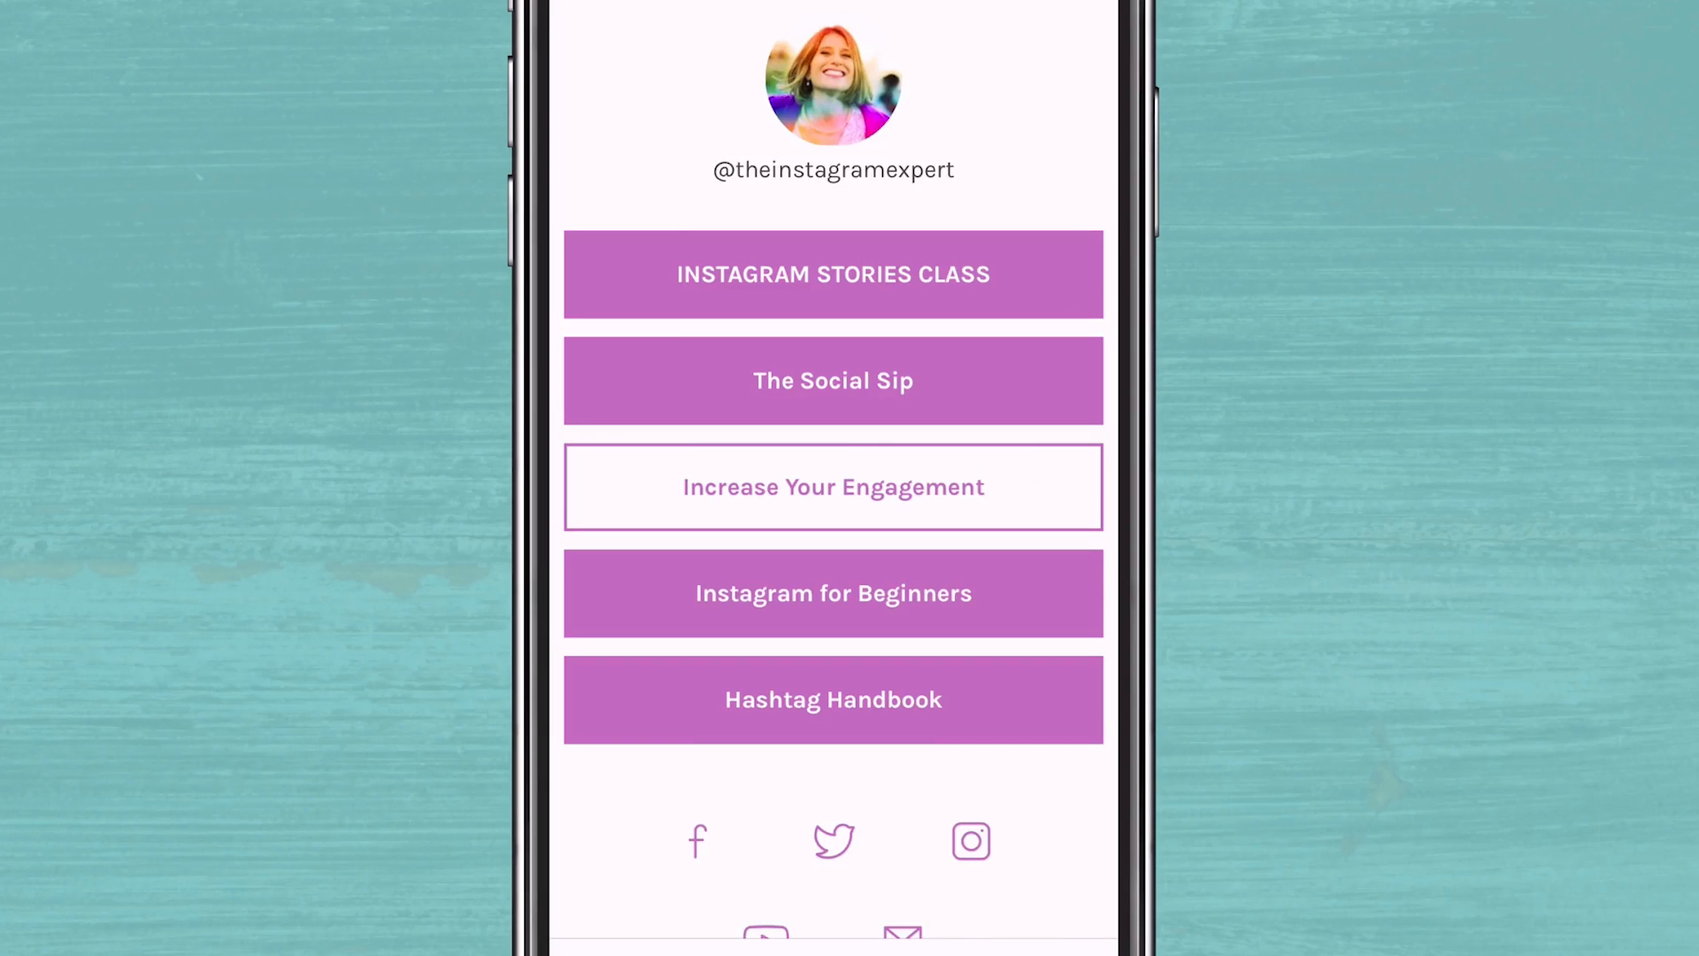
# View the 'Increase Your Engagement' captions blog post and read down through it.
pyautogui.click(832, 487)
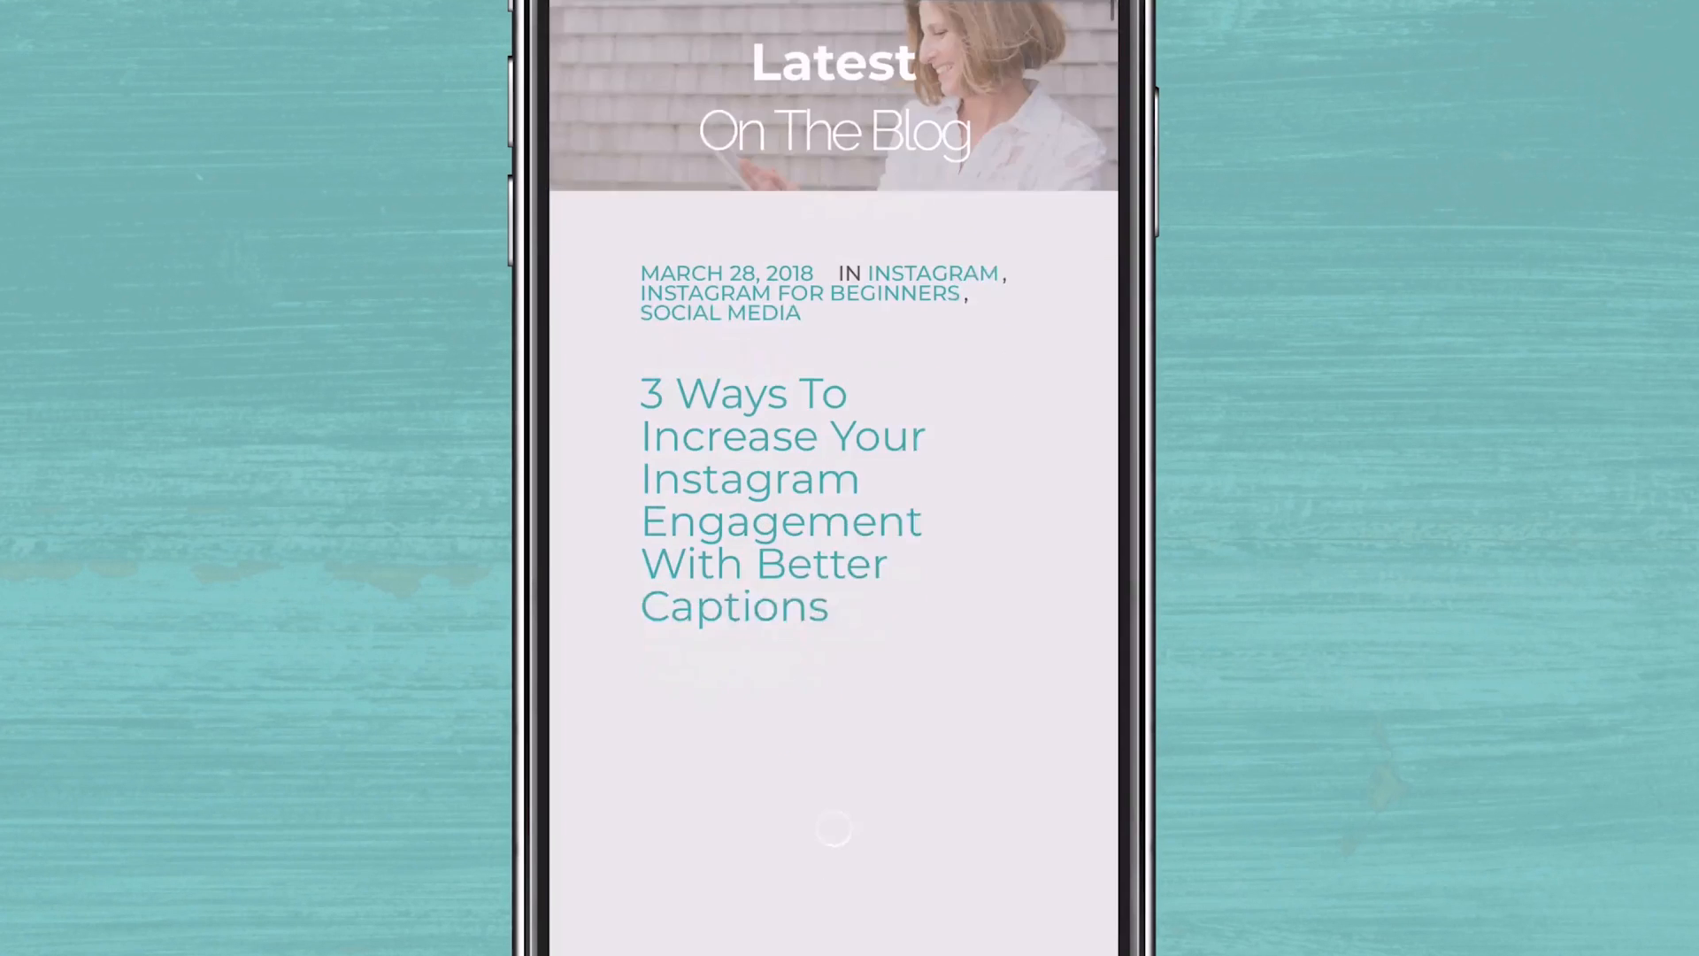
pyautogui.scroll(-3)
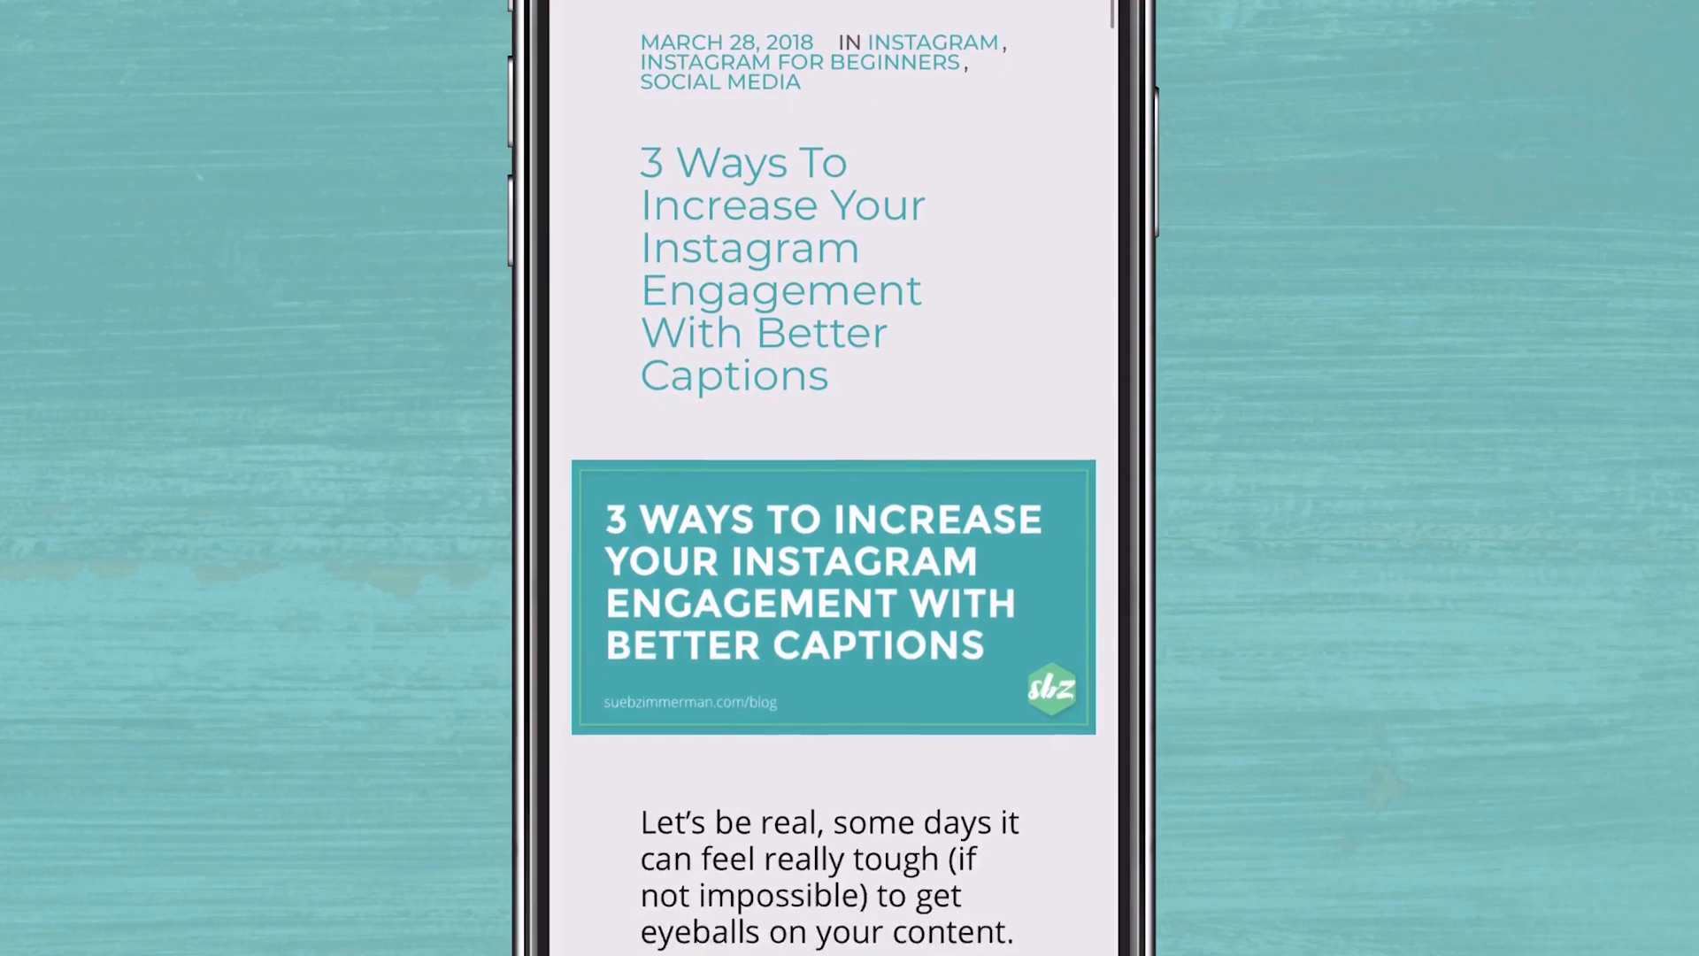
pyautogui.scroll(-3)
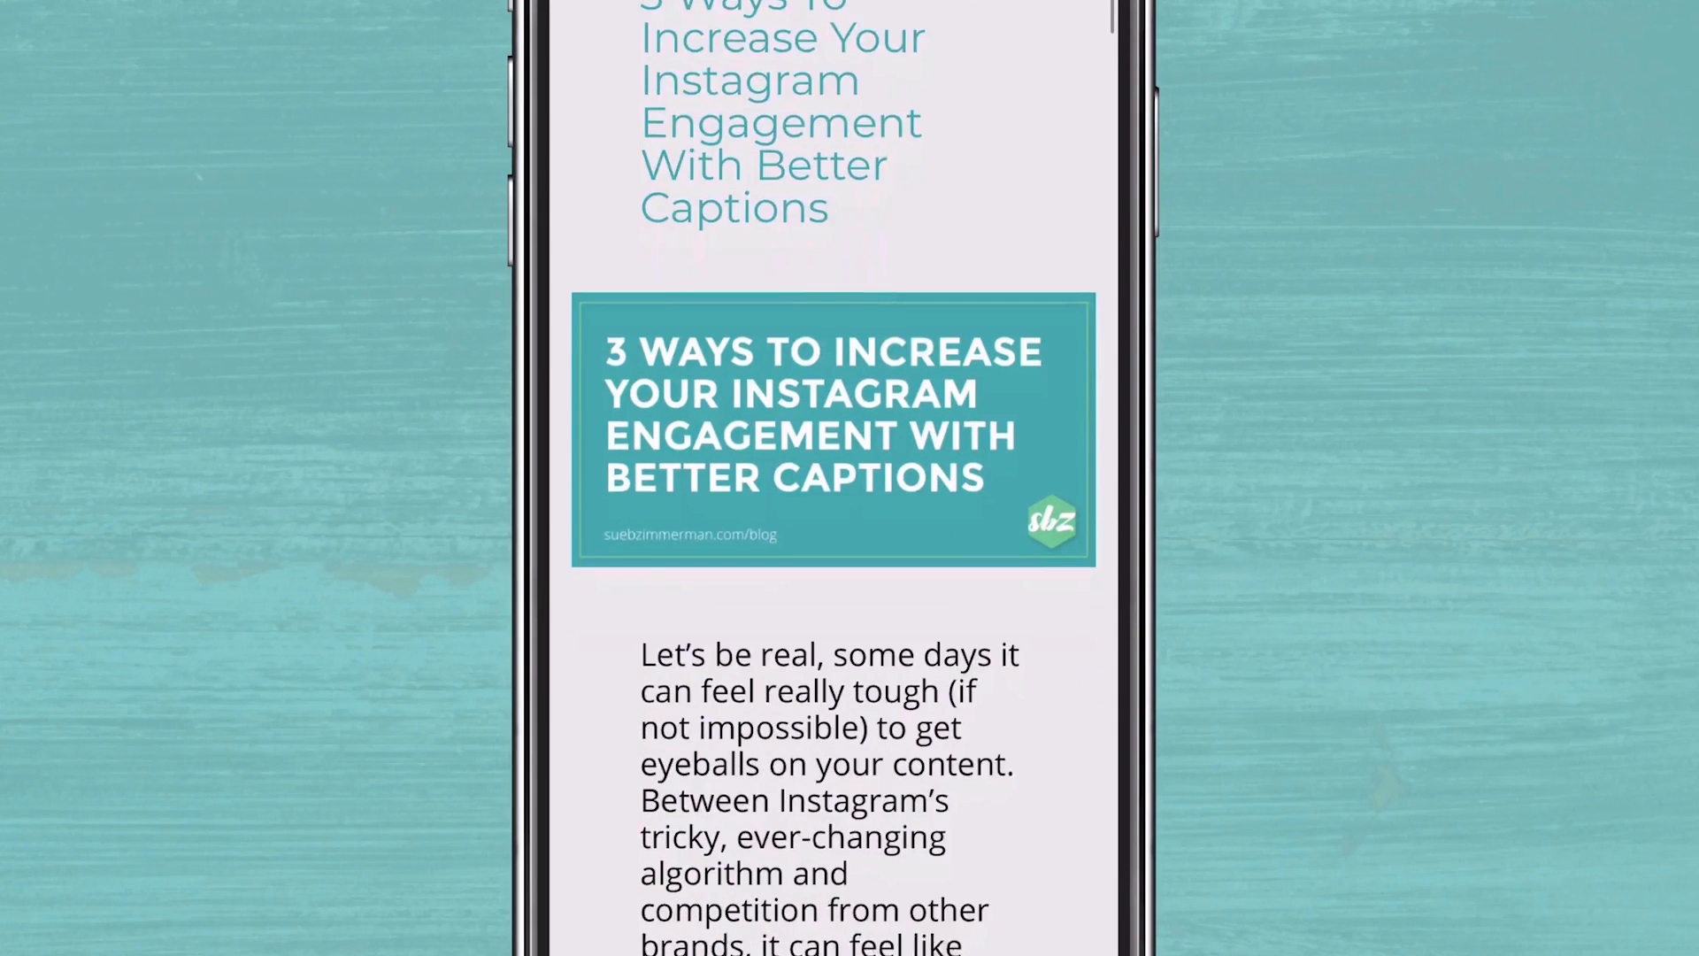
pyautogui.scroll(-3)
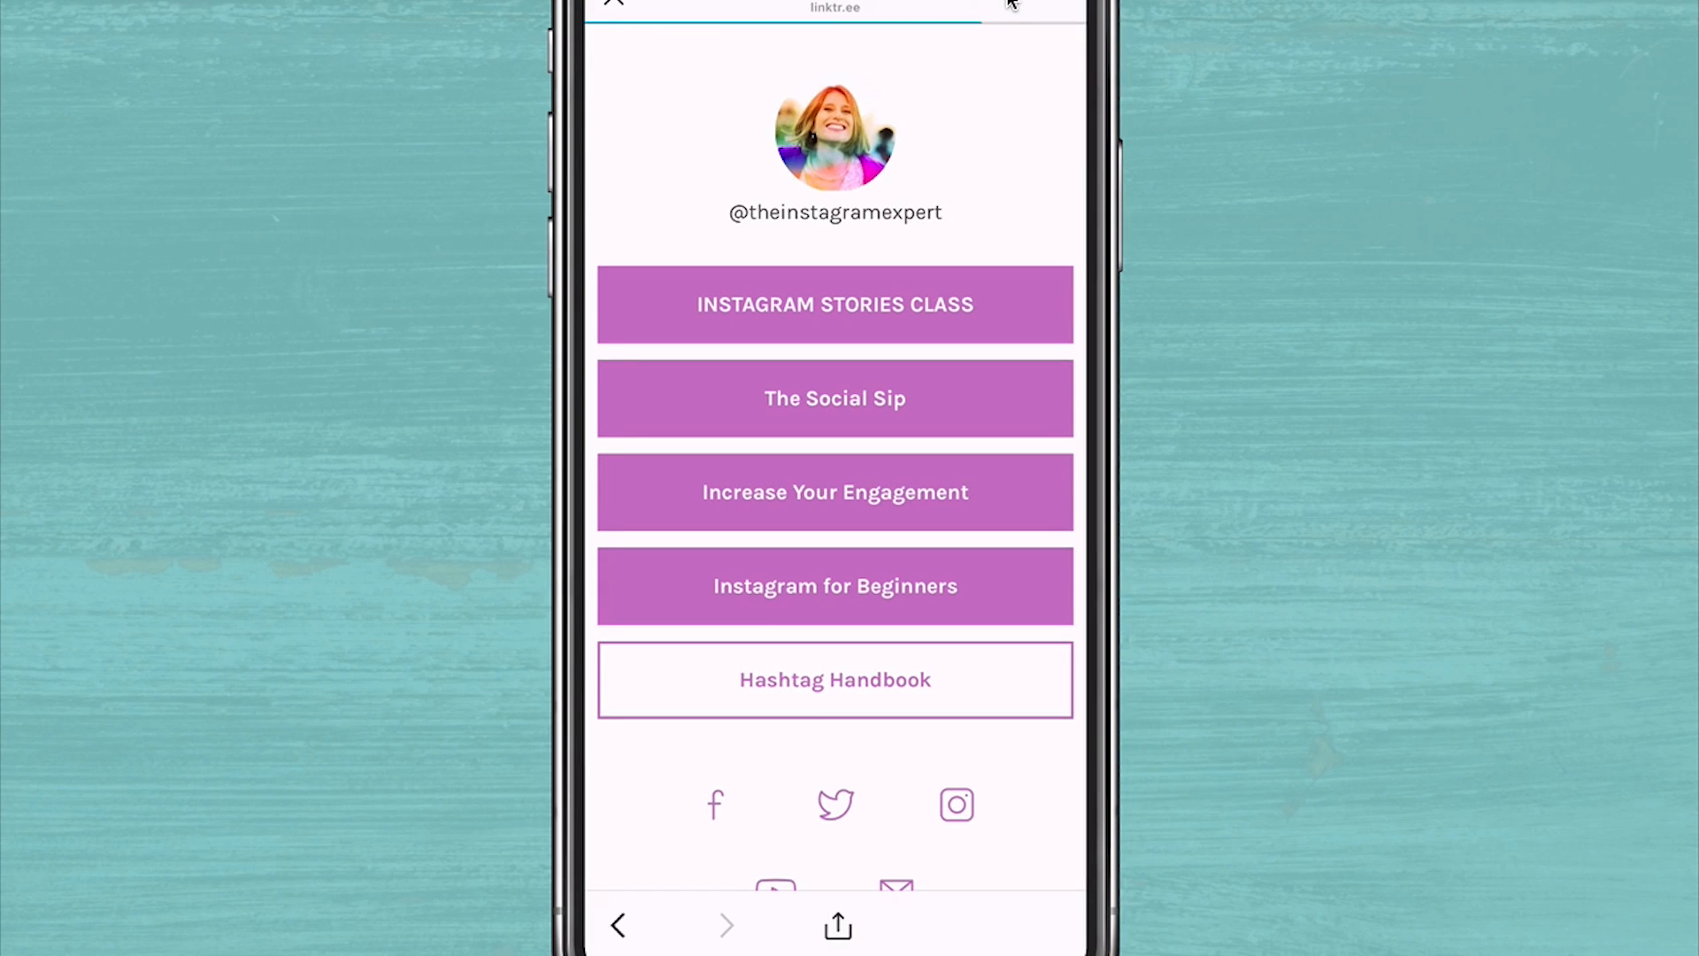
# View the Hashtag Handbook sales page down to Download Now, then return to the Instagram profile.
pyautogui.click(834, 679)
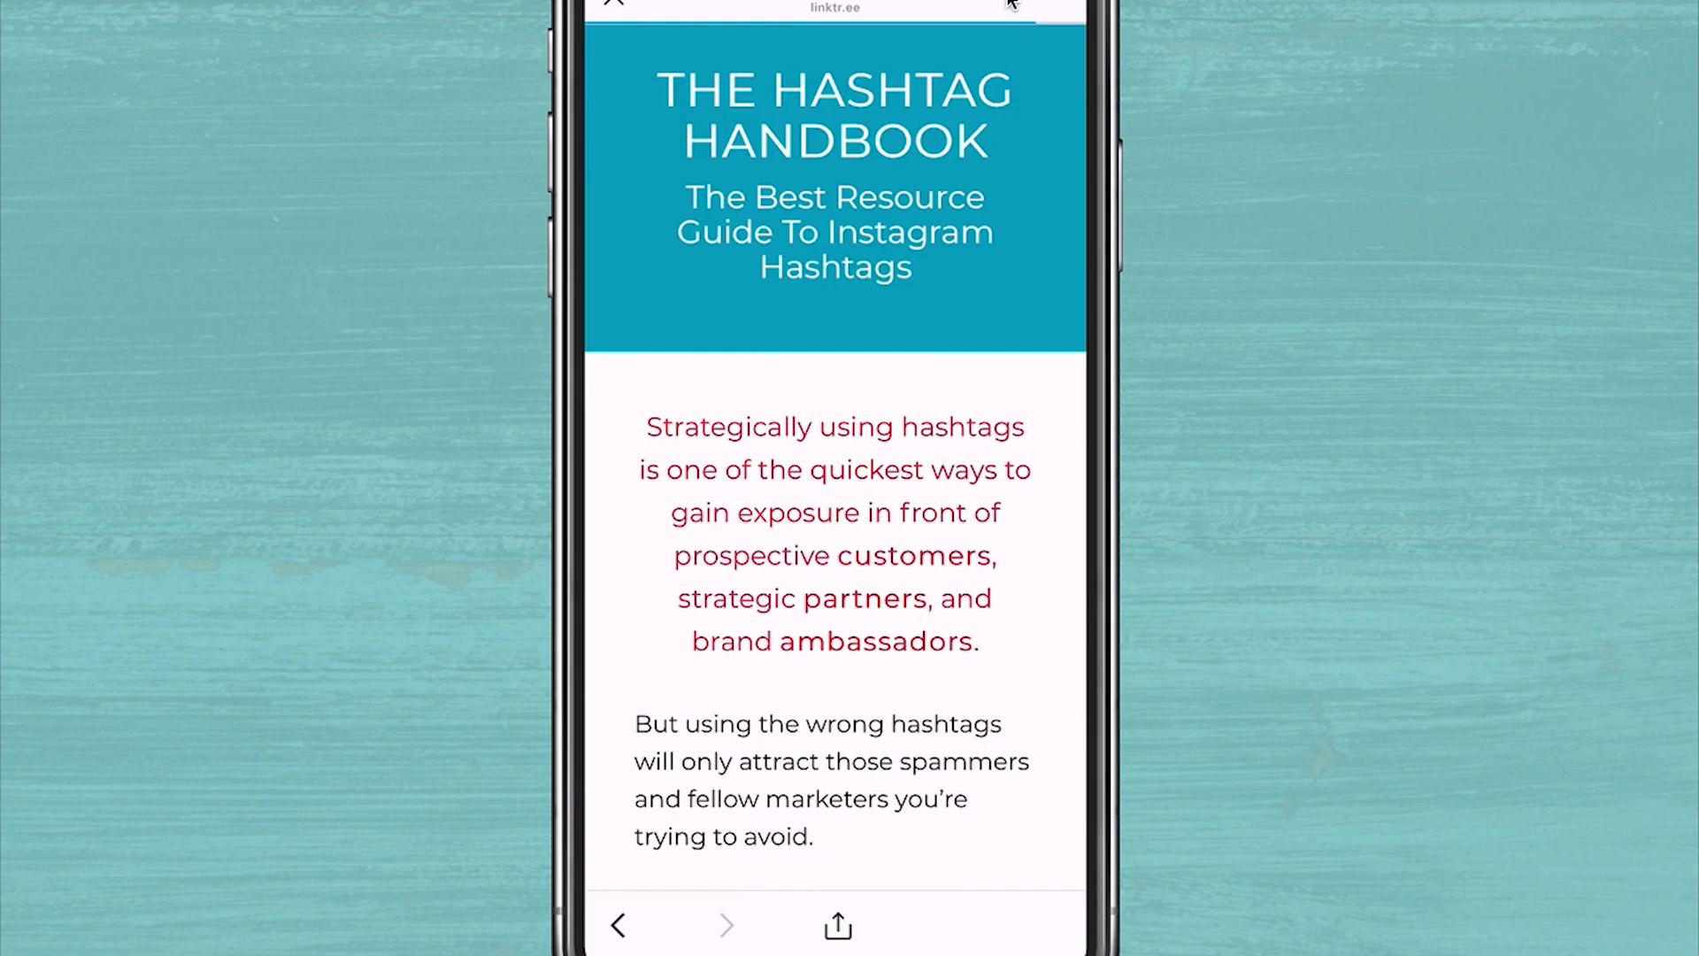
pyautogui.scroll(-3)
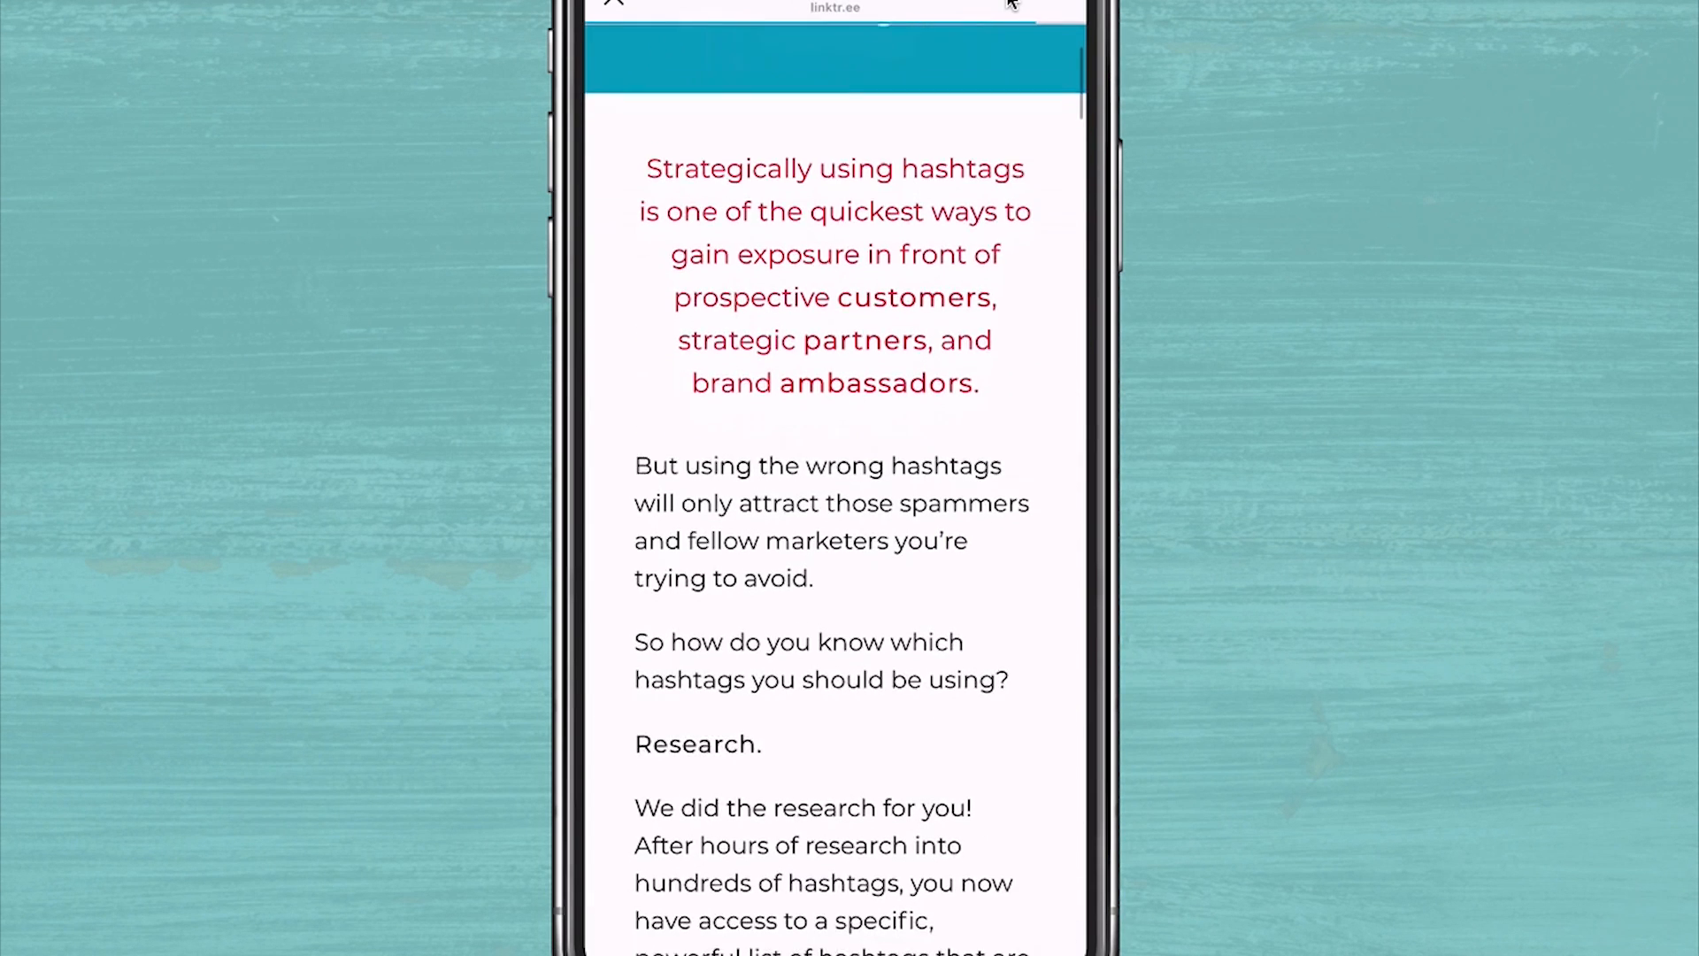
pyautogui.scroll(-3)
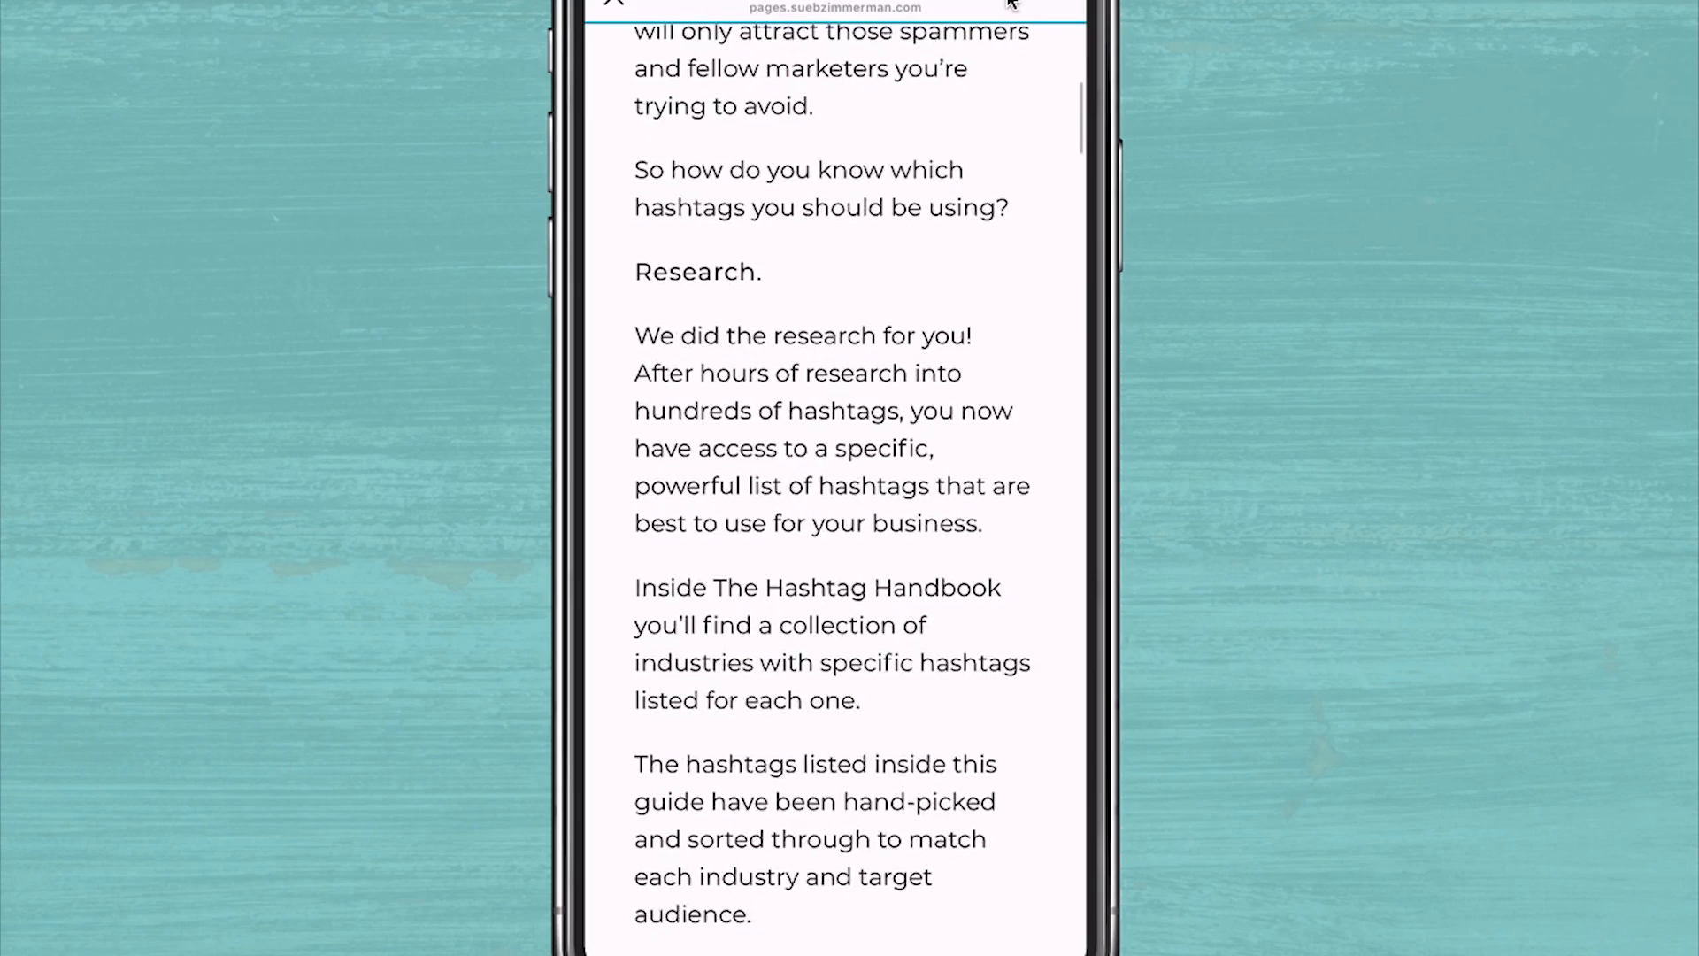
pyautogui.scroll(-3)
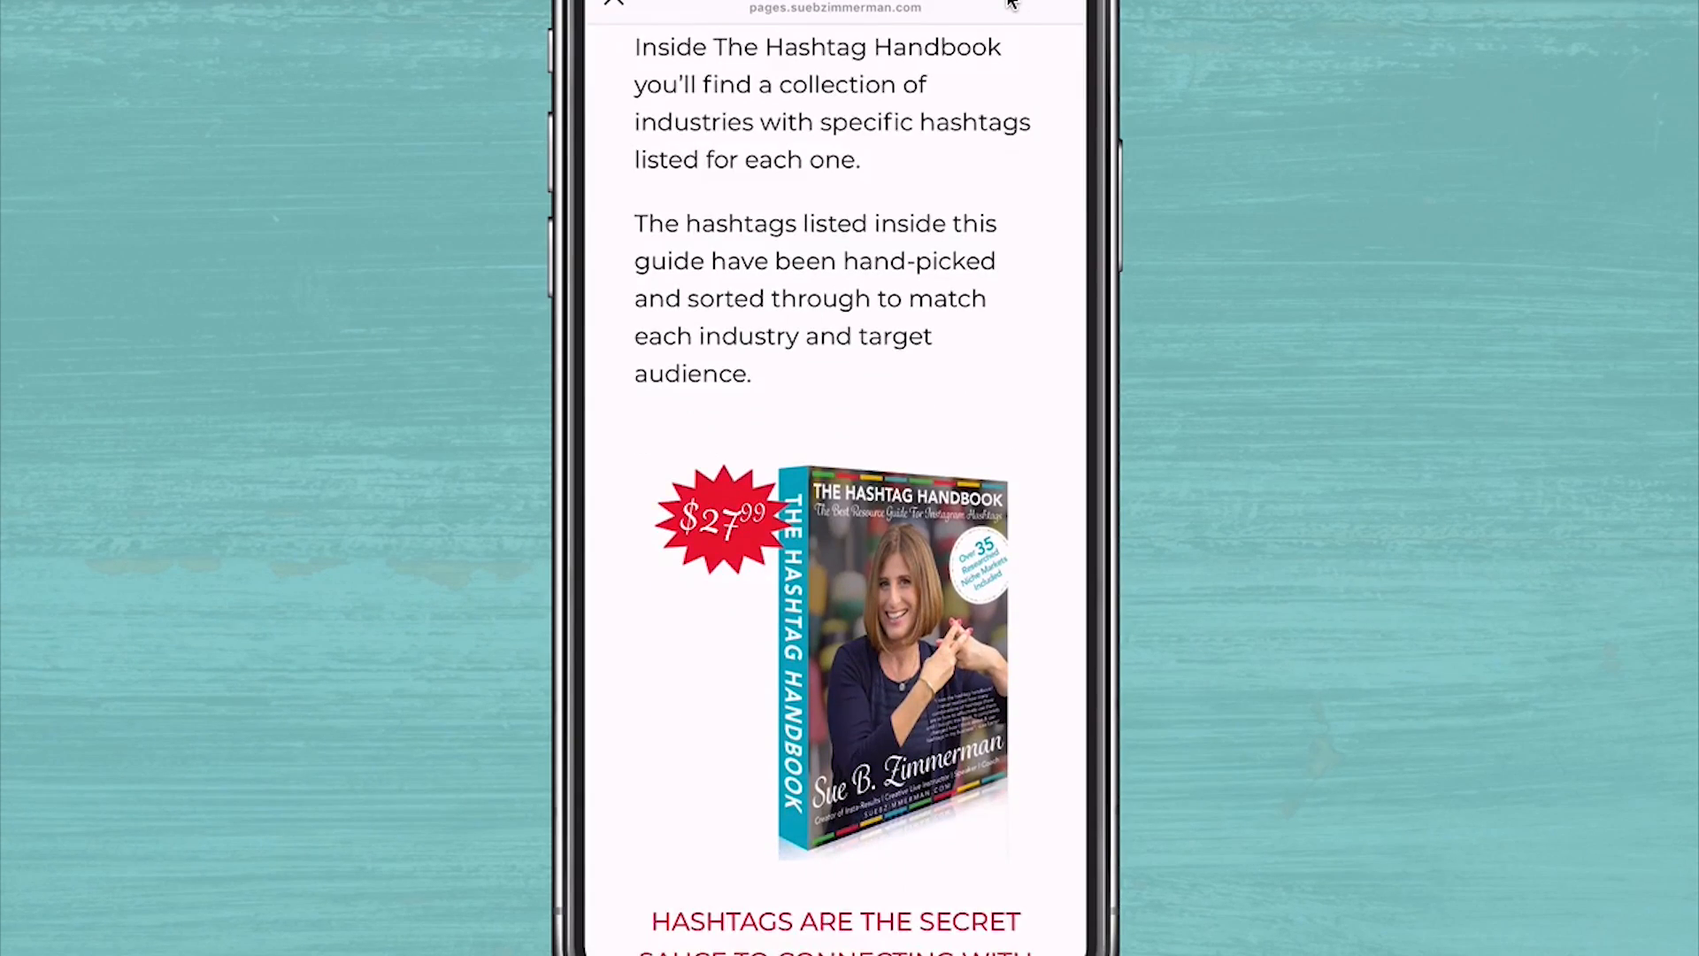
pyautogui.scroll(-3)
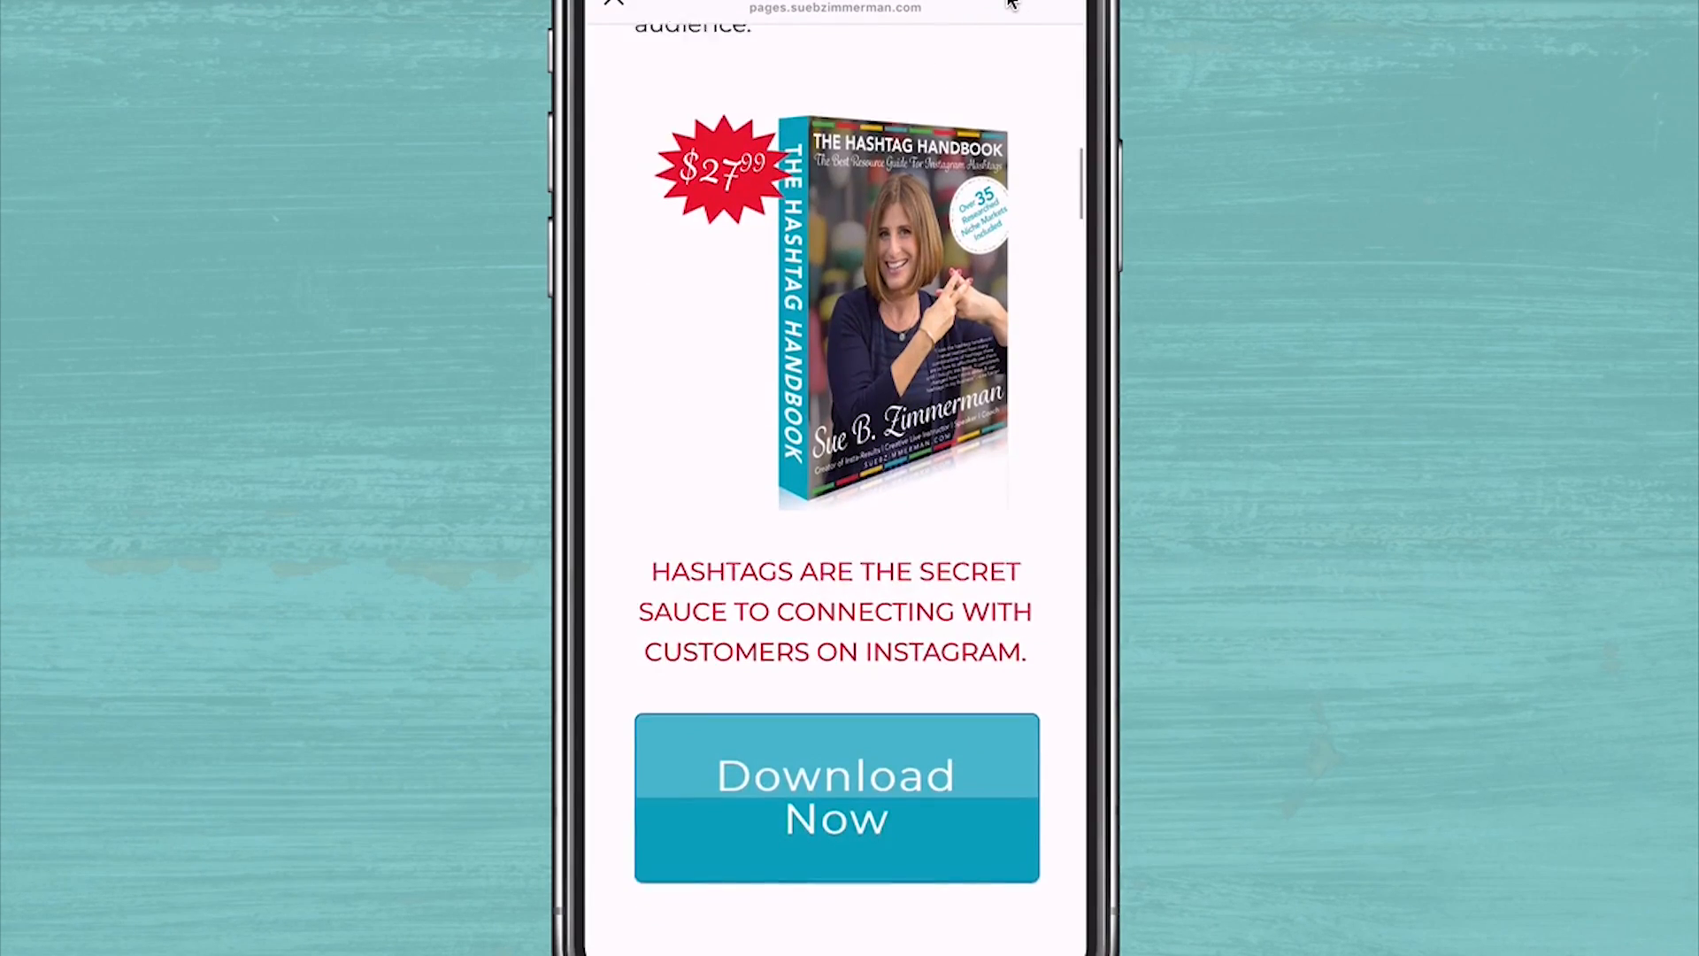
pyautogui.scroll(-3)
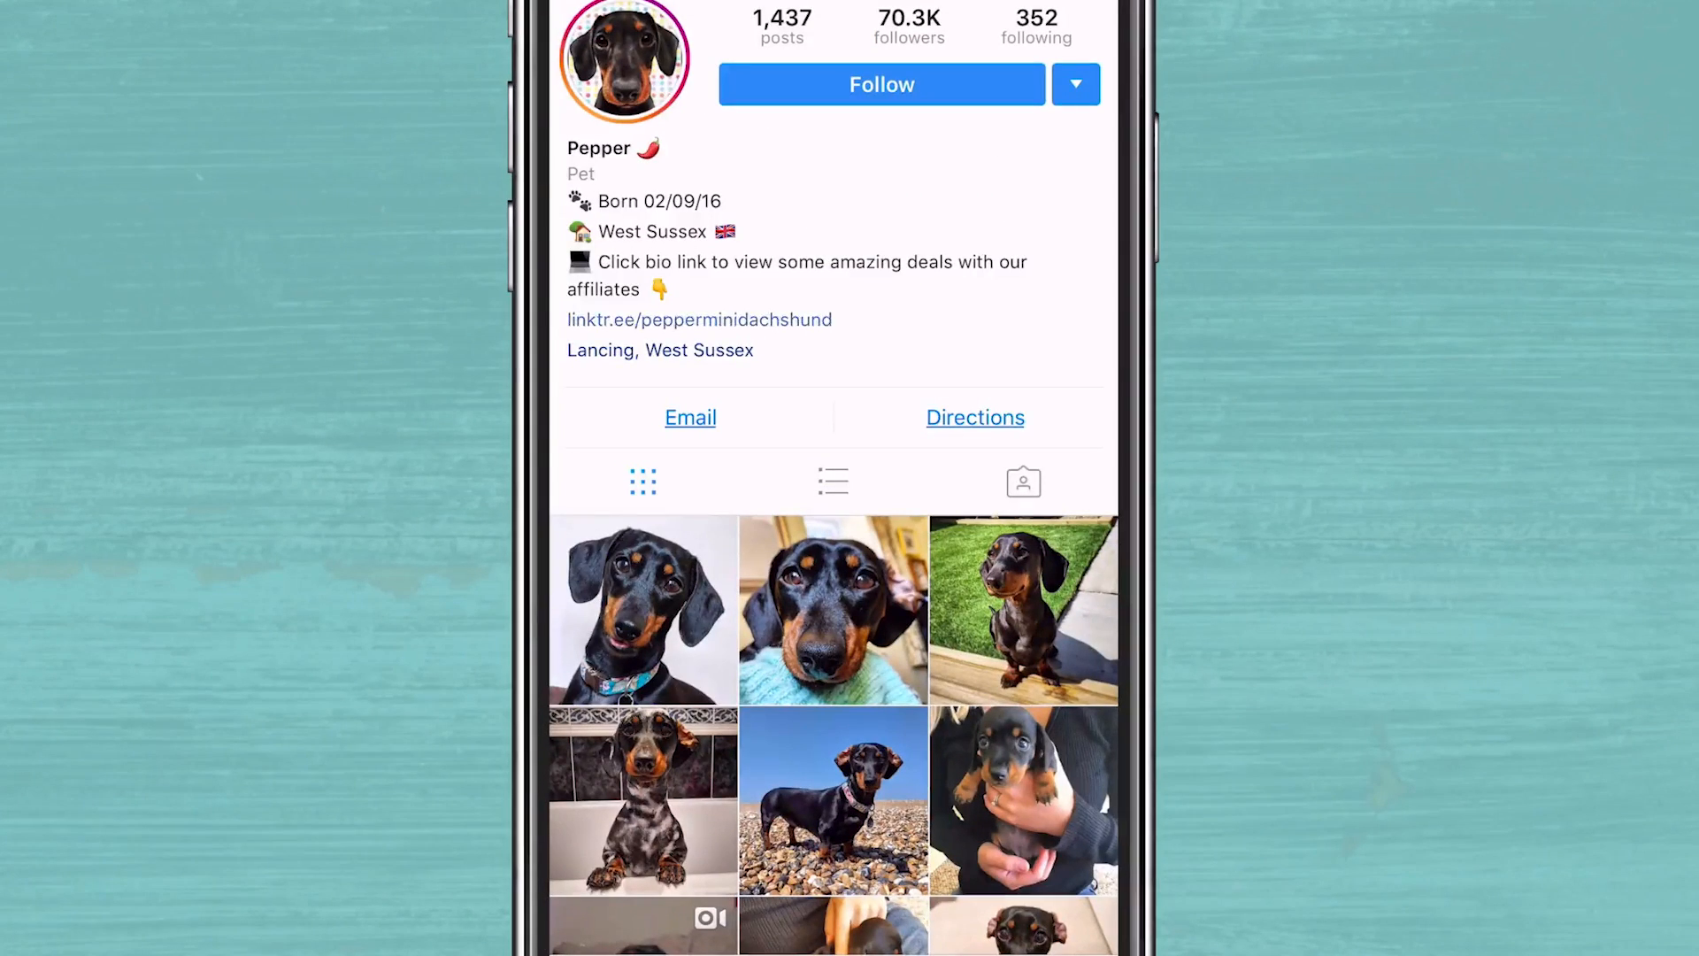
pyautogui.click(697, 318)
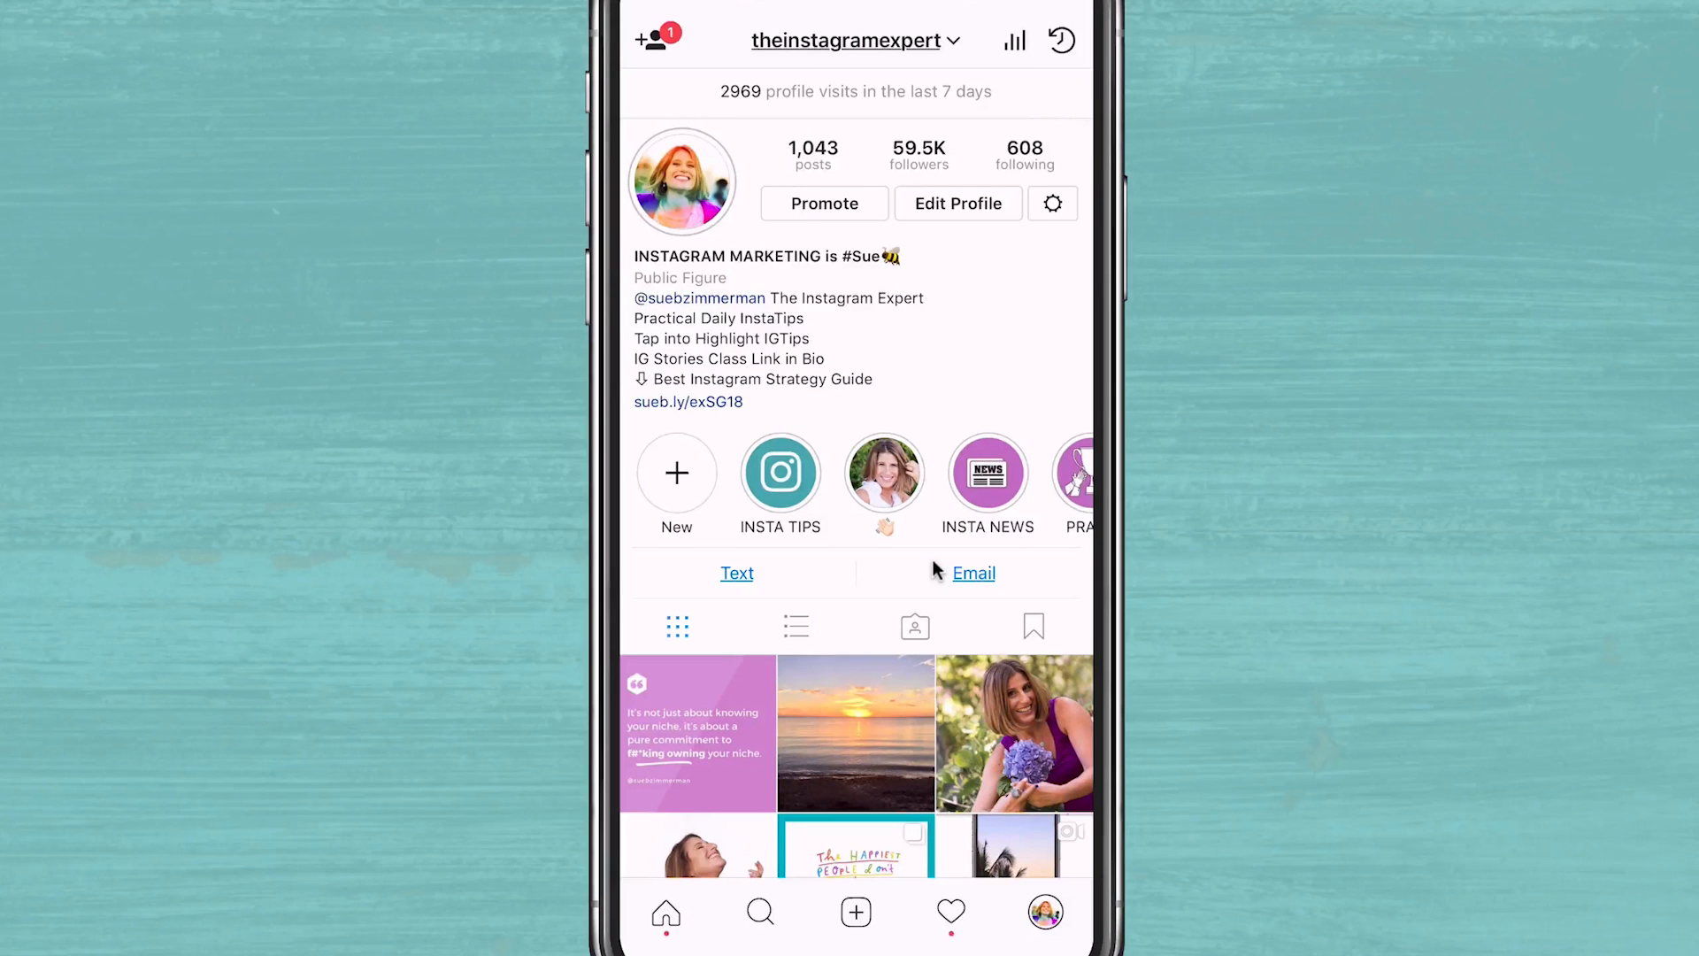
# Follow the sueb.ly bio link to the Free 2018 Instagram Strategy Guide page and read down it.
pyautogui.click(689, 402)
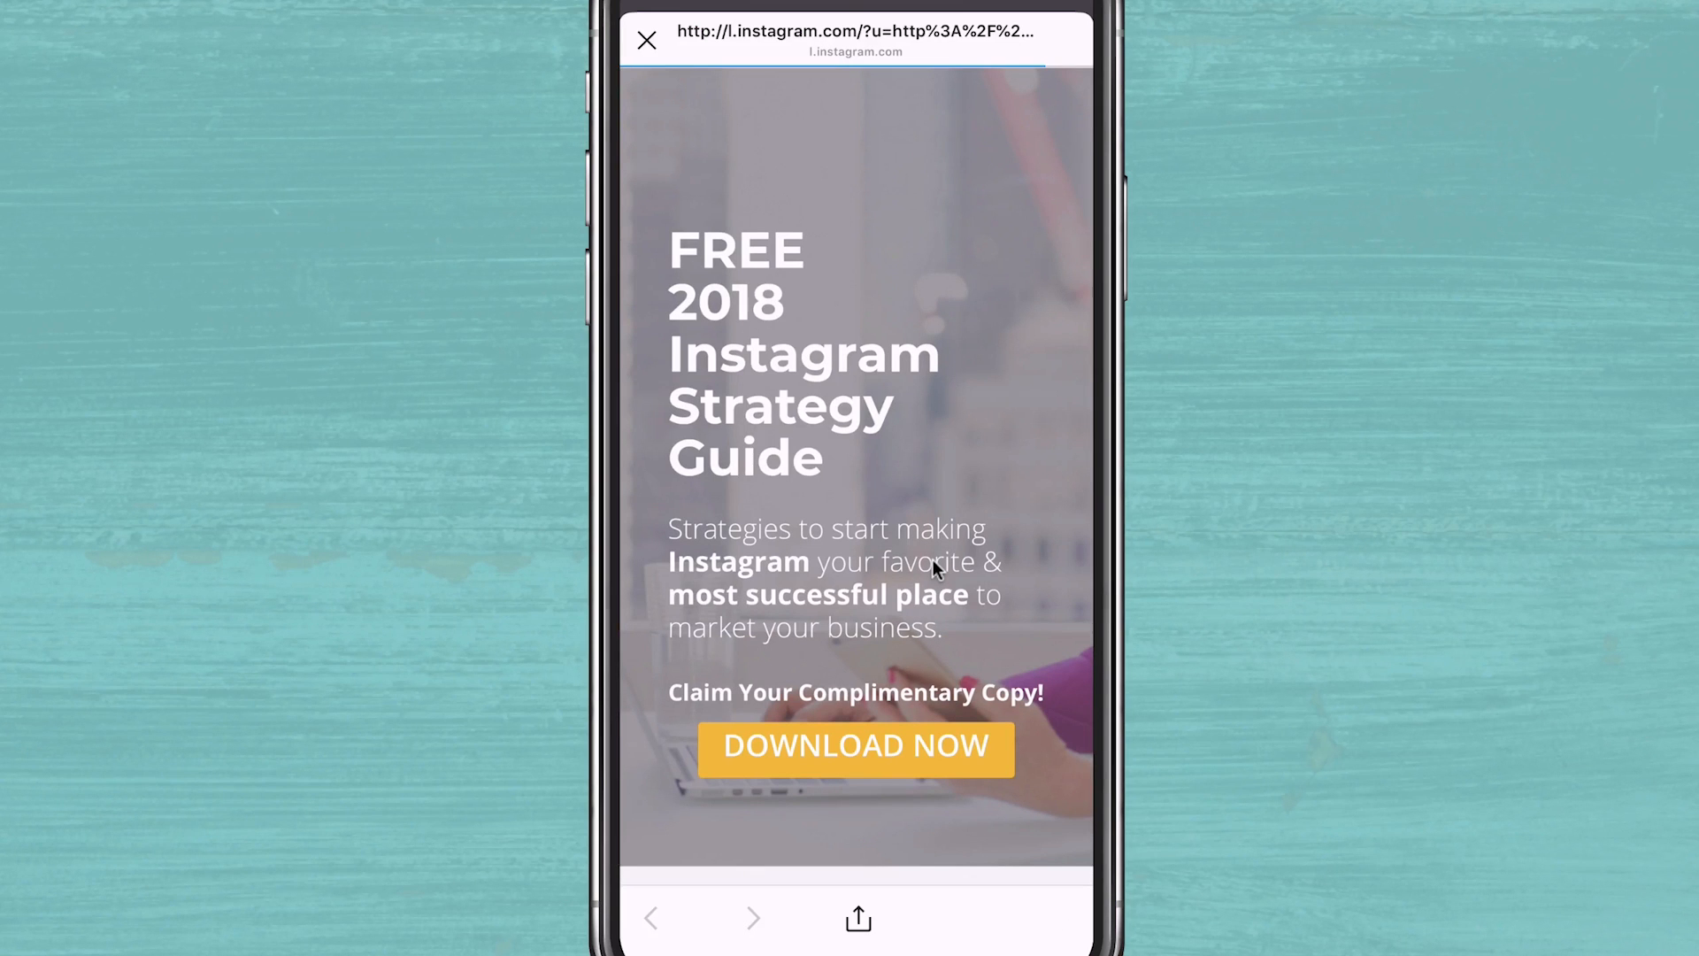
pyautogui.scroll(-3)
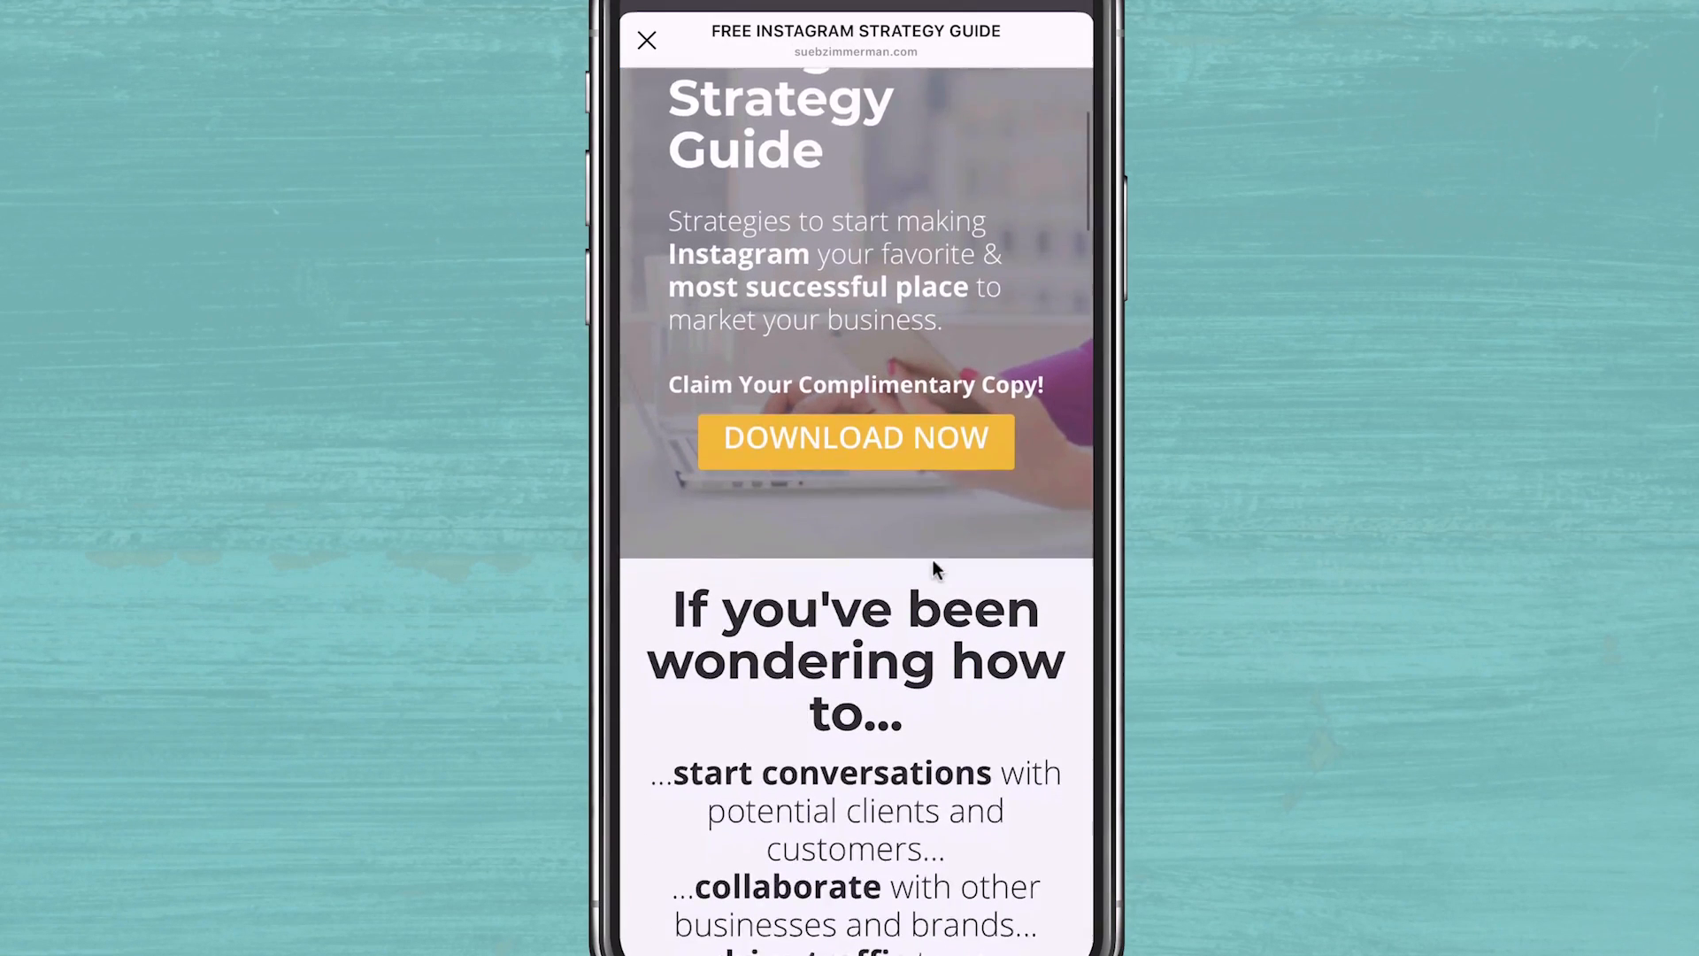
pyautogui.scroll(-3)
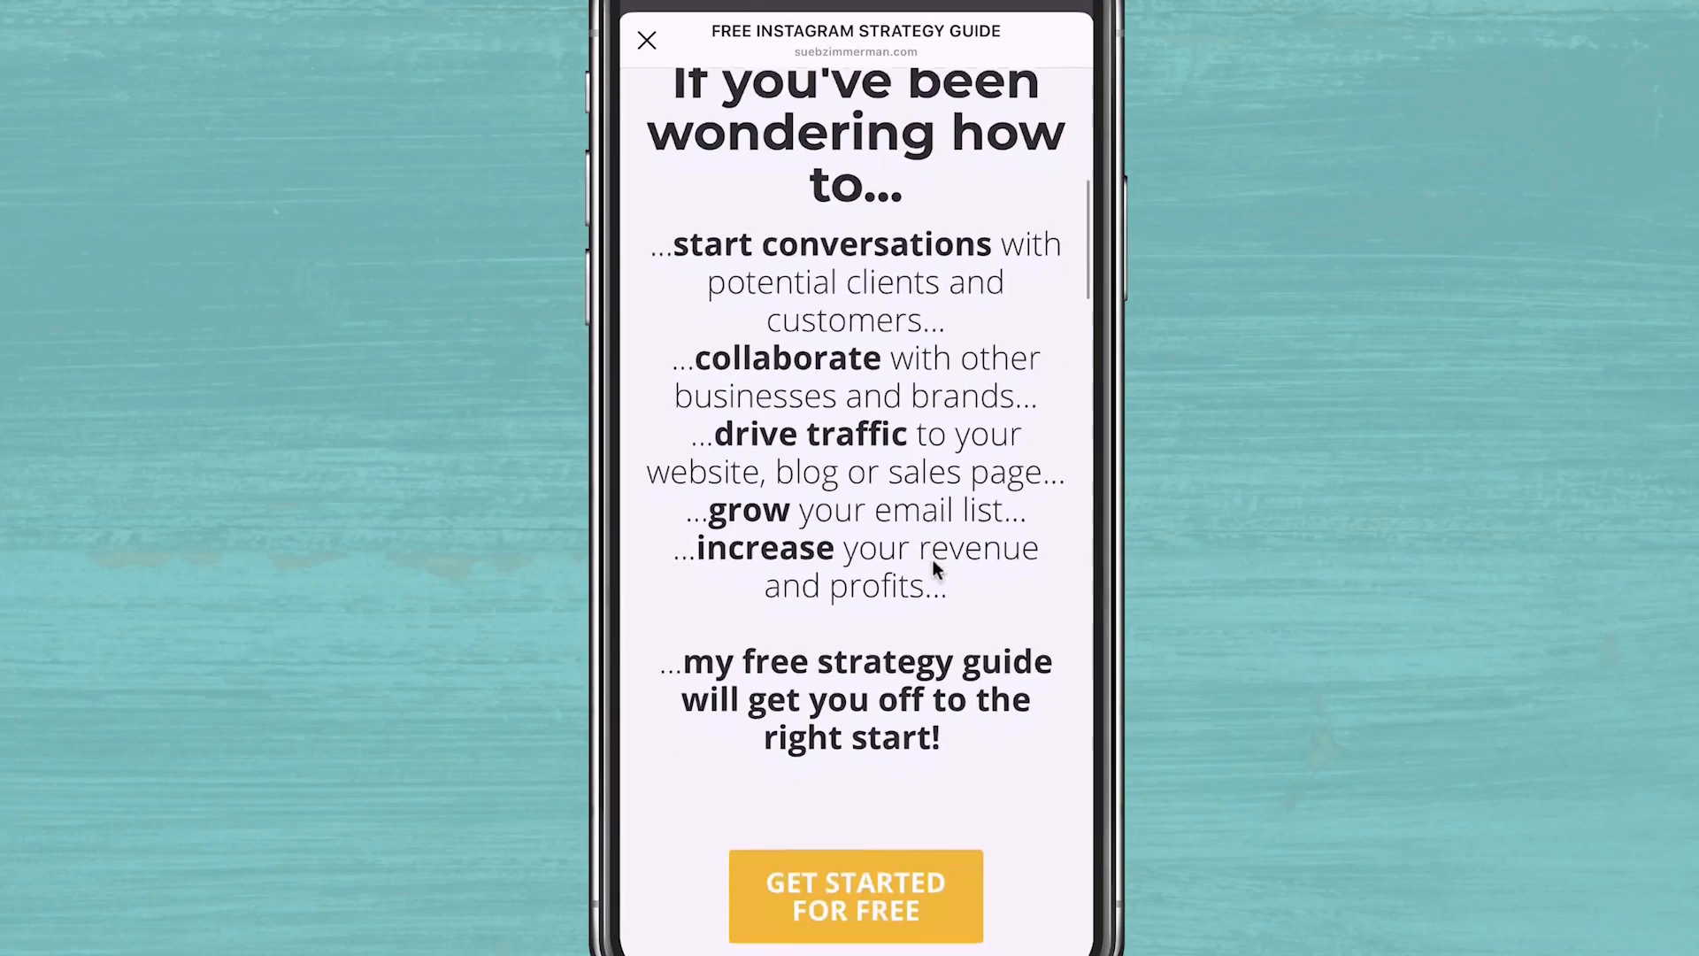
pyautogui.scroll(-3)
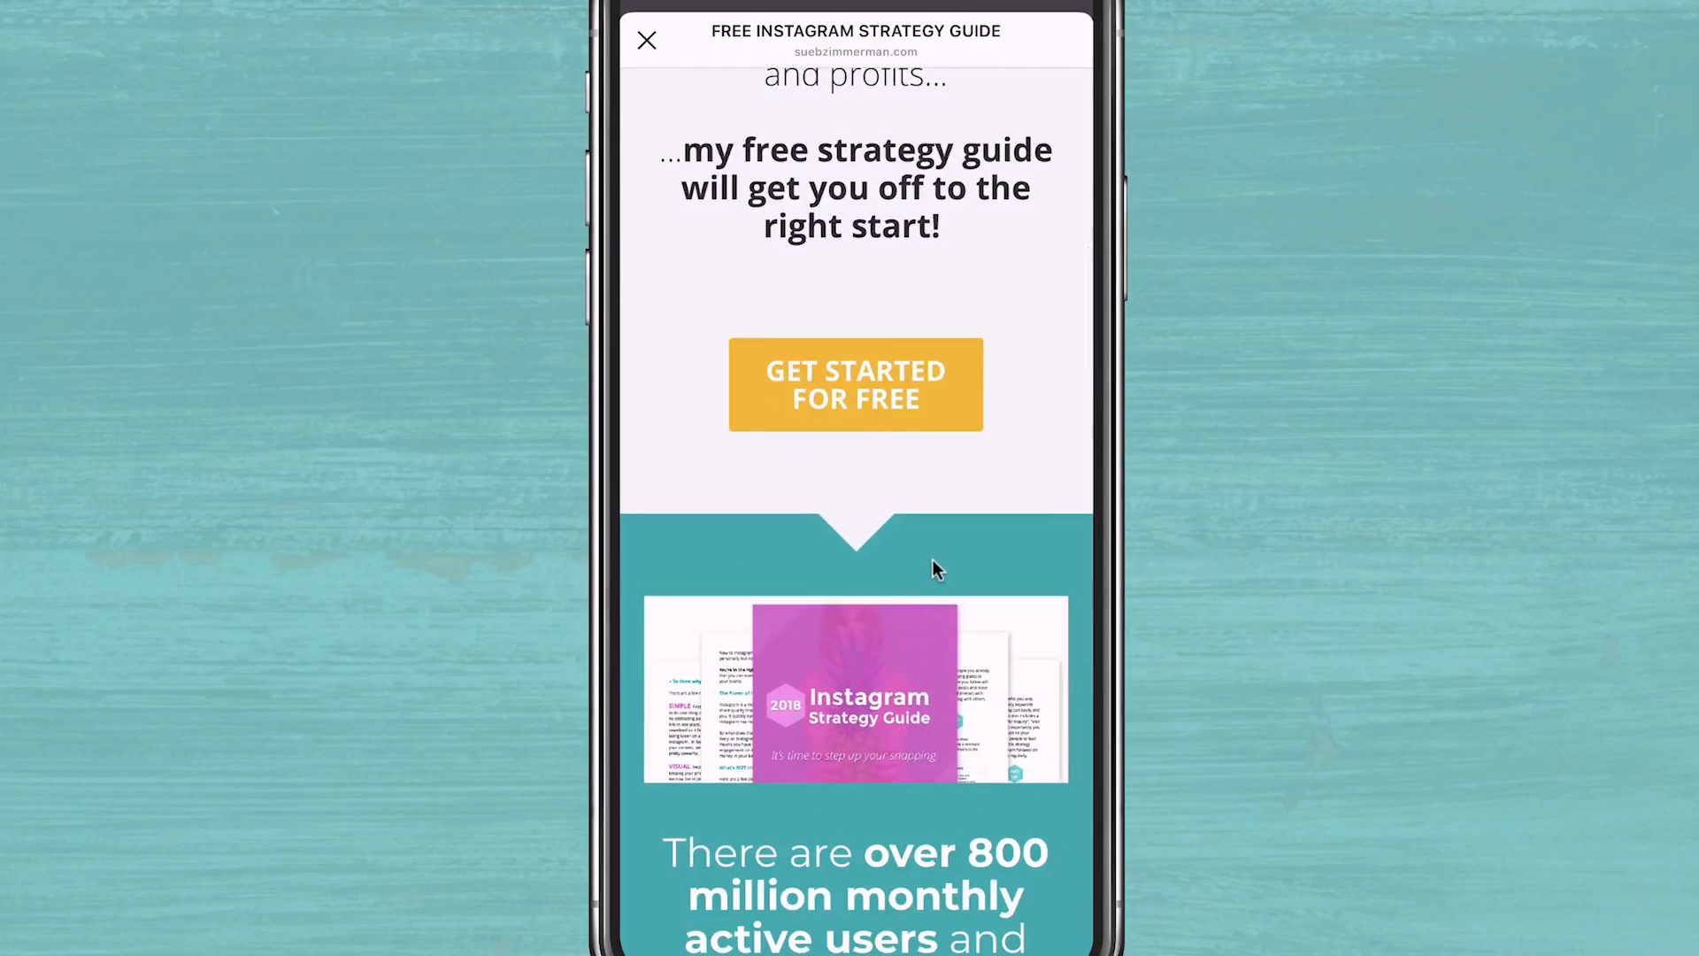
pyautogui.scroll(-3)
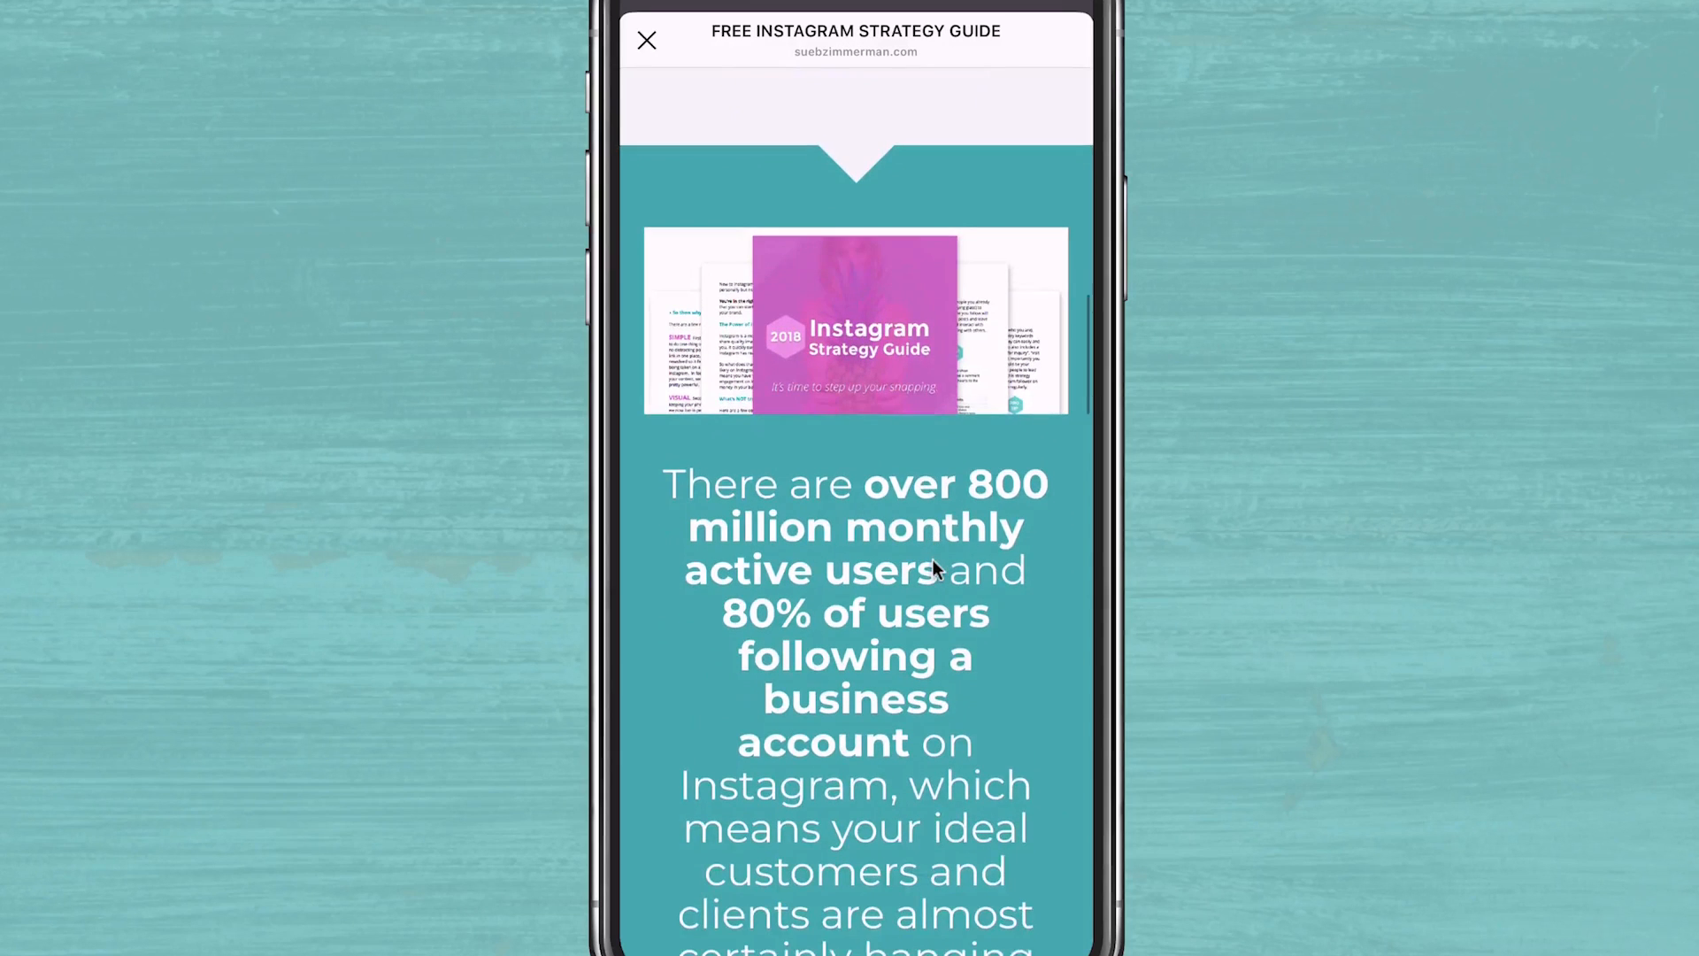
pyautogui.scroll(-3)
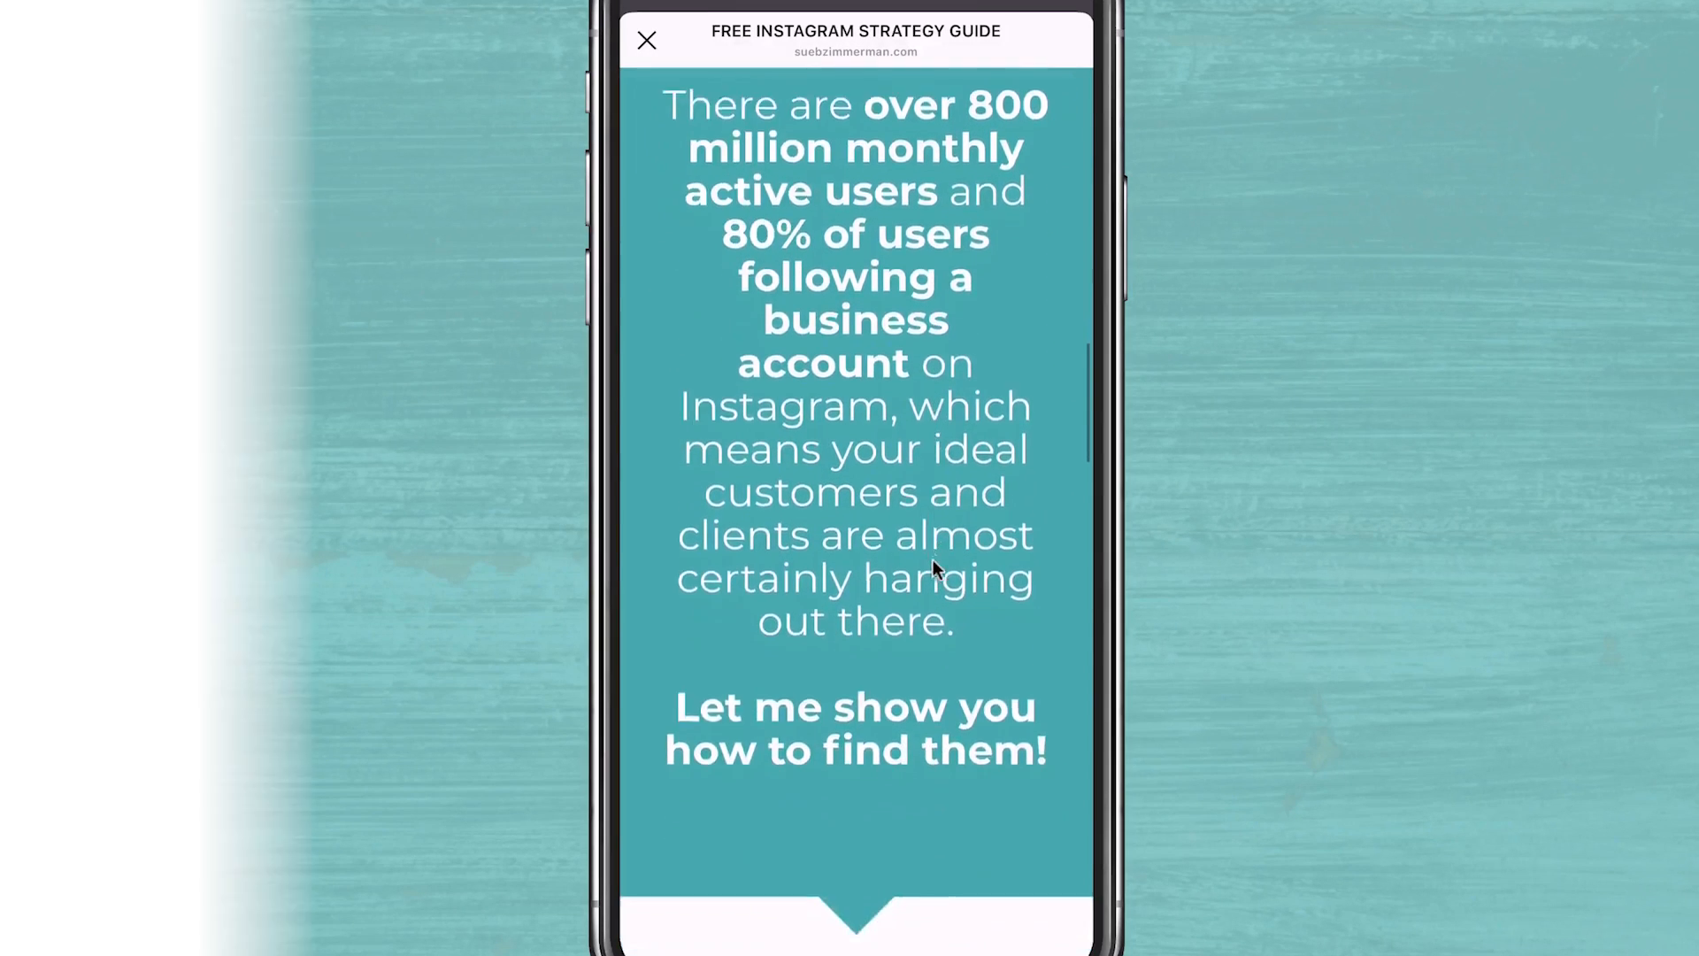